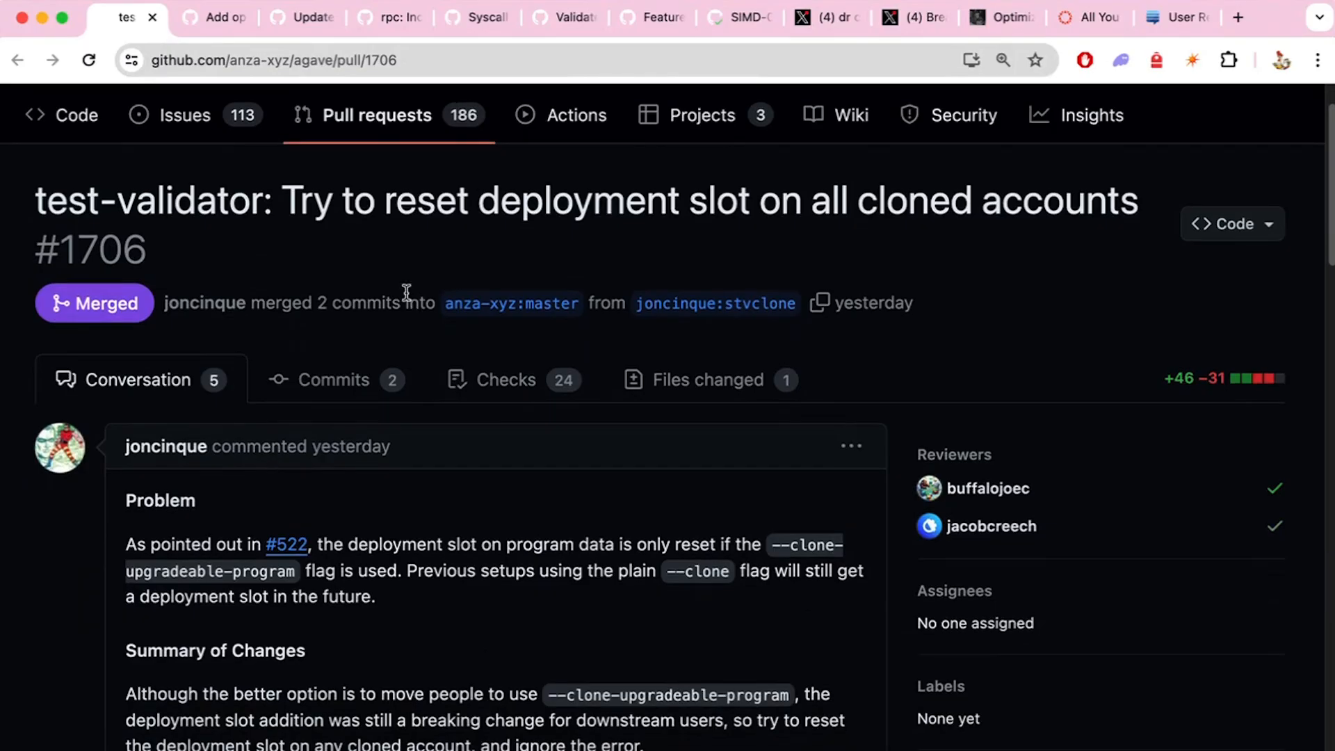
Step: Read PR #181's Problem, Short workflow and Longer Workflow sections for ledger-tool transaction recording
scroll(down, 3)
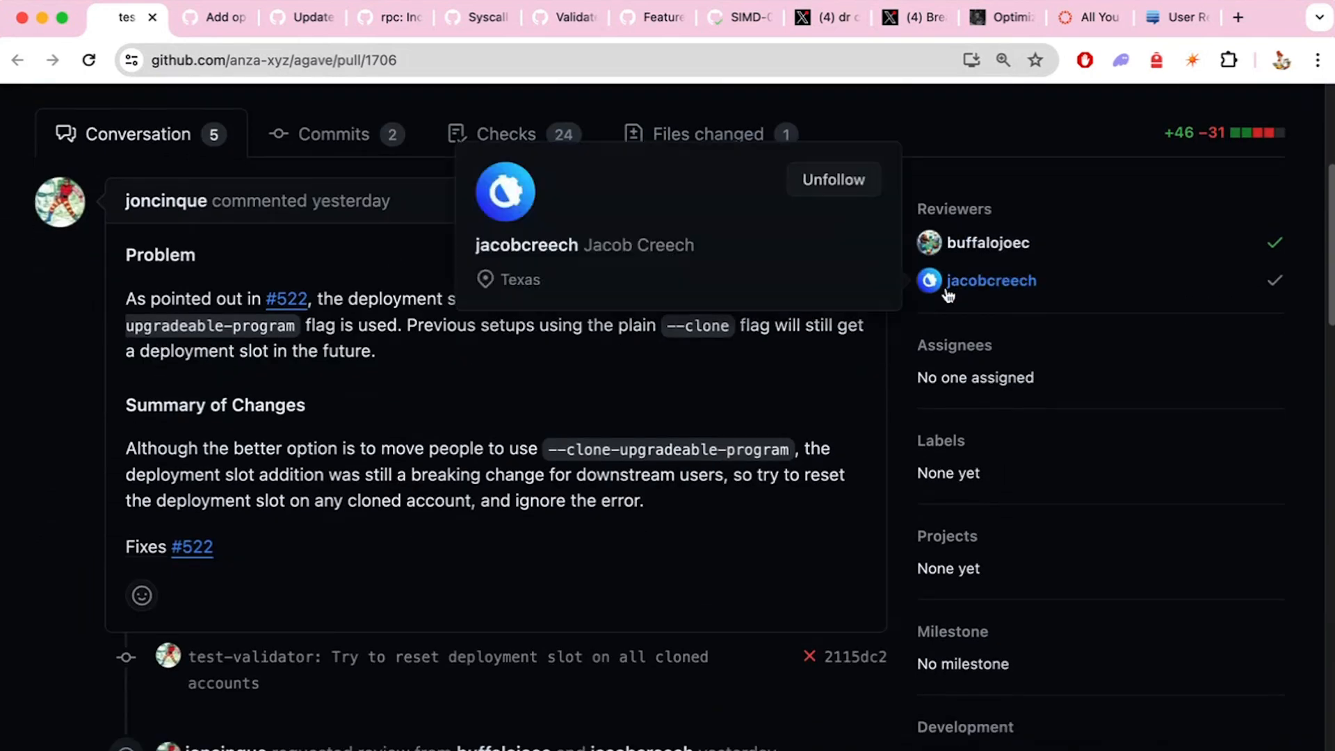
scroll(down, 3)
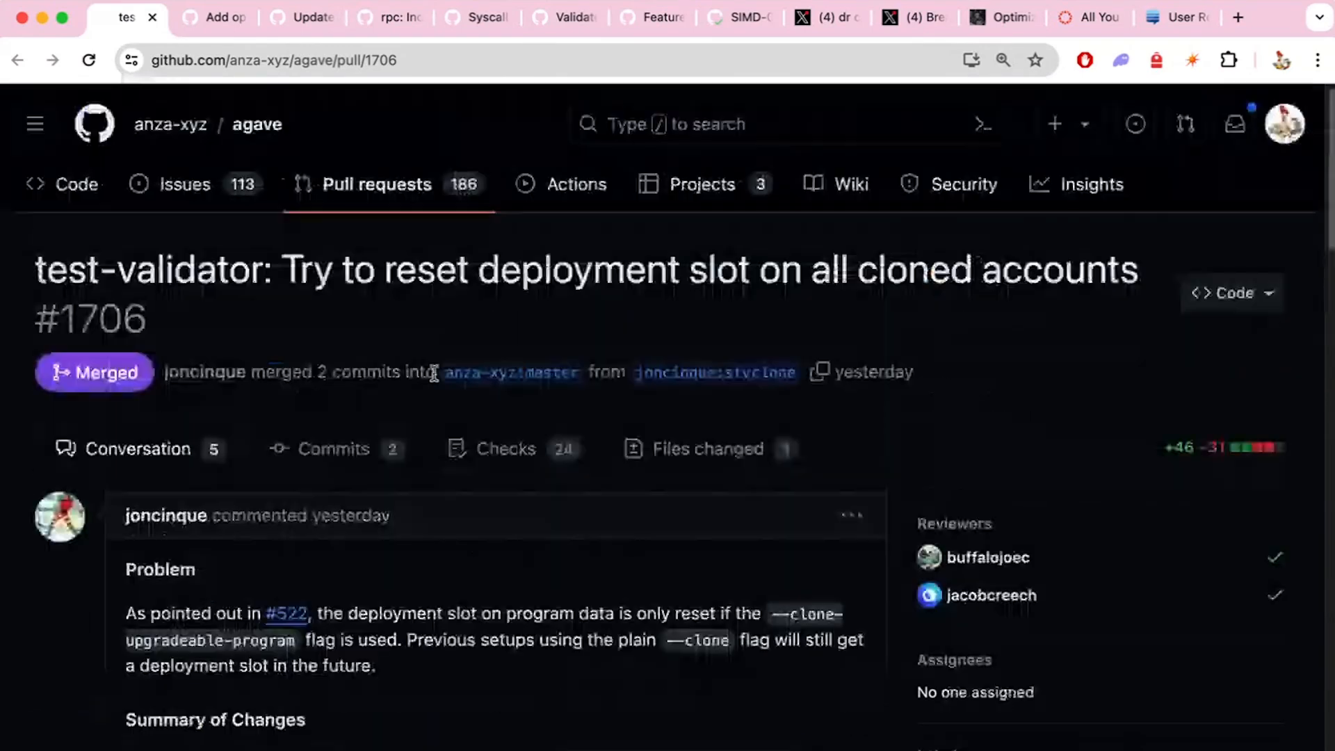
click(216, 17)
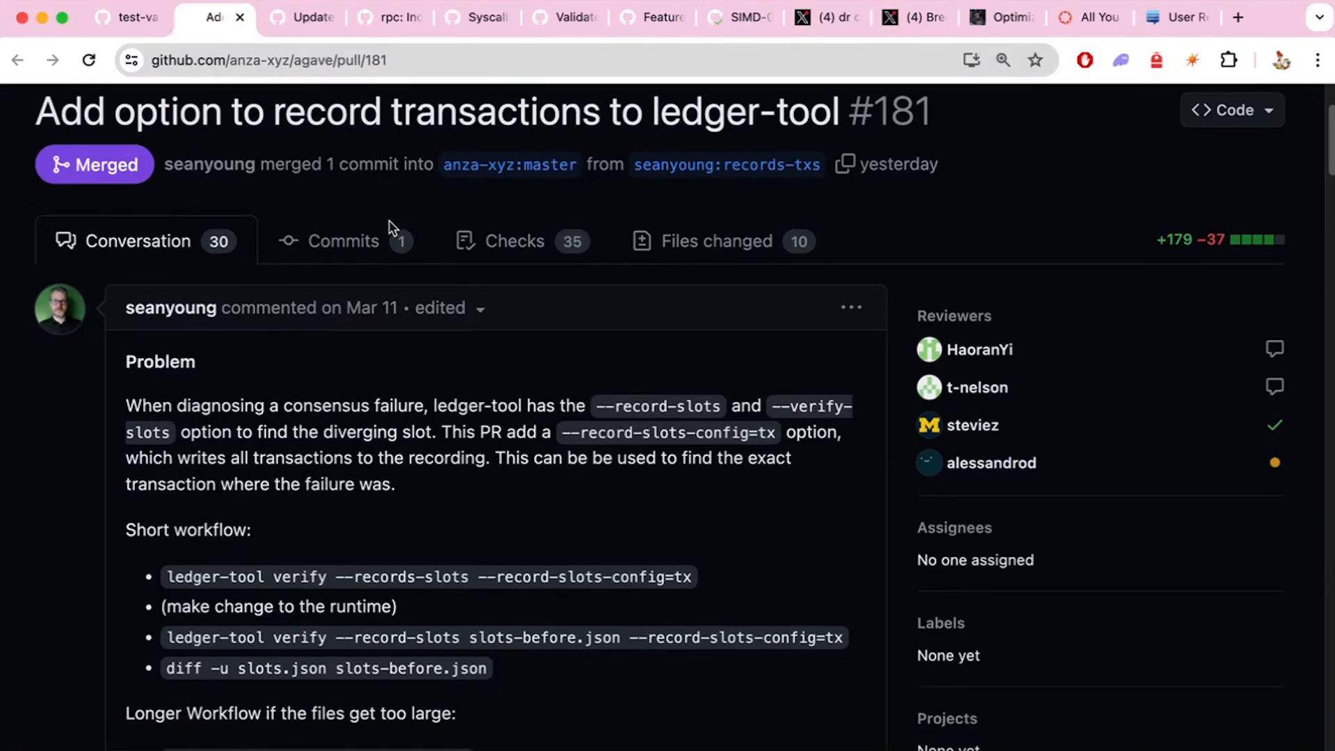
scroll(down, 3)
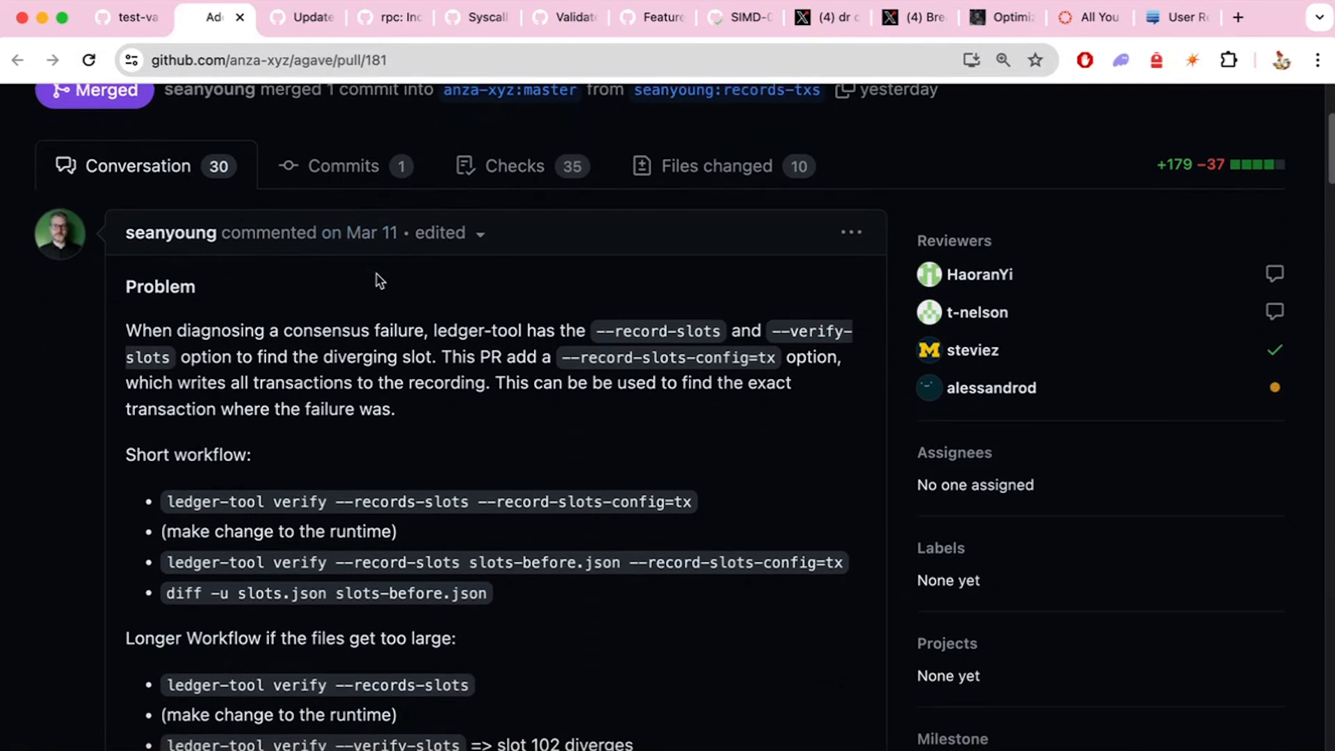
scroll(down, 3)
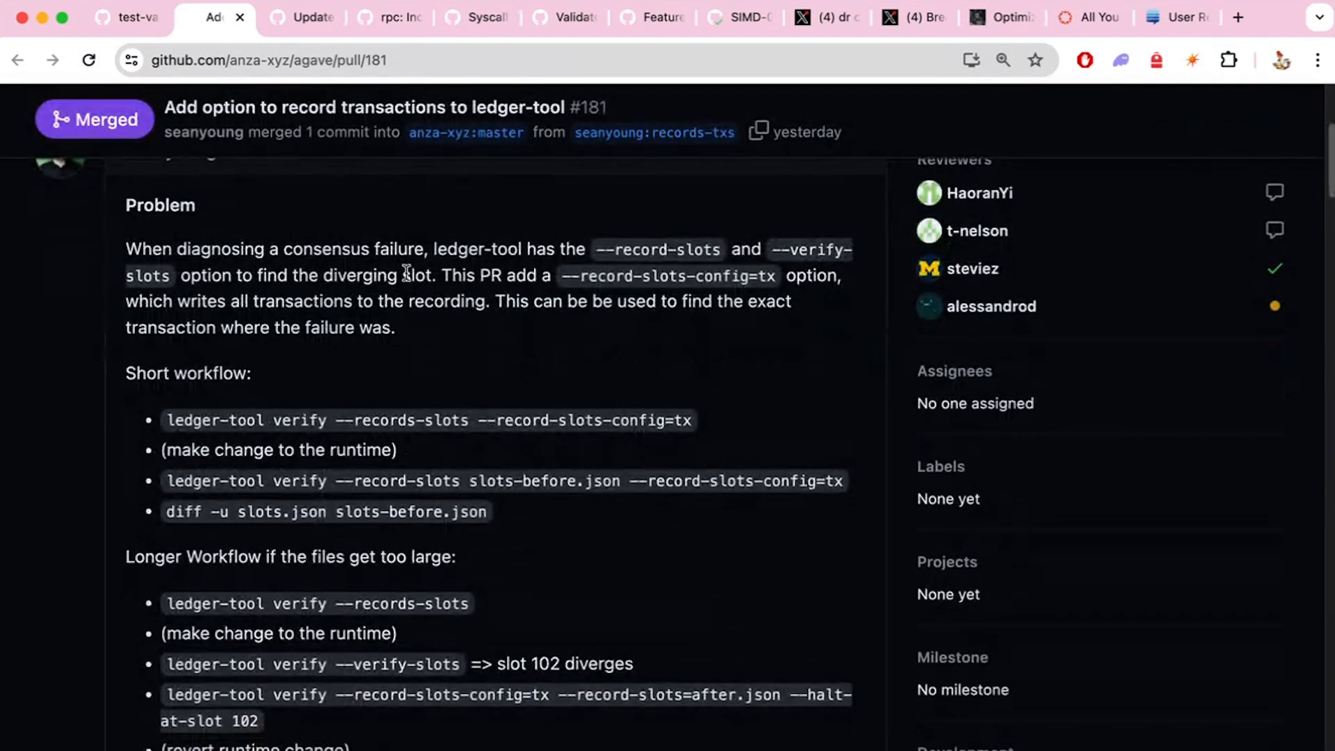
scroll(down, 3)
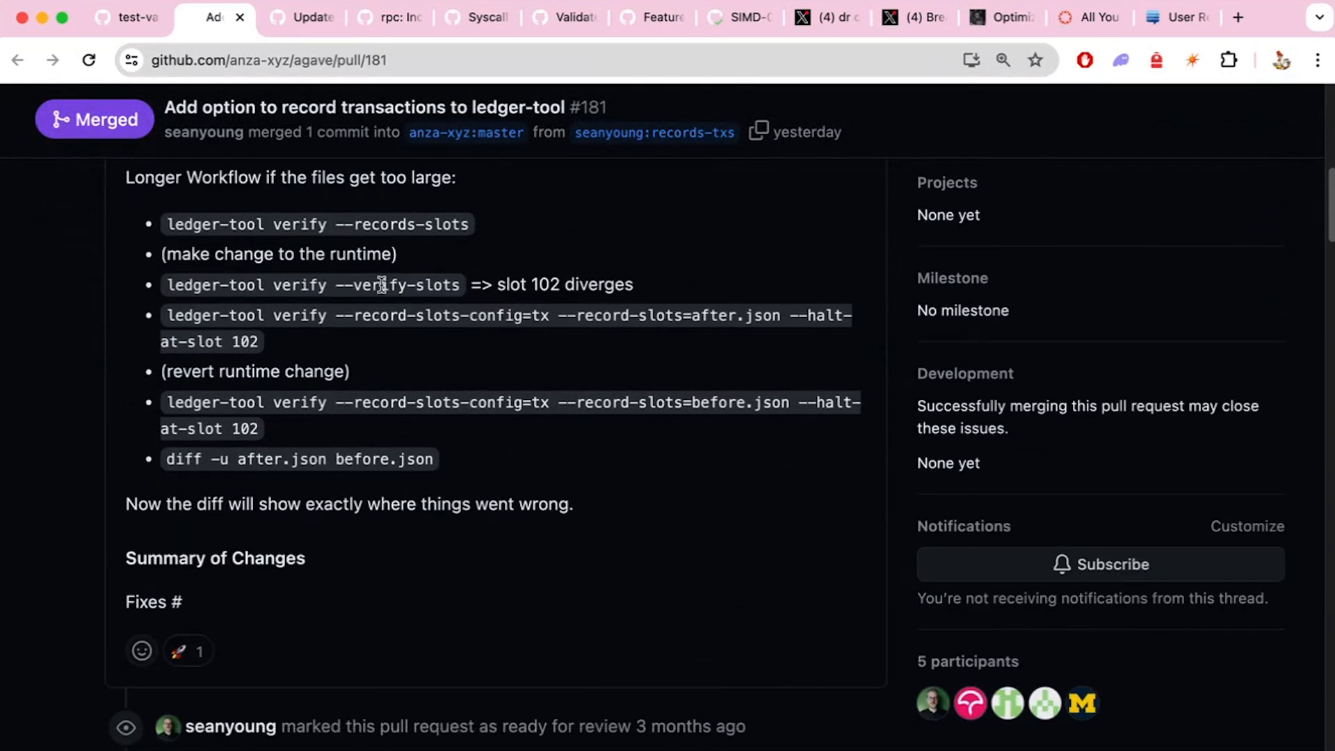
scroll(down, 3)
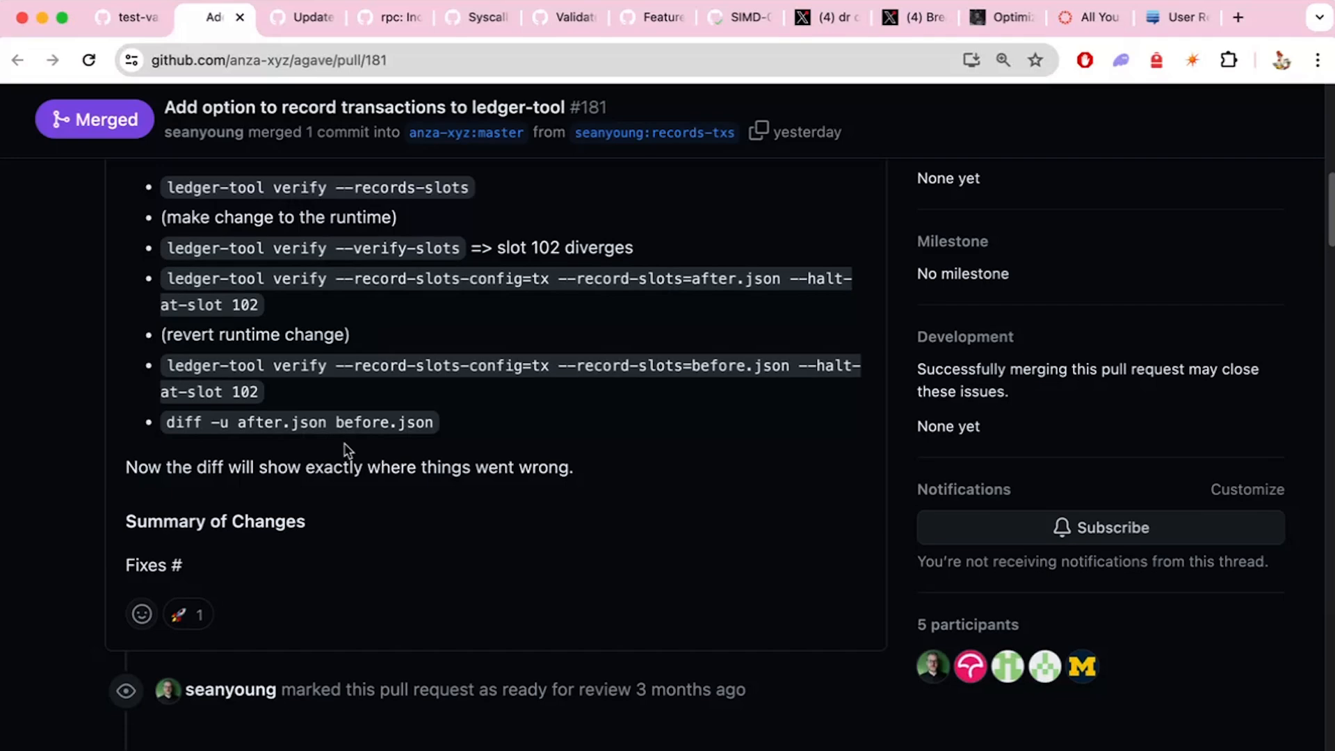
click(301, 17)
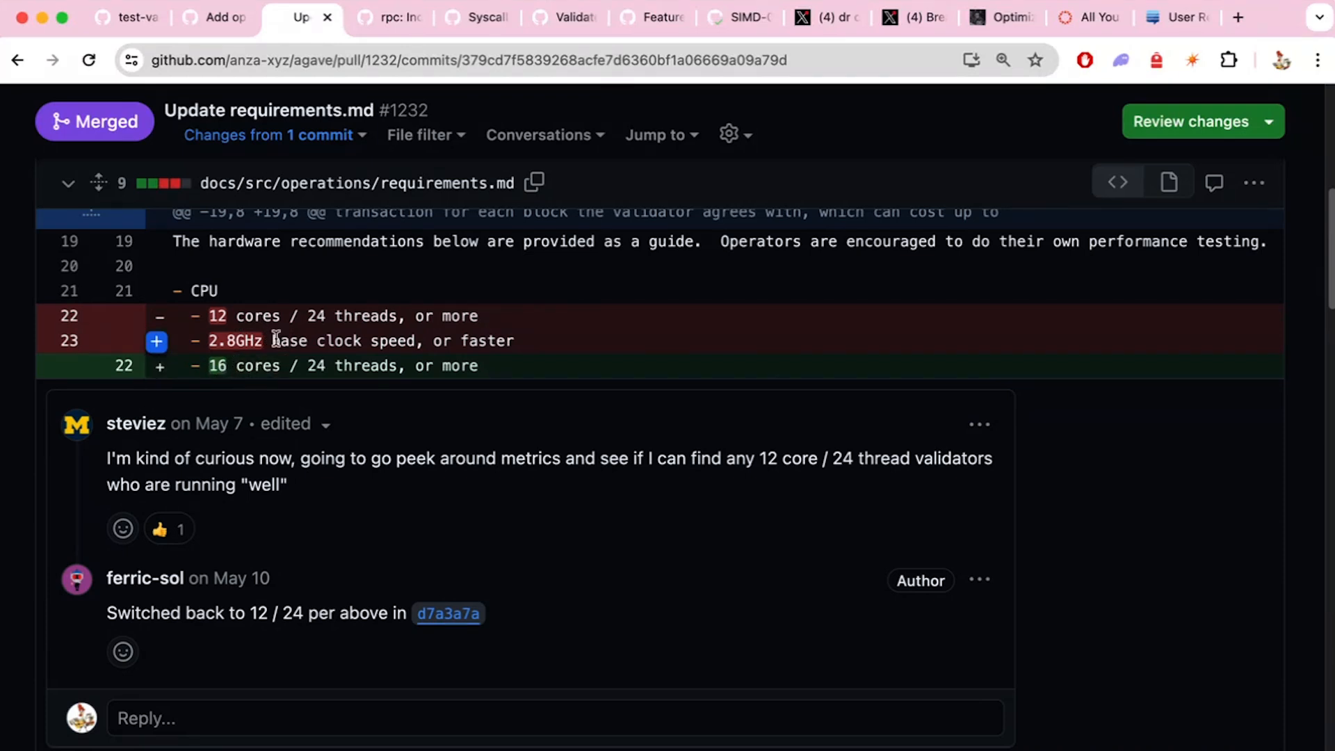
Step: Read PR #1232's requirements.md diff: CPU cores, snapshot size, RAM, port range, and review comments
scroll(down, 3)
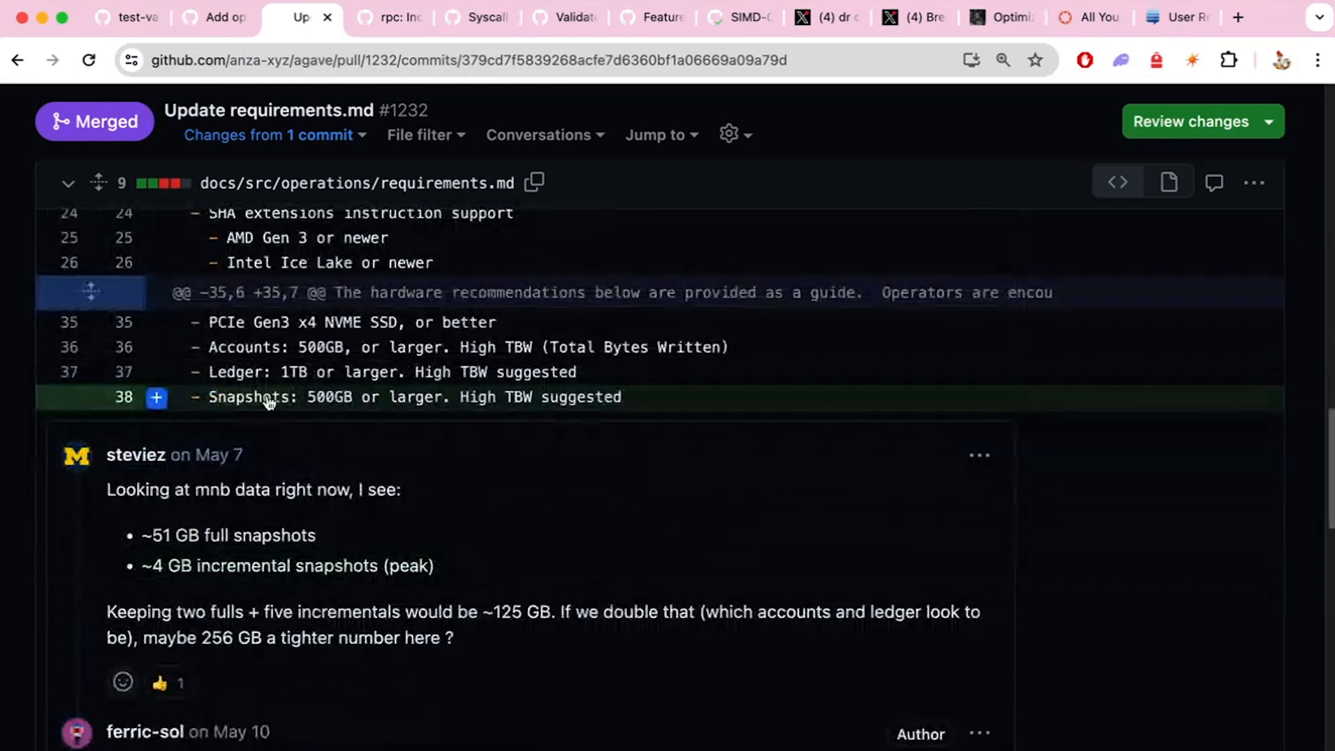
mouse_move(326, 405)
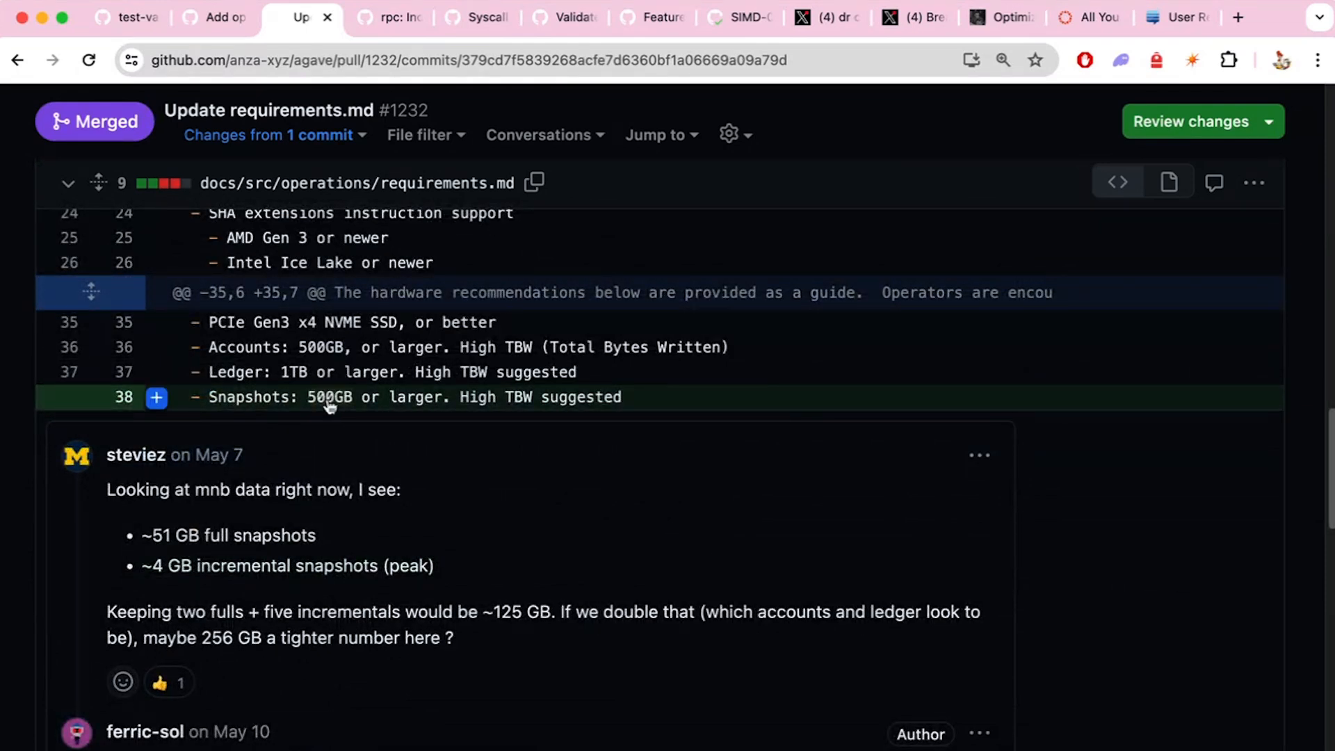
scroll(down, 3)
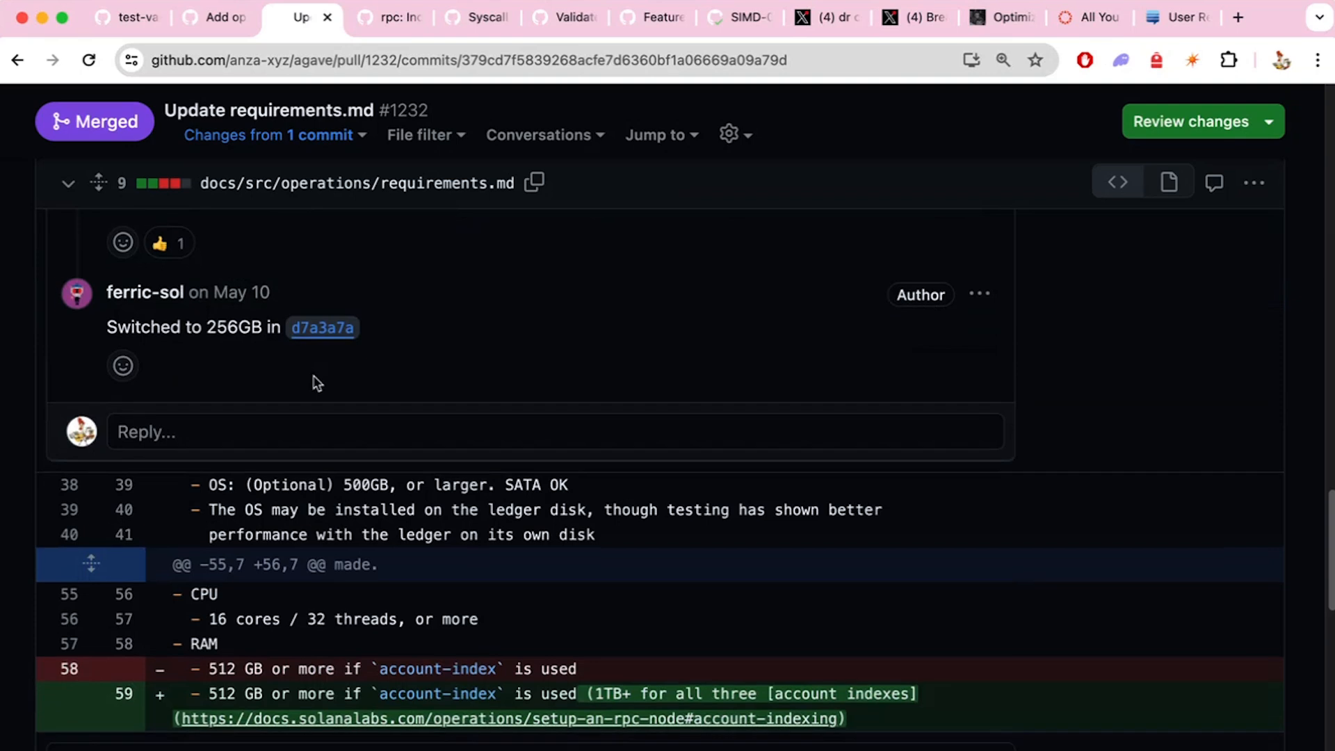
scroll(down, 3)
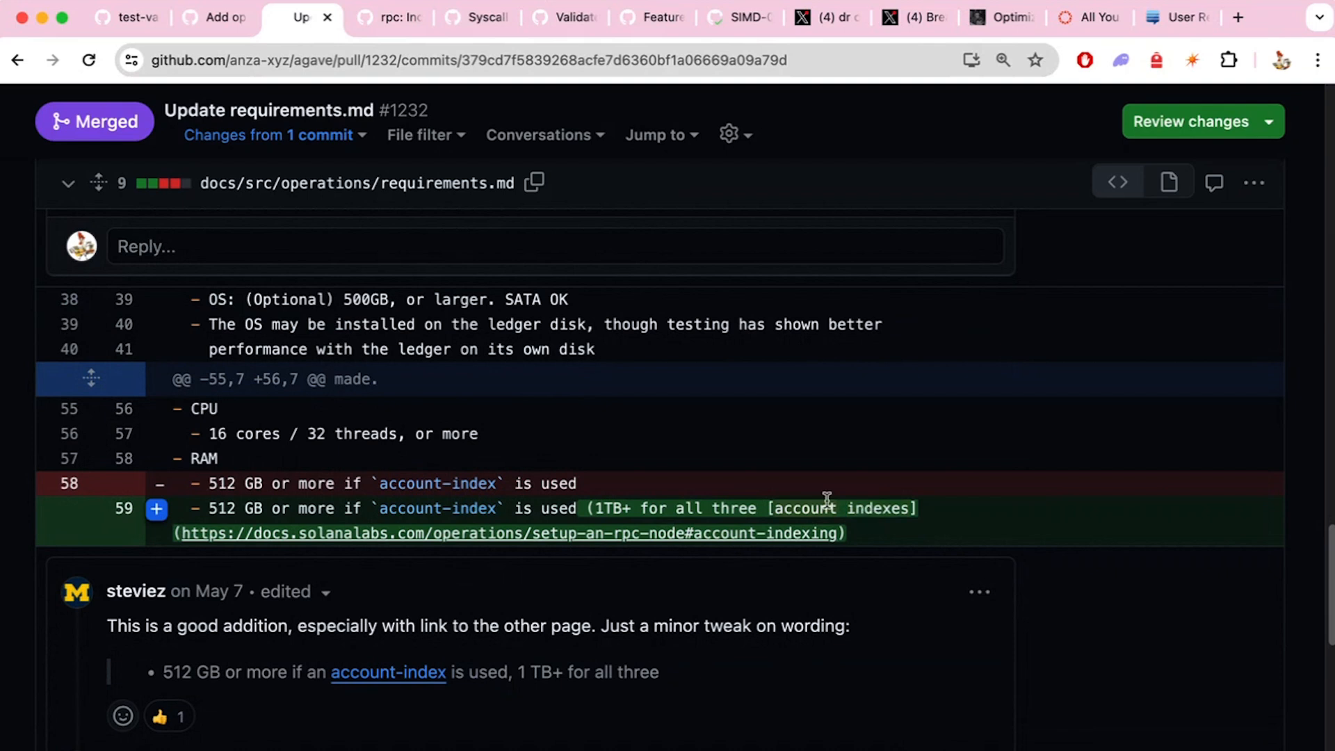
scroll(down, 3)
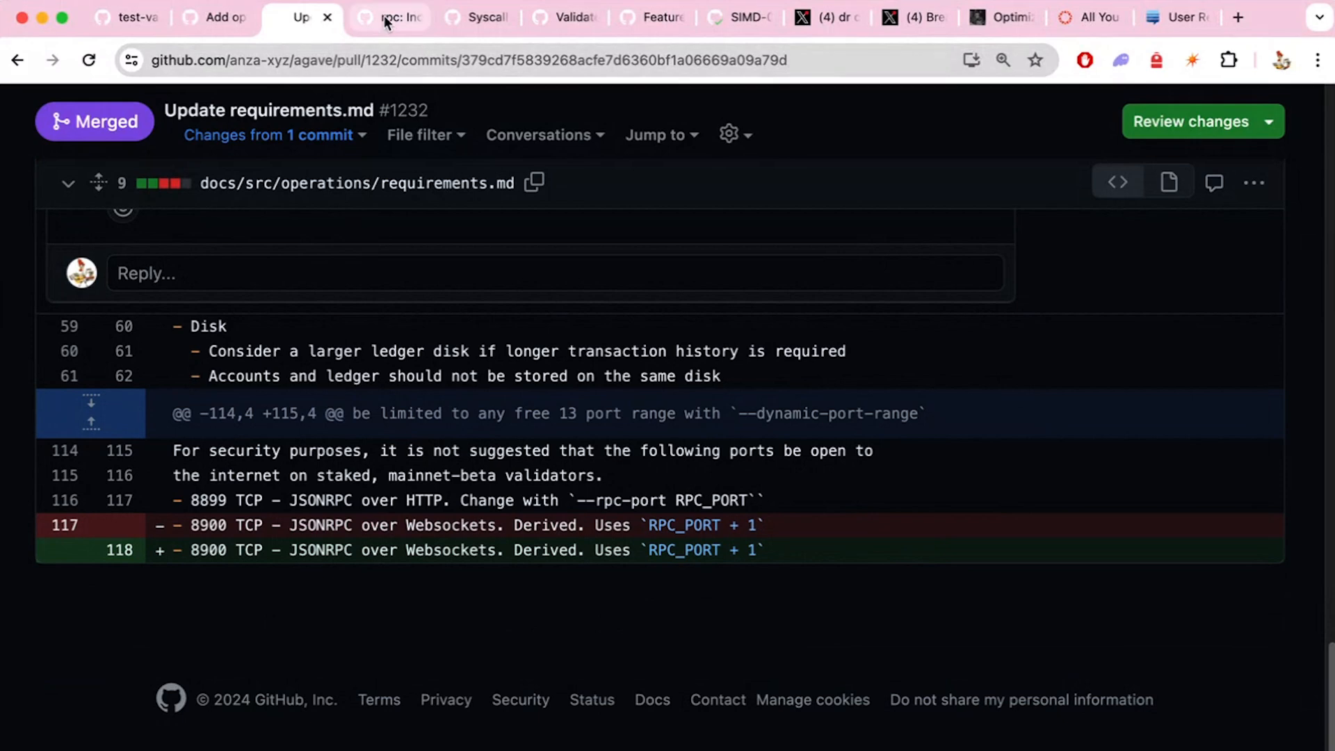
Step: Read PR #1549's interest-bearing UI amount summary and review discussion down to the comment box
click(388, 16)
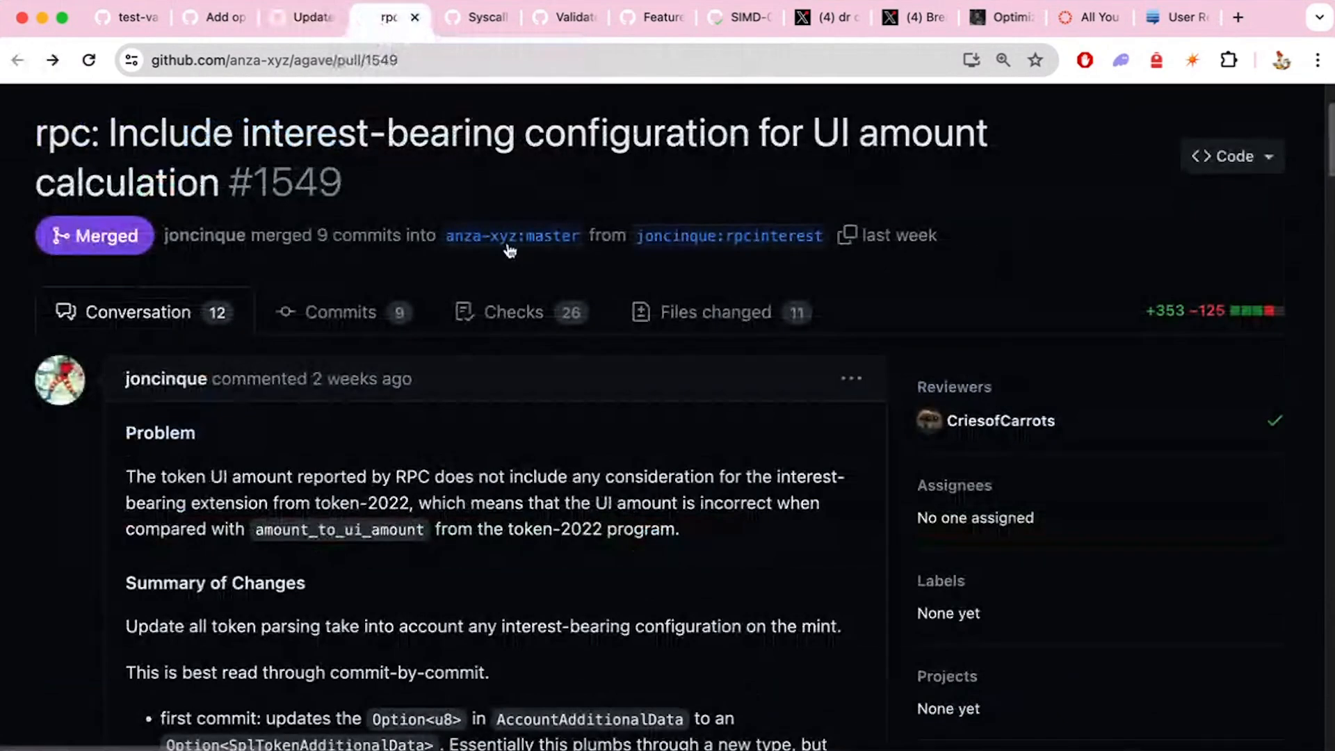
scroll(down, 3)
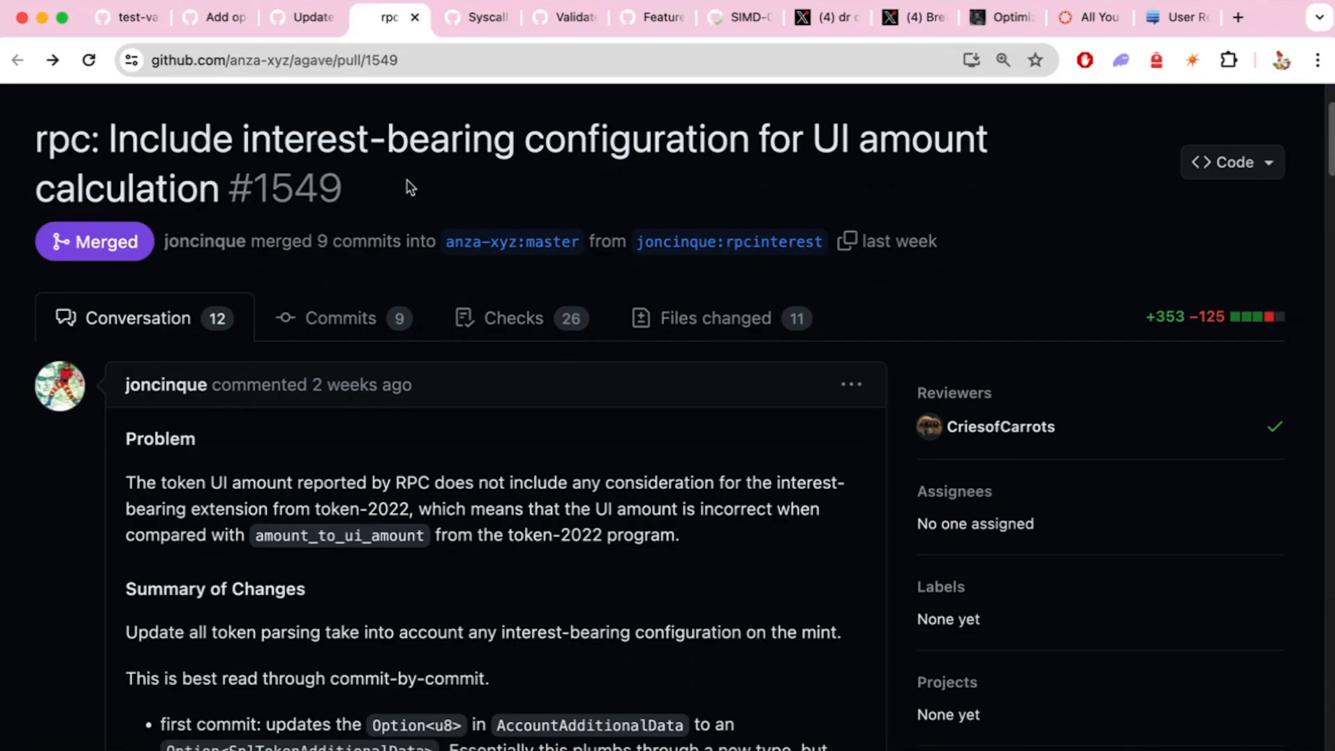
scroll(down, 3)
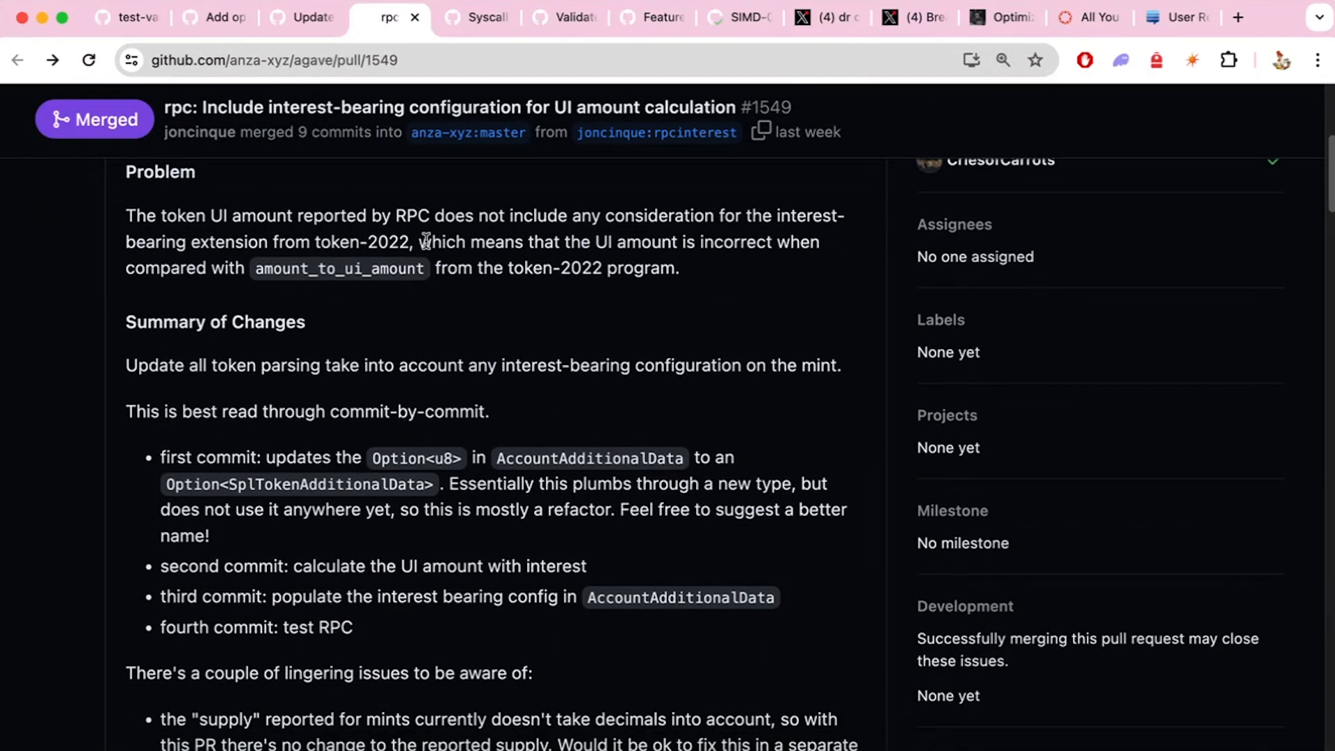
scroll(down, 3)
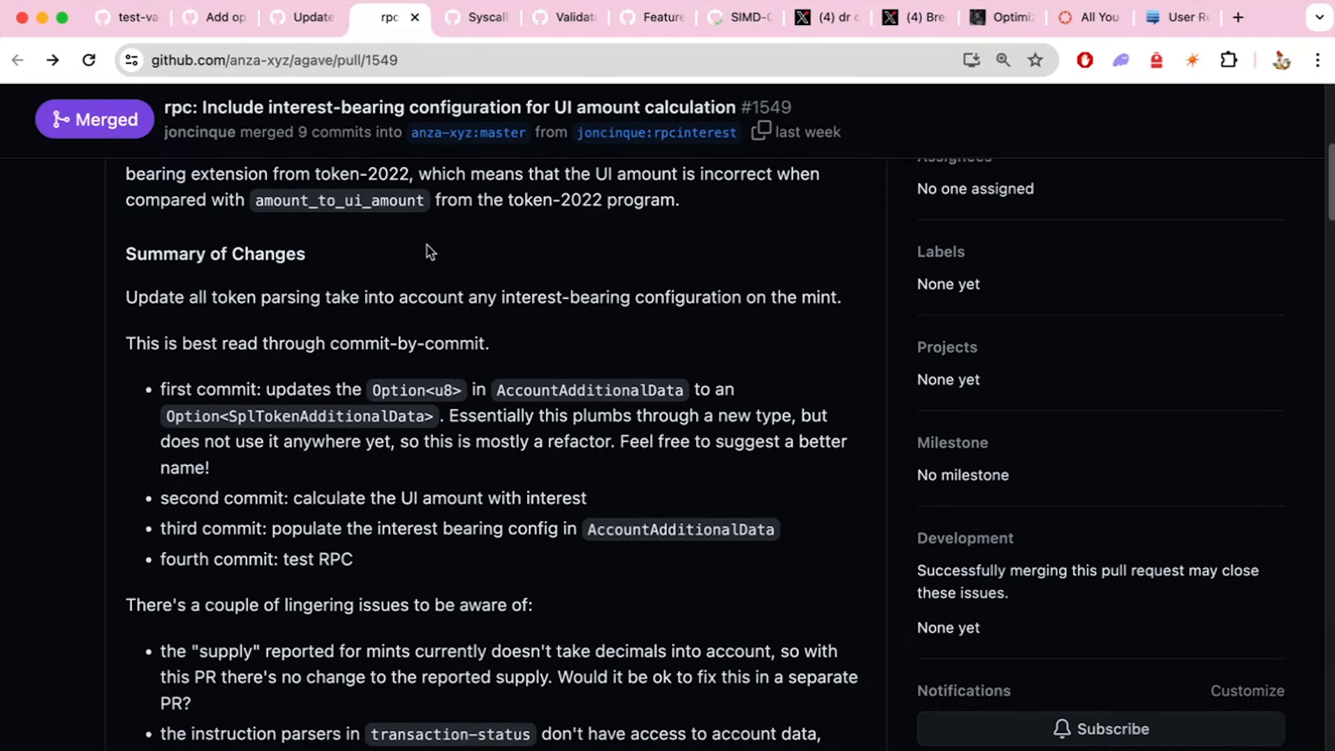
scroll(down, 3)
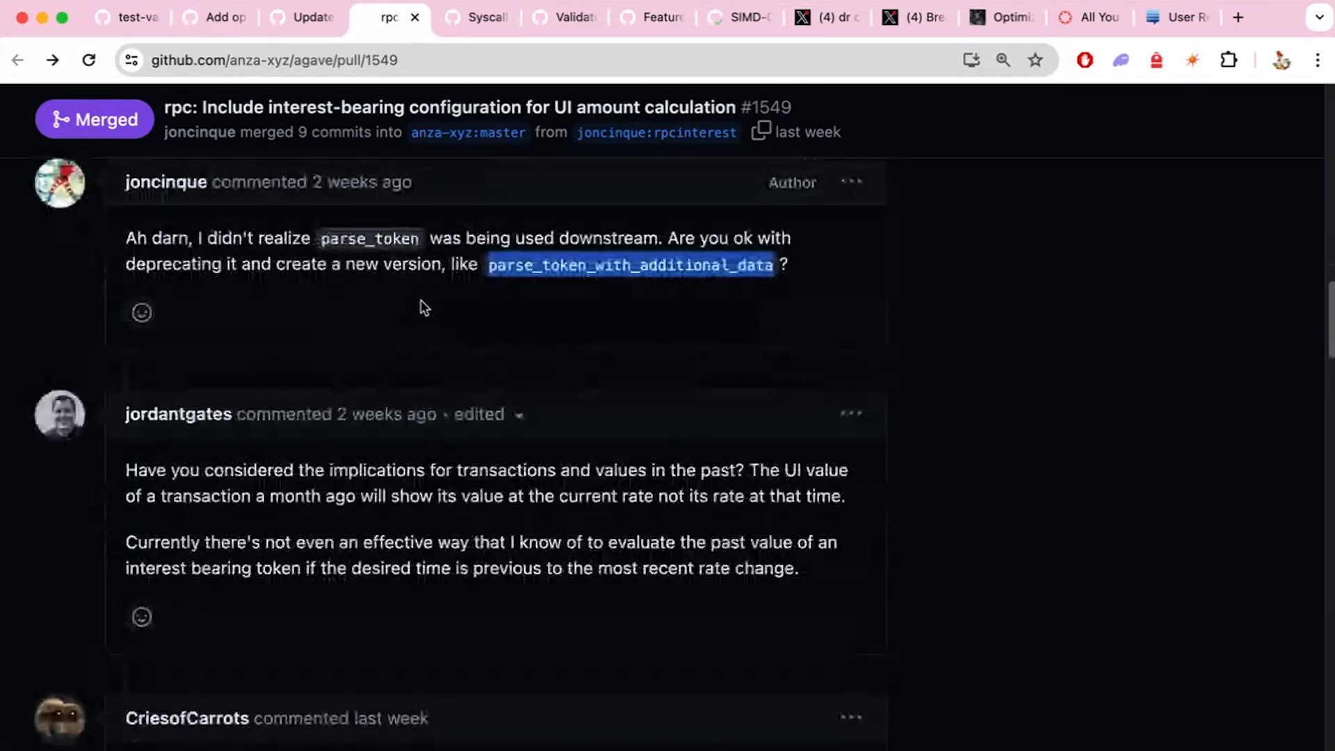
scroll(down, 3)
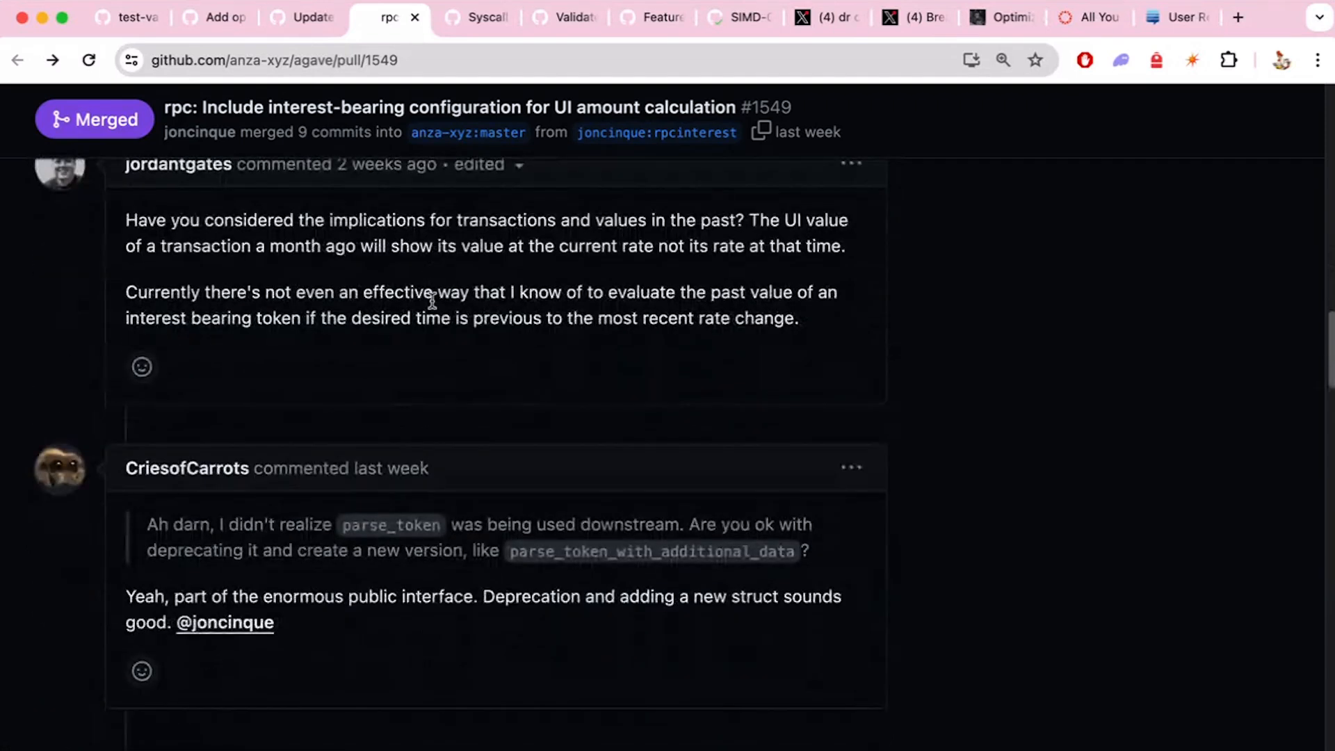
scroll(down, 3)
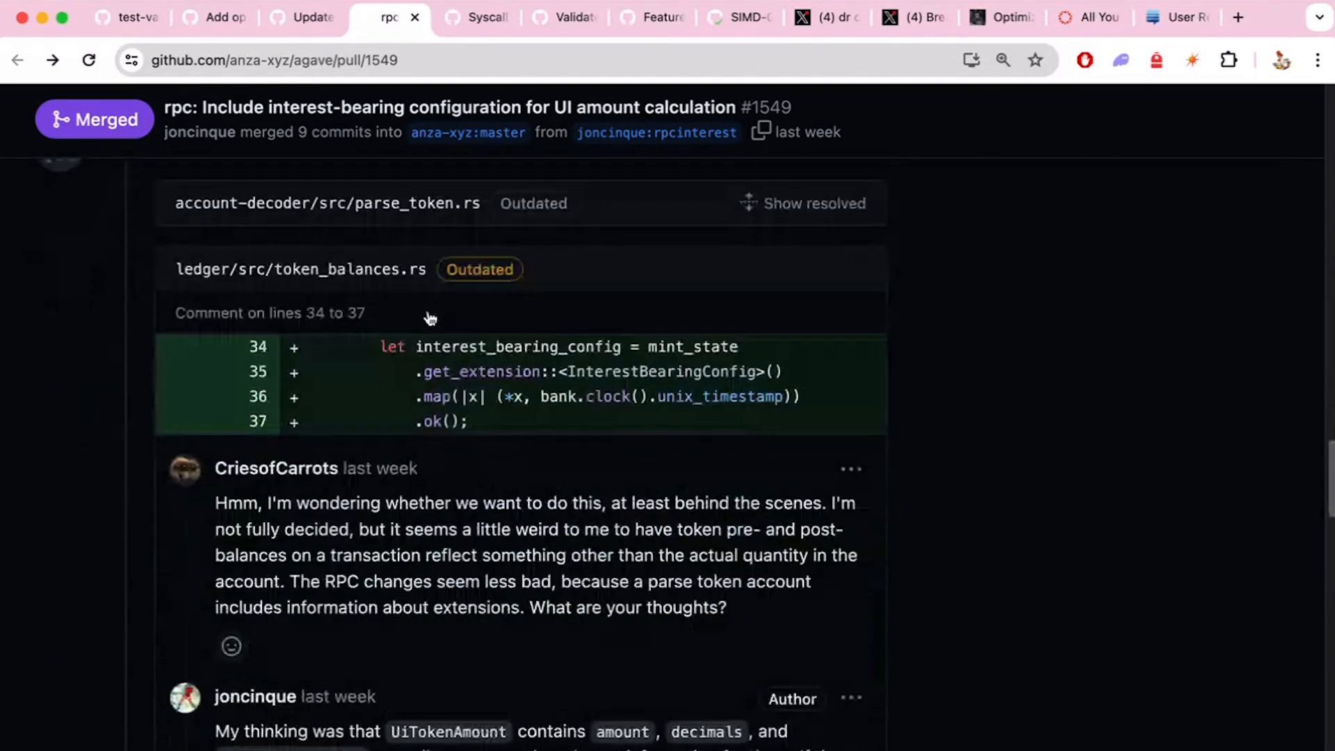
scroll(down, 3)
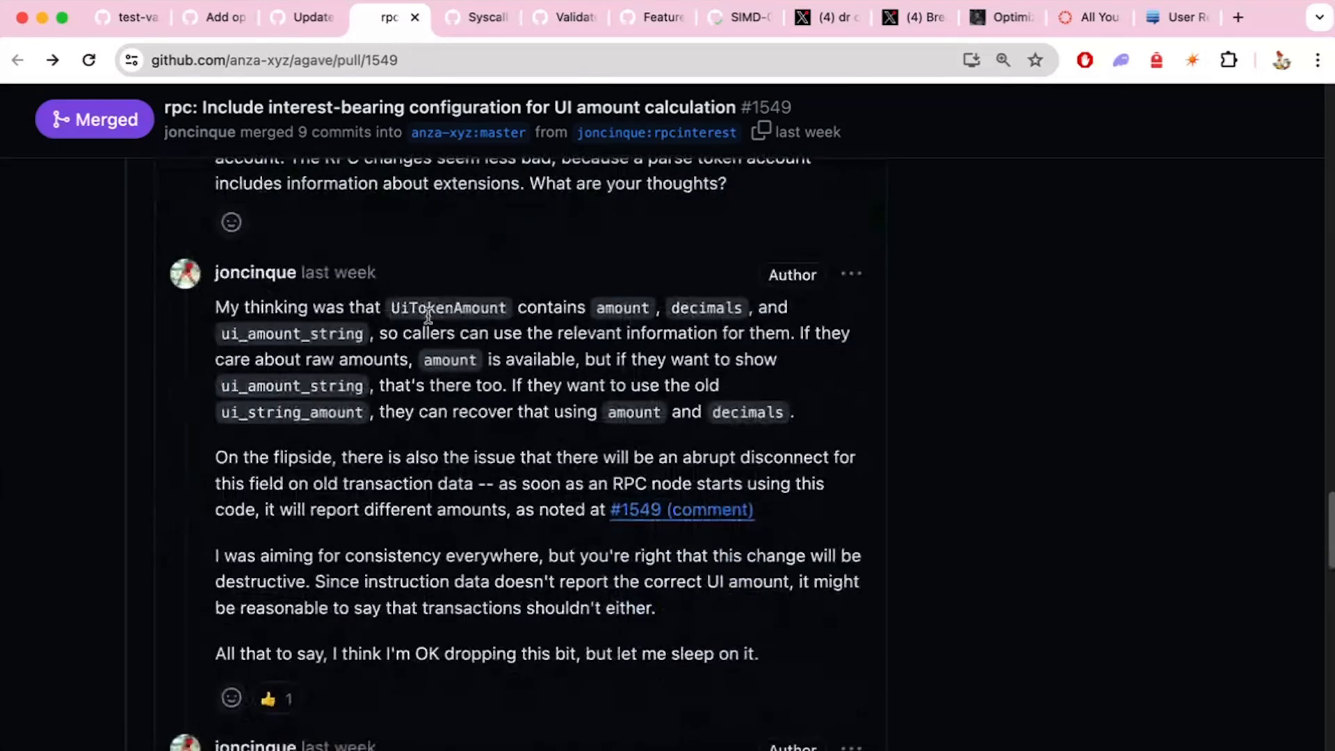
scroll(down, 3)
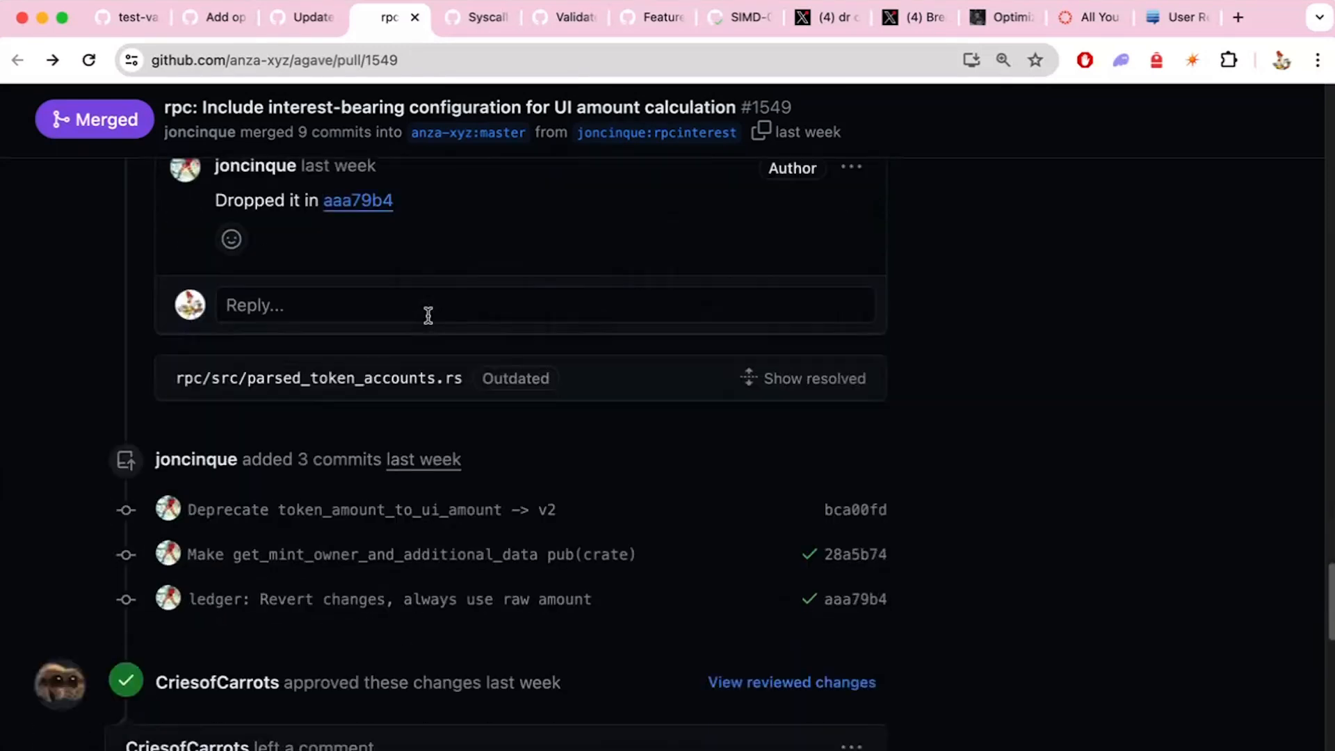
scroll(down, 3)
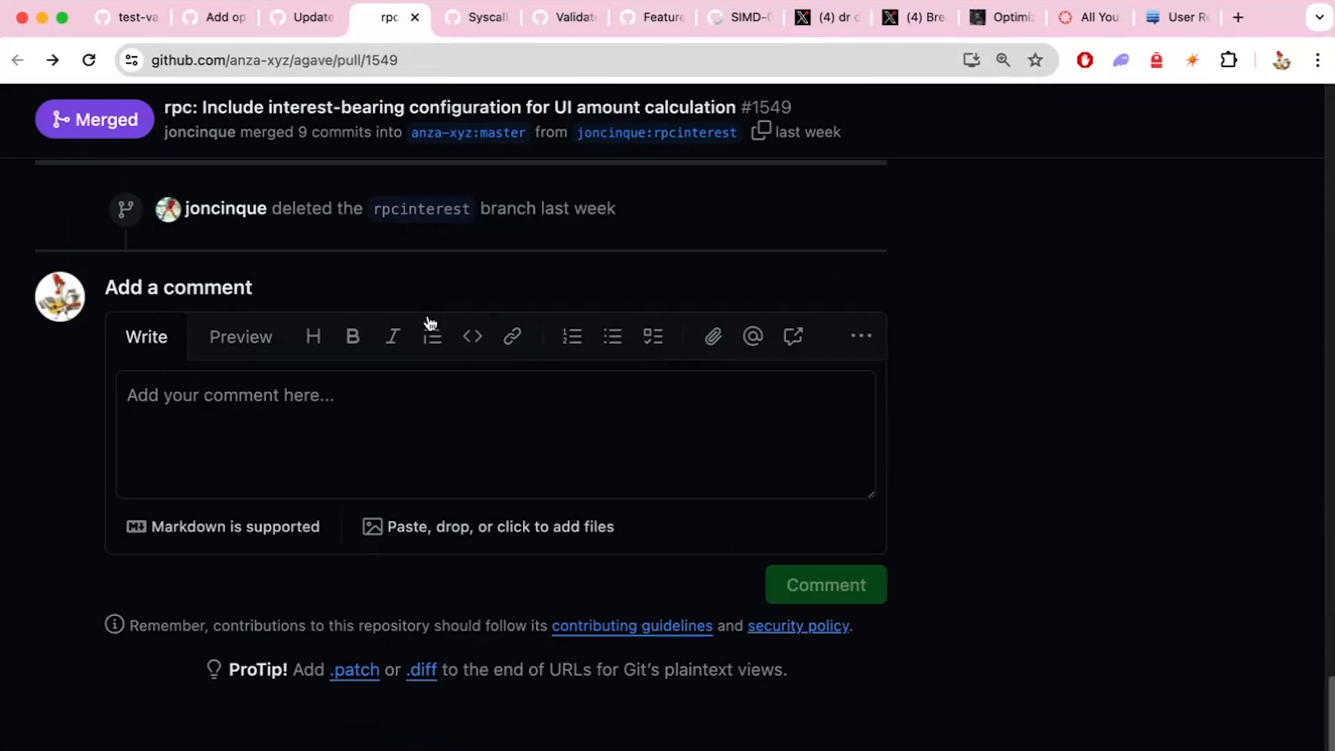
mouse_move(432, 335)
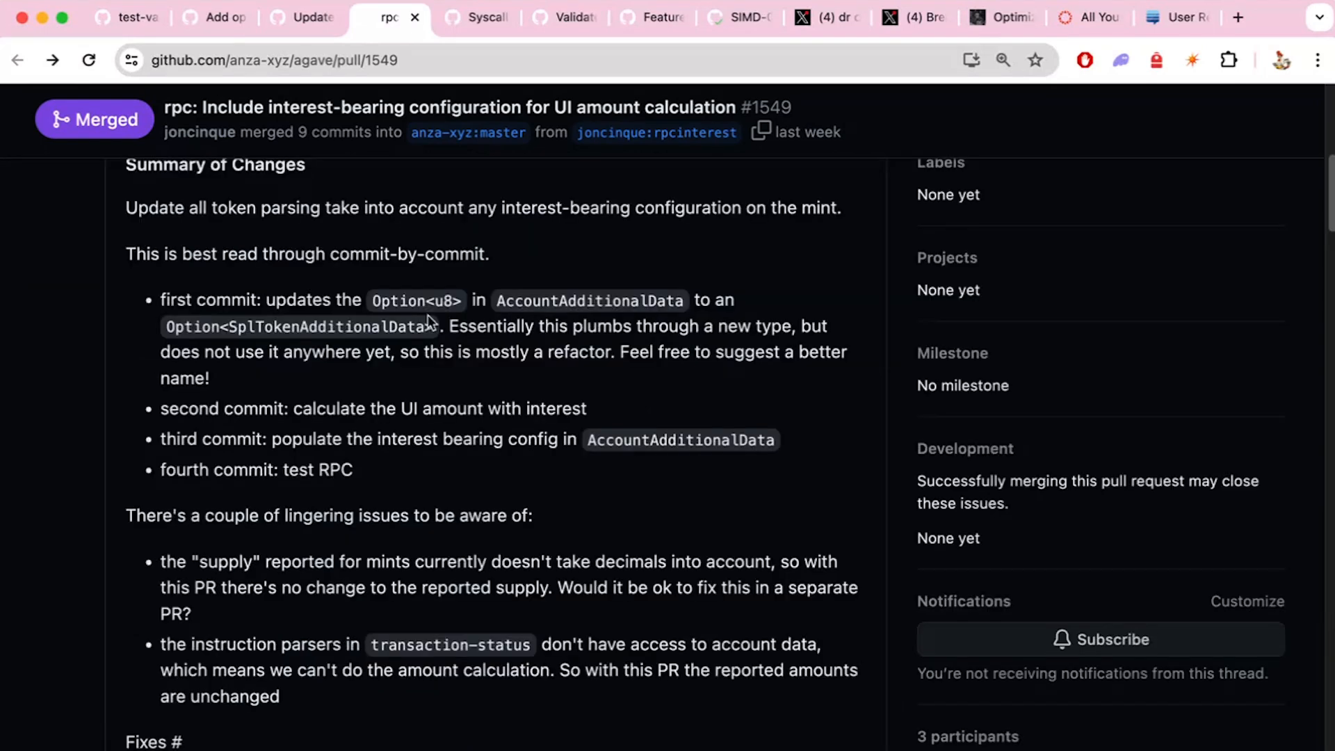
mouse_move(447, 598)
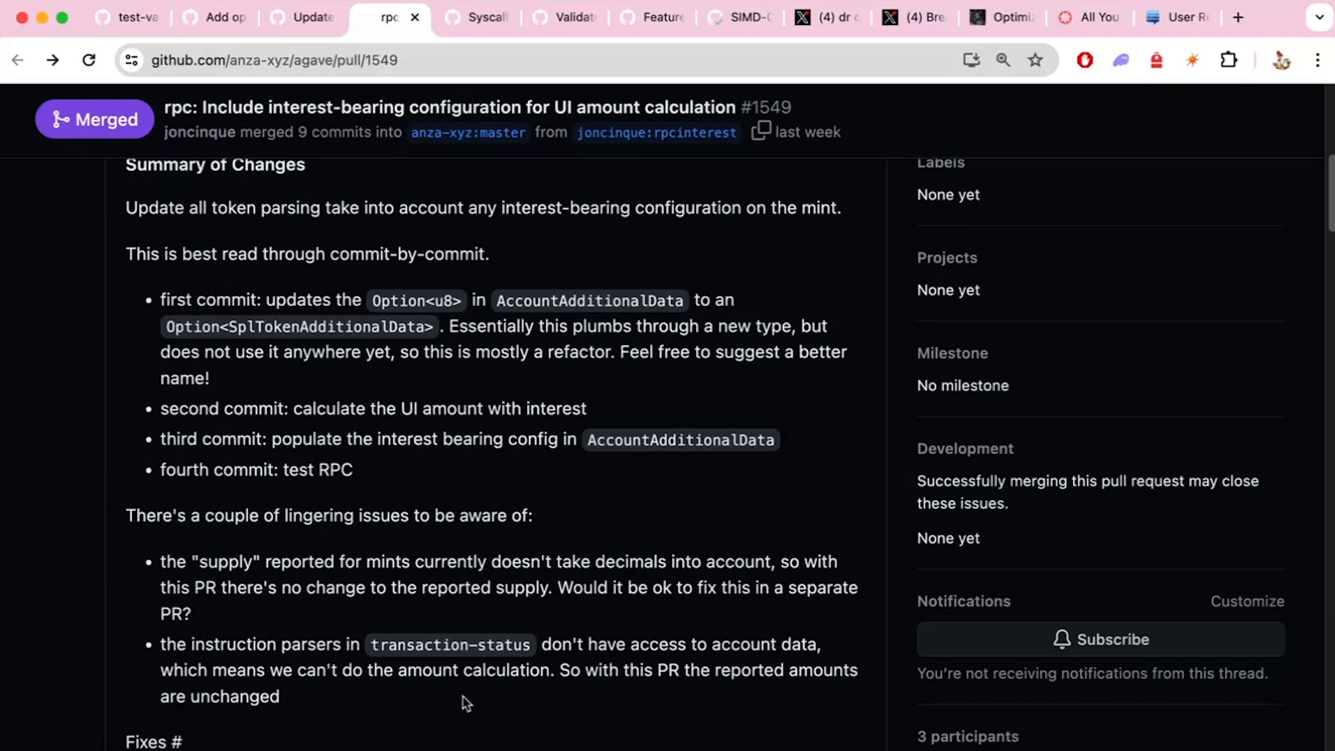
double_click(450, 644)
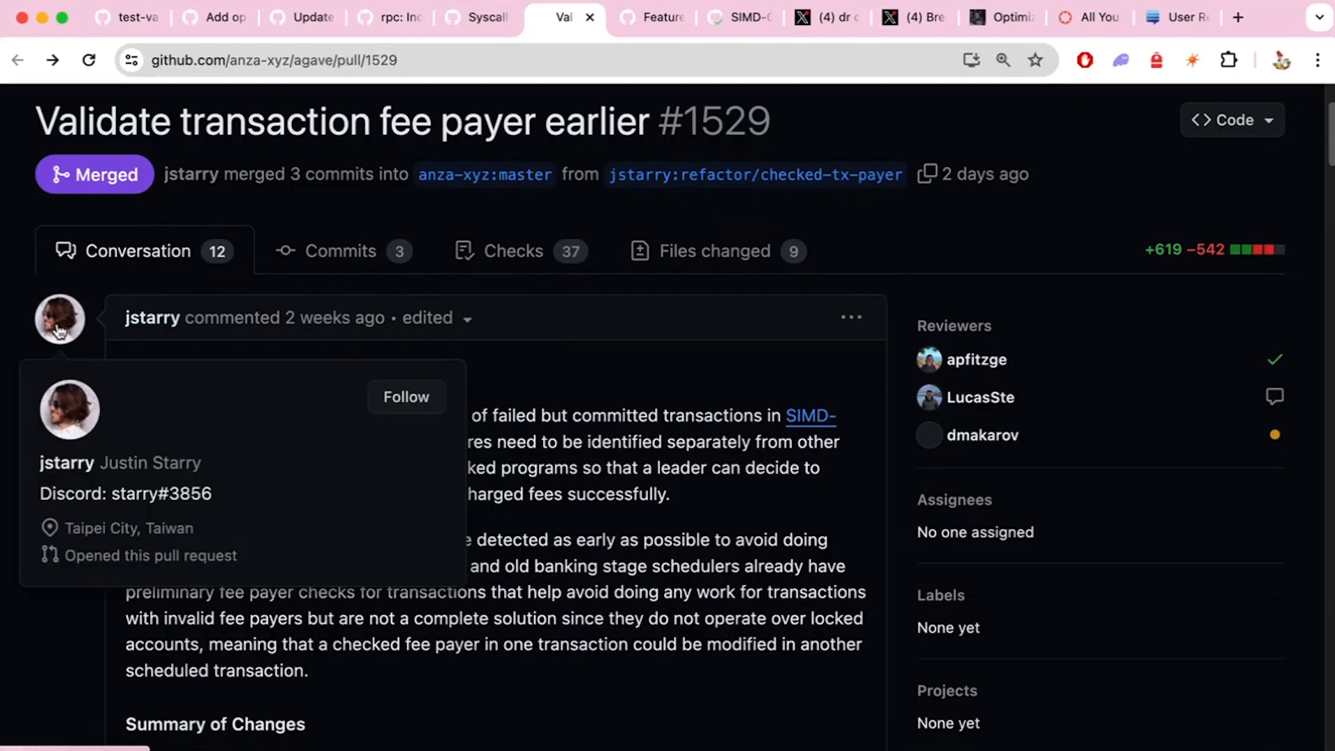
click(67, 462)
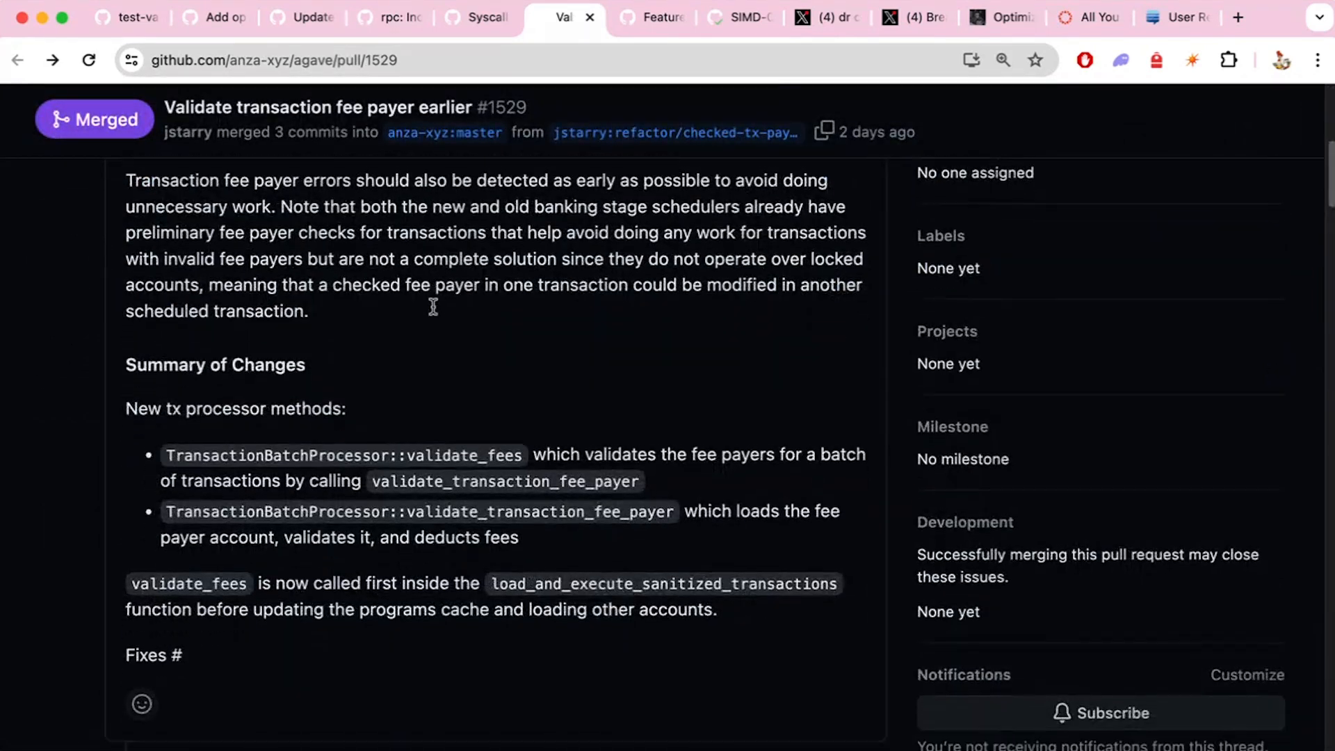
scroll(down, 3)
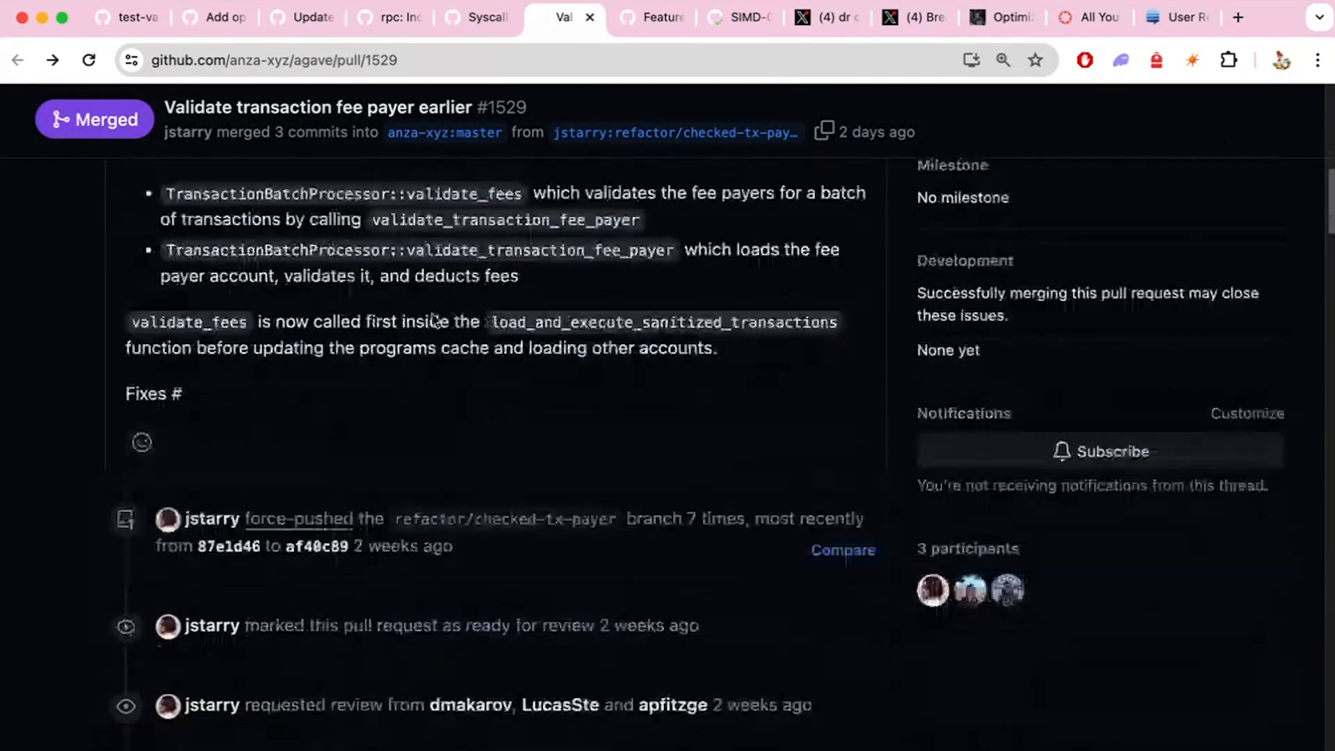
scroll(down, 3)
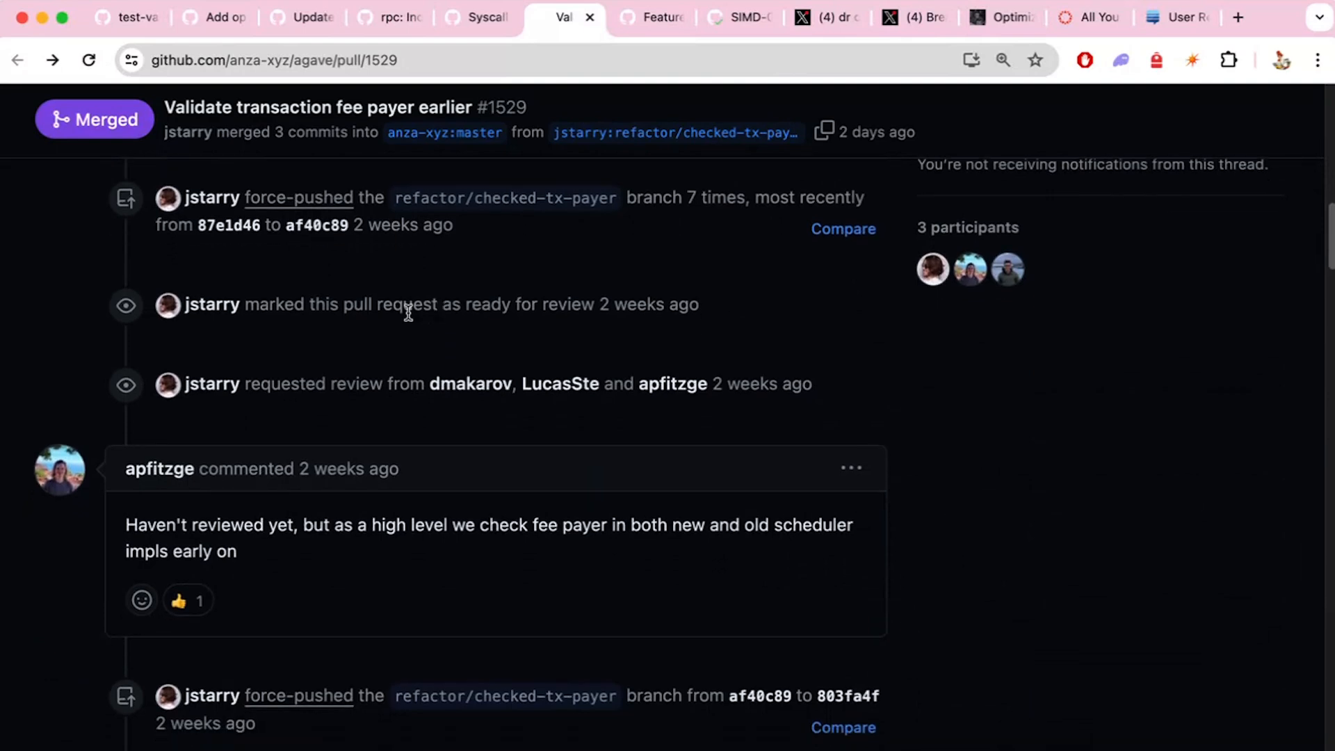
scroll(down, 3)
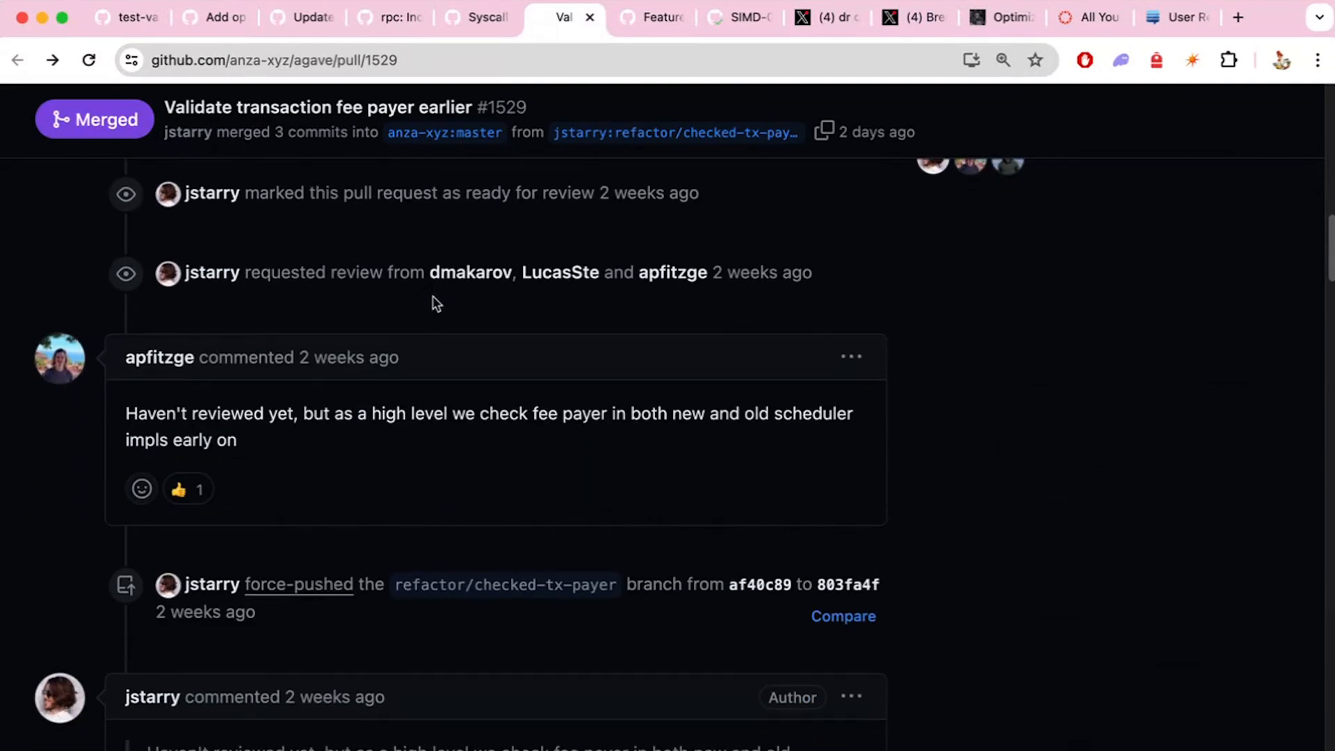
scroll(down, 3)
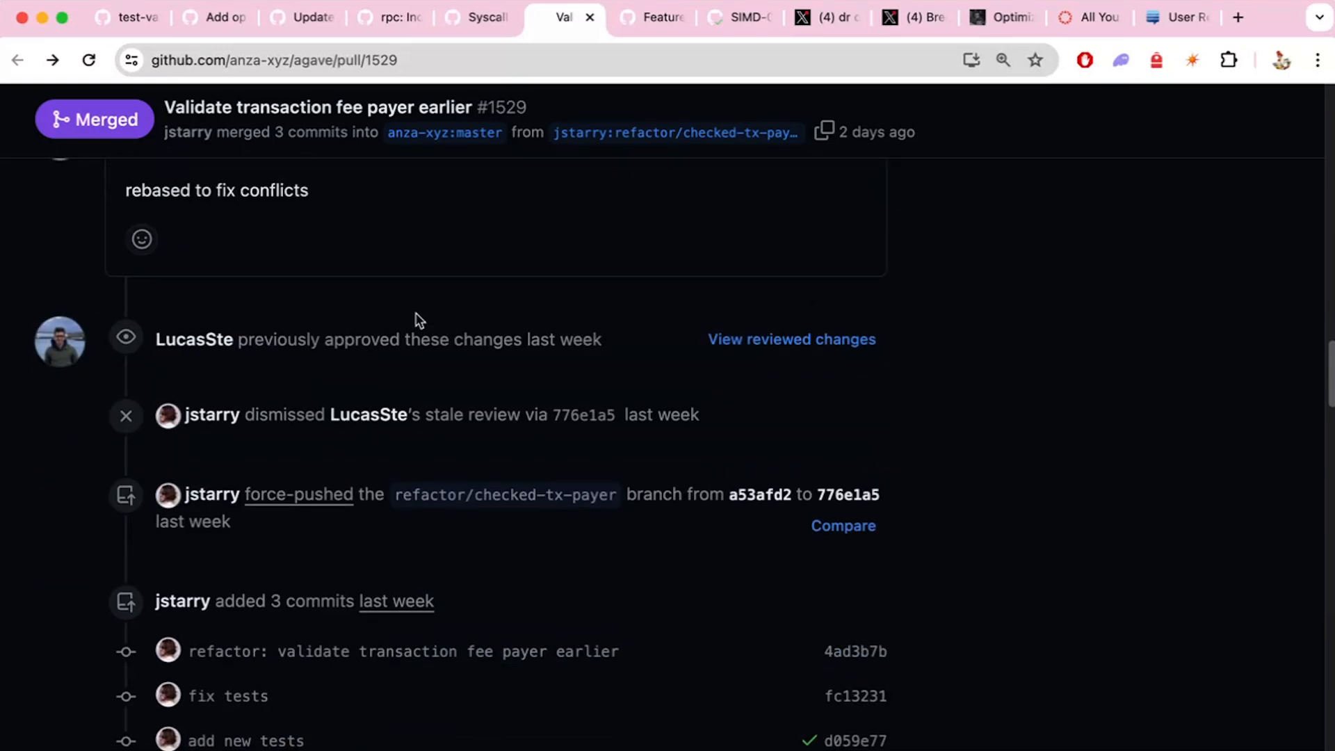
scroll(down, 3)
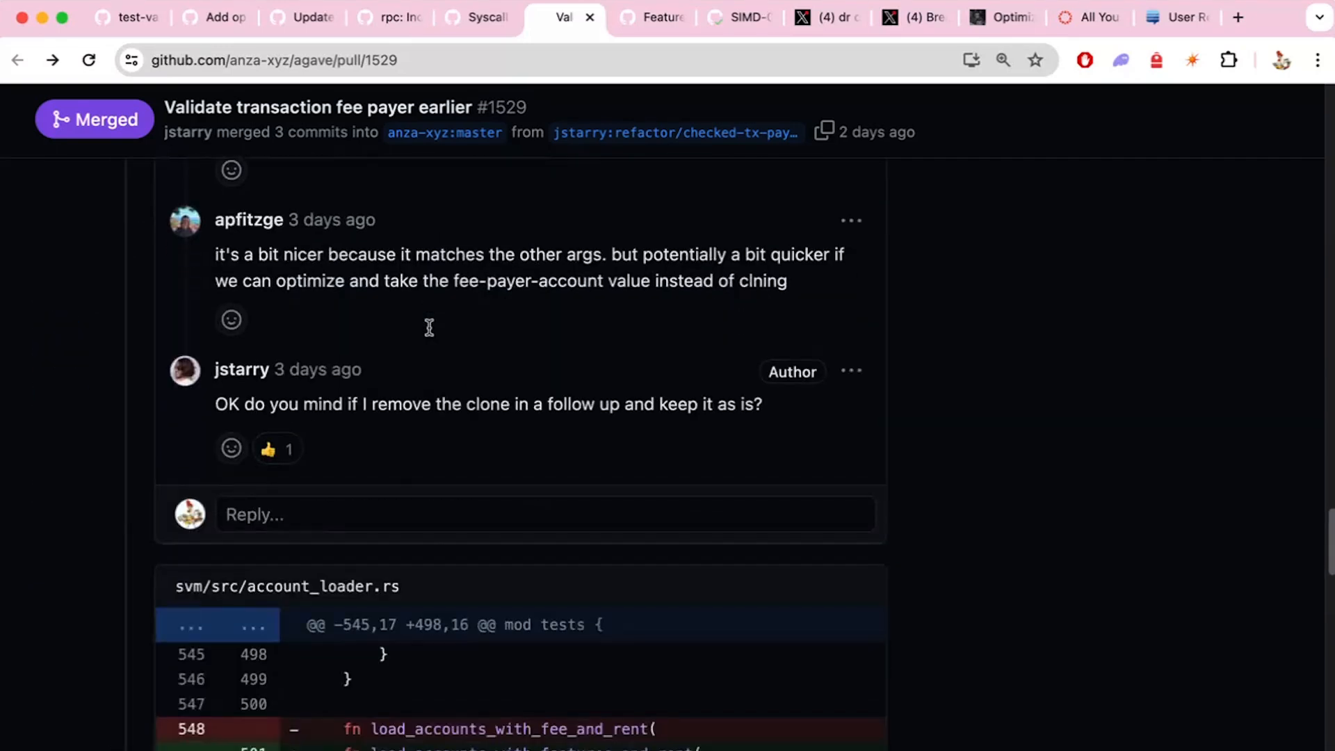
scroll(down, 3)
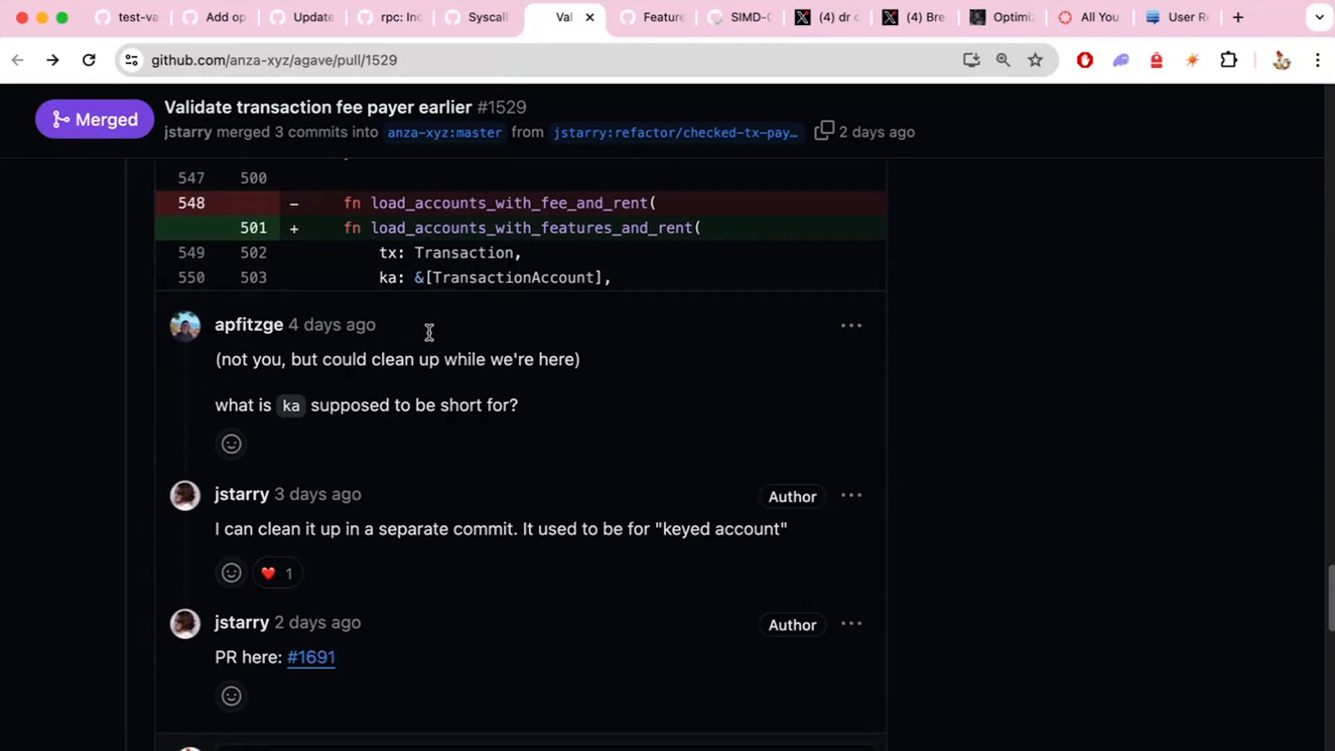
click(651, 16)
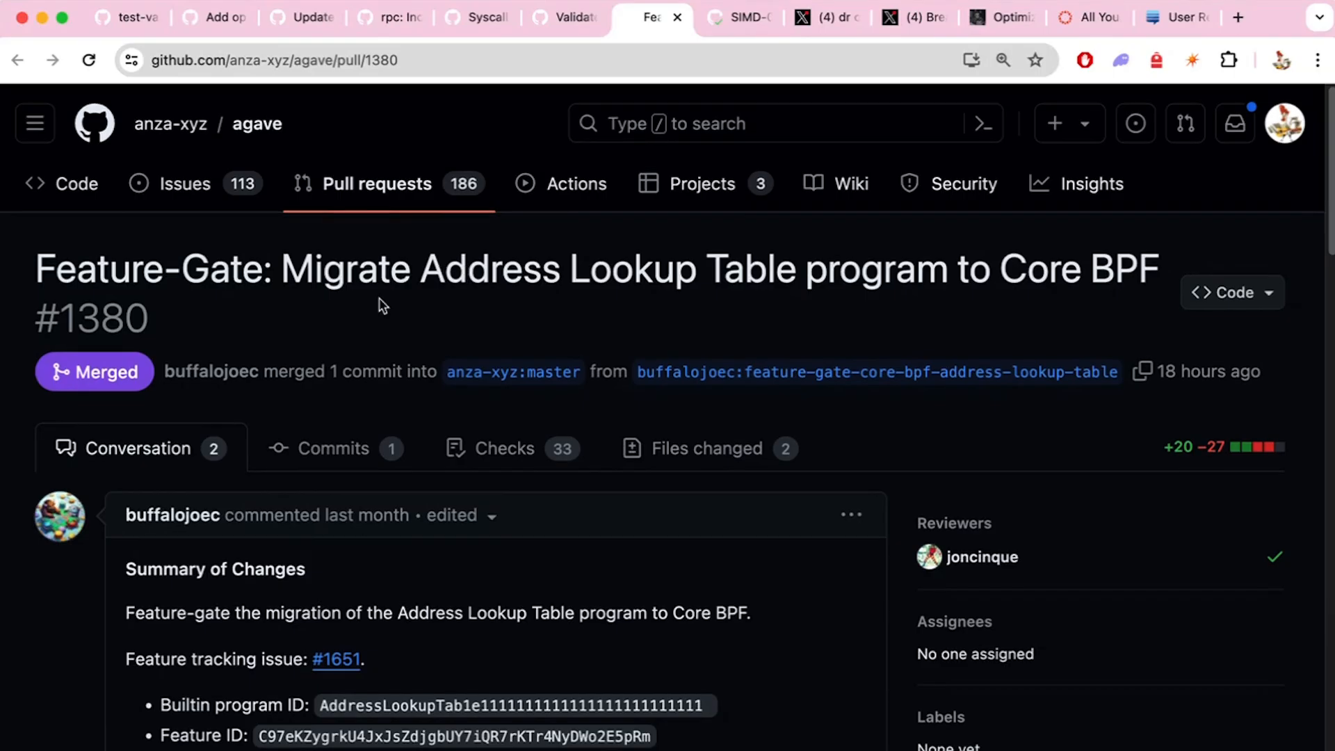
Step: Read PR #1380's Address Lookup Table Core BPF migration conversation through to its merge
scroll(down, 3)
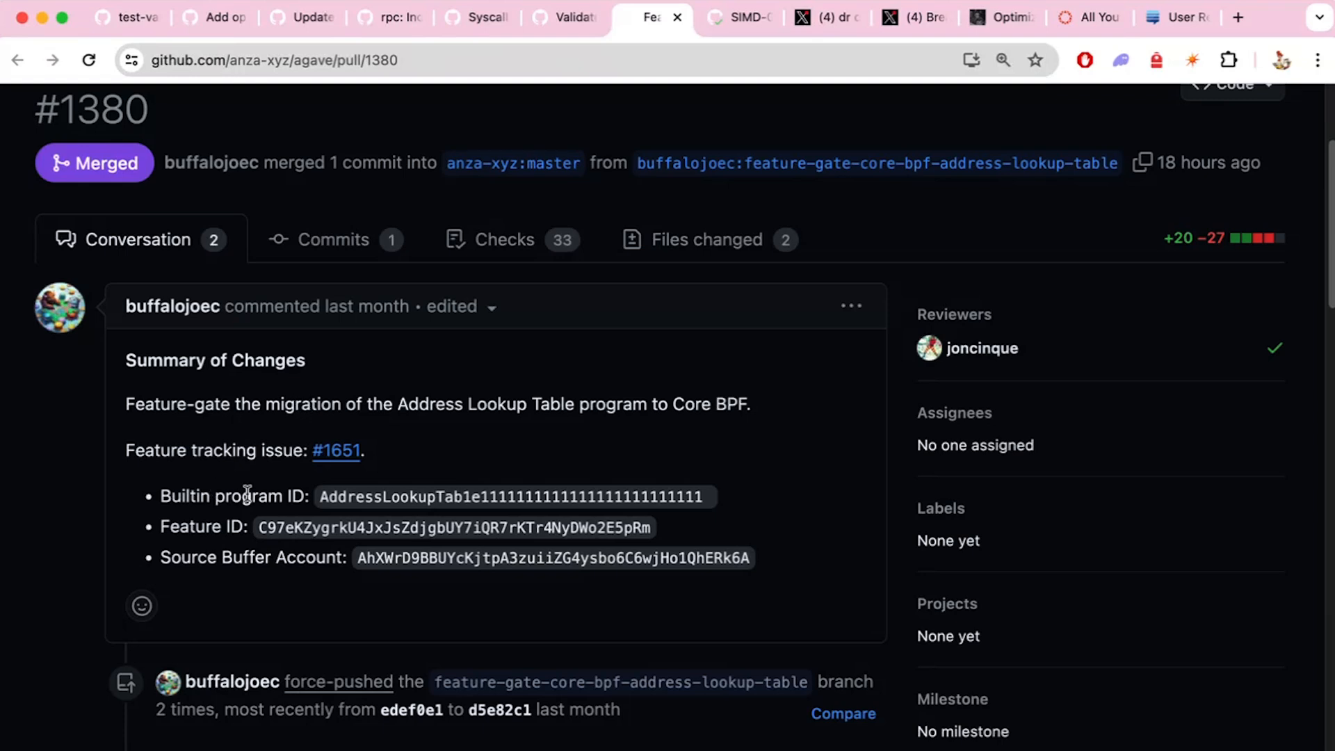
scroll(down, 3)
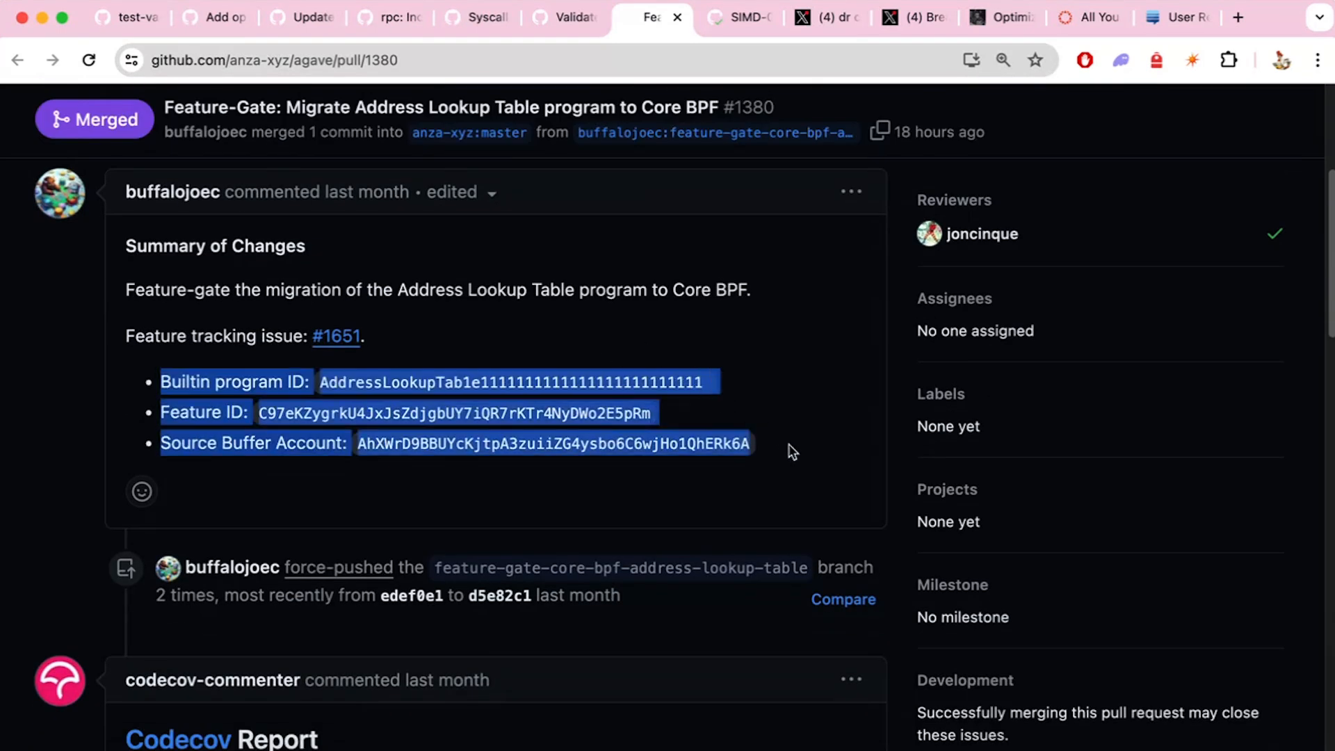
scroll(down, 3)
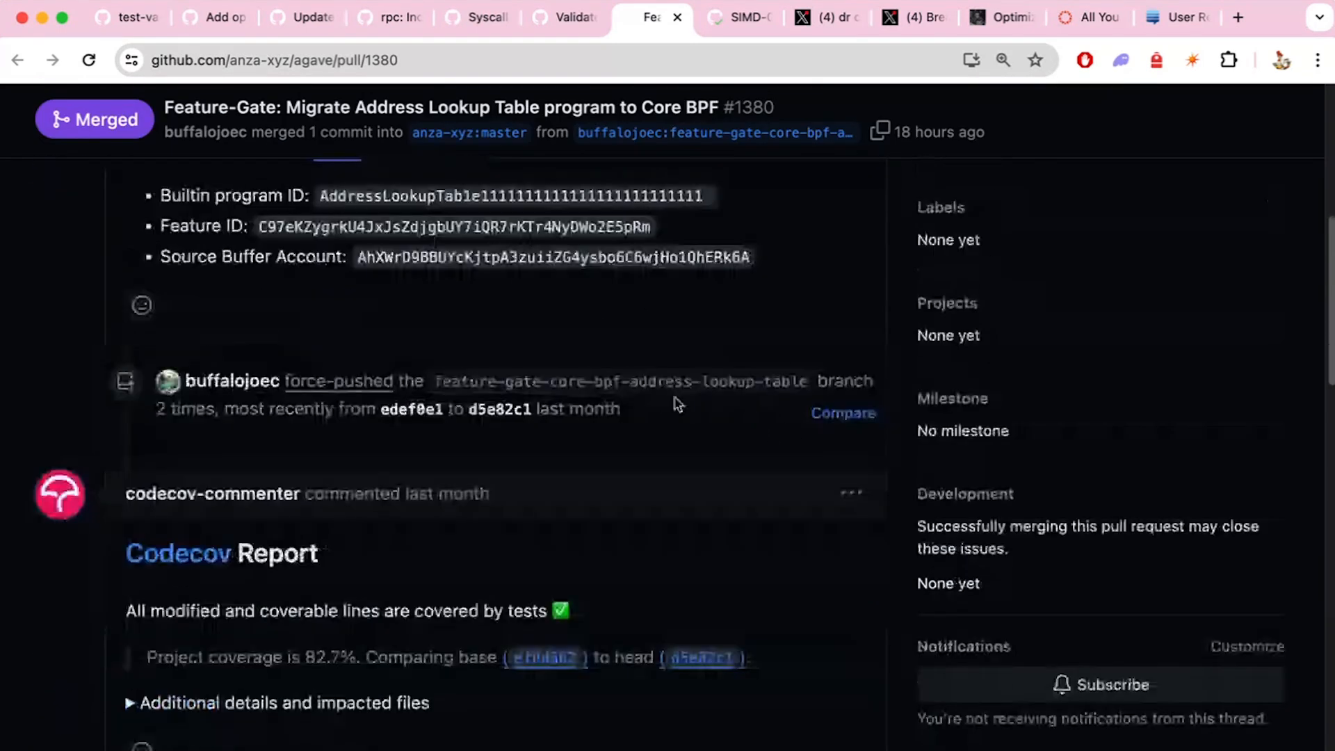
scroll(down, 3)
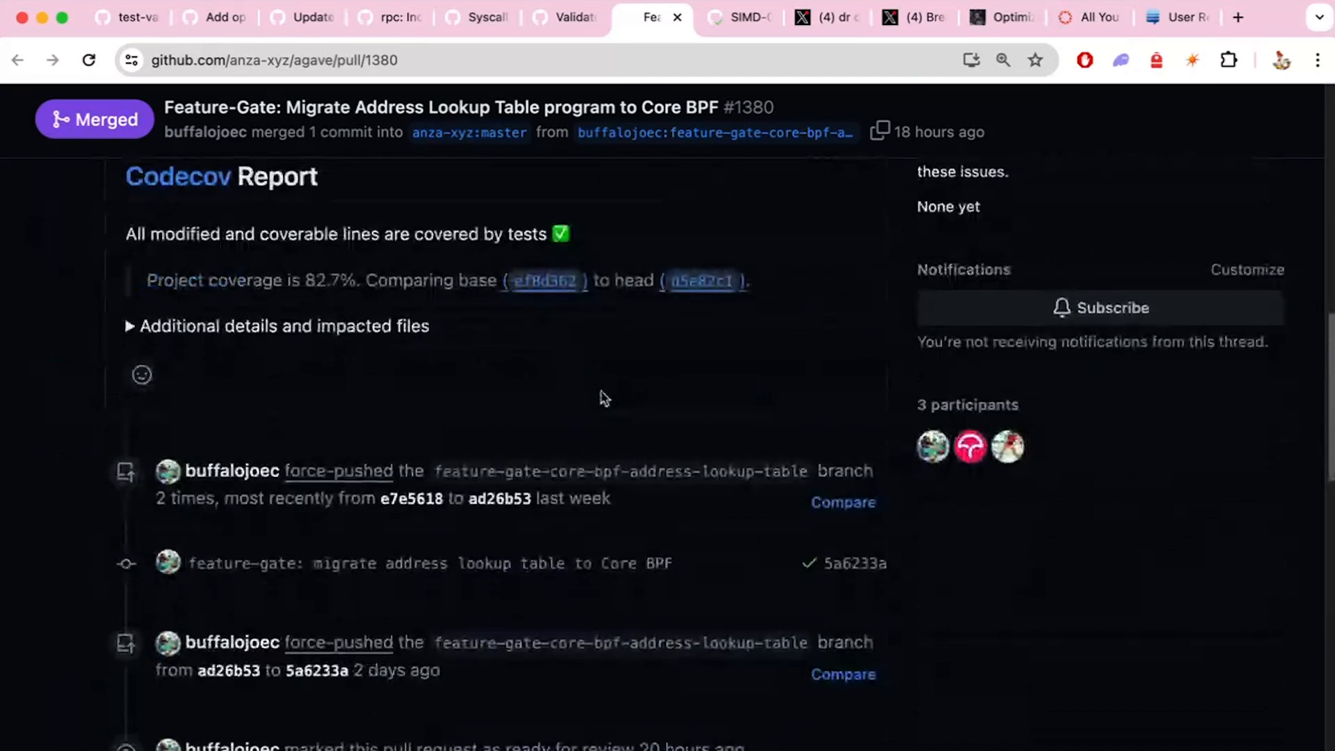
scroll(down, 3)
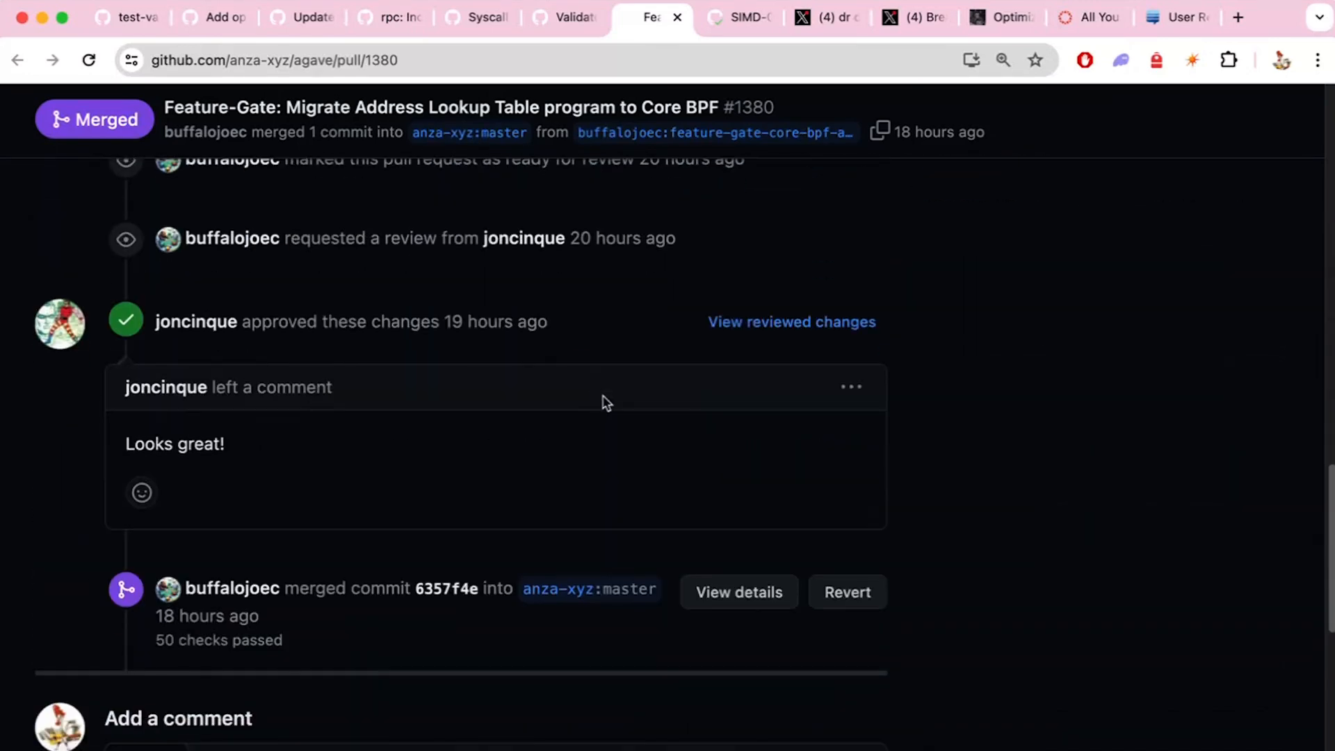
click(737, 16)
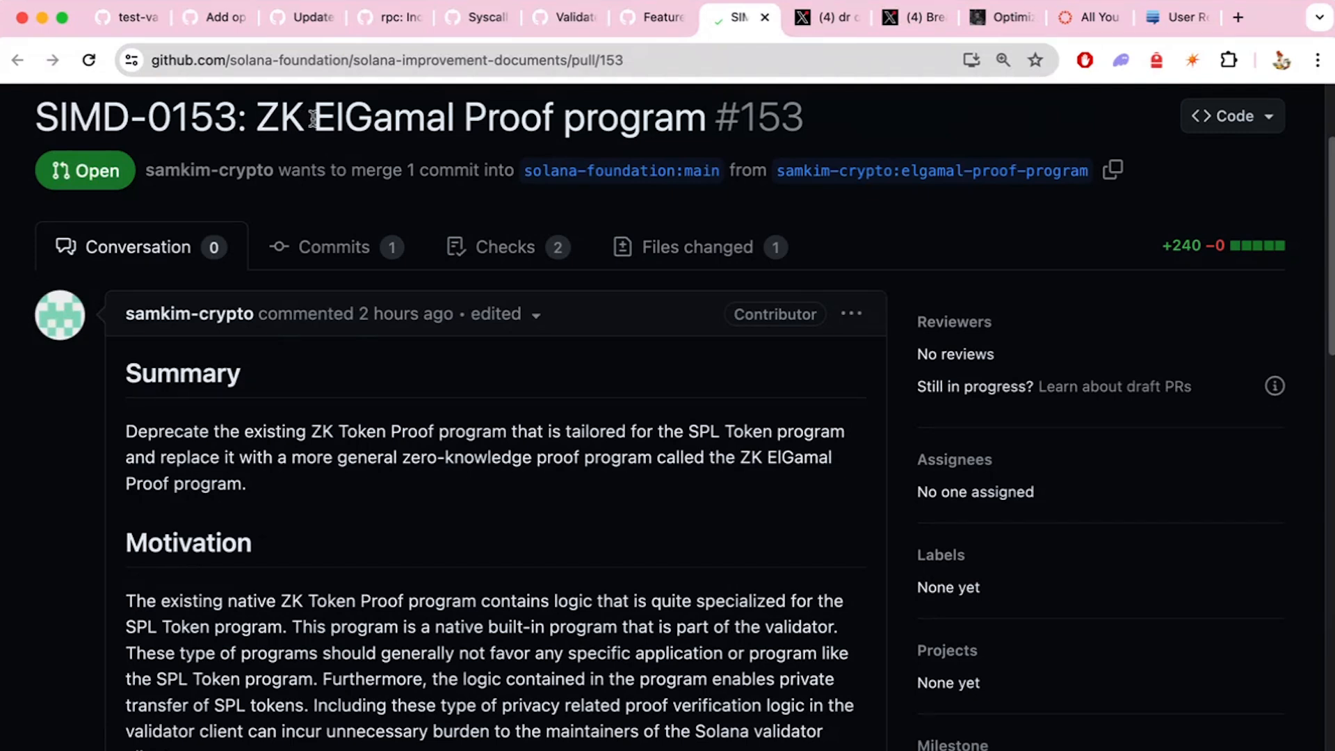
mouse_move(303, 162)
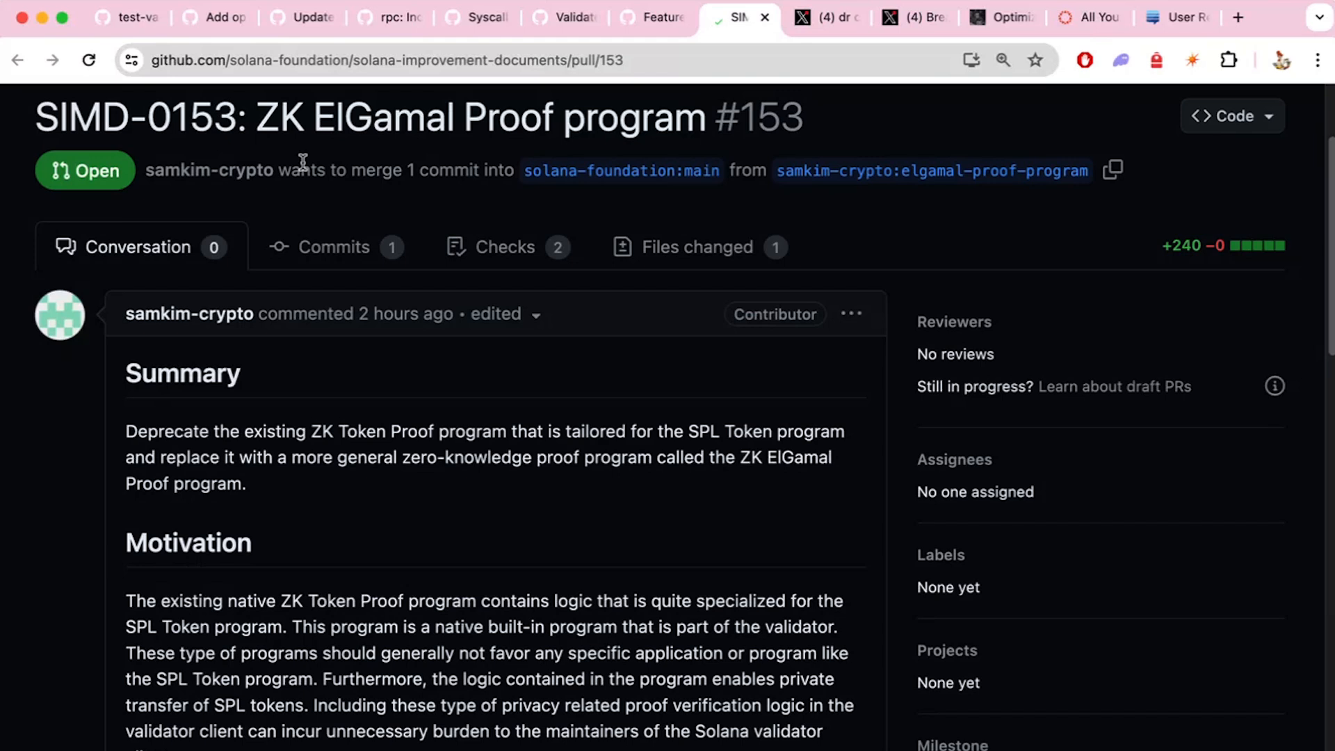
mouse_move(337, 434)
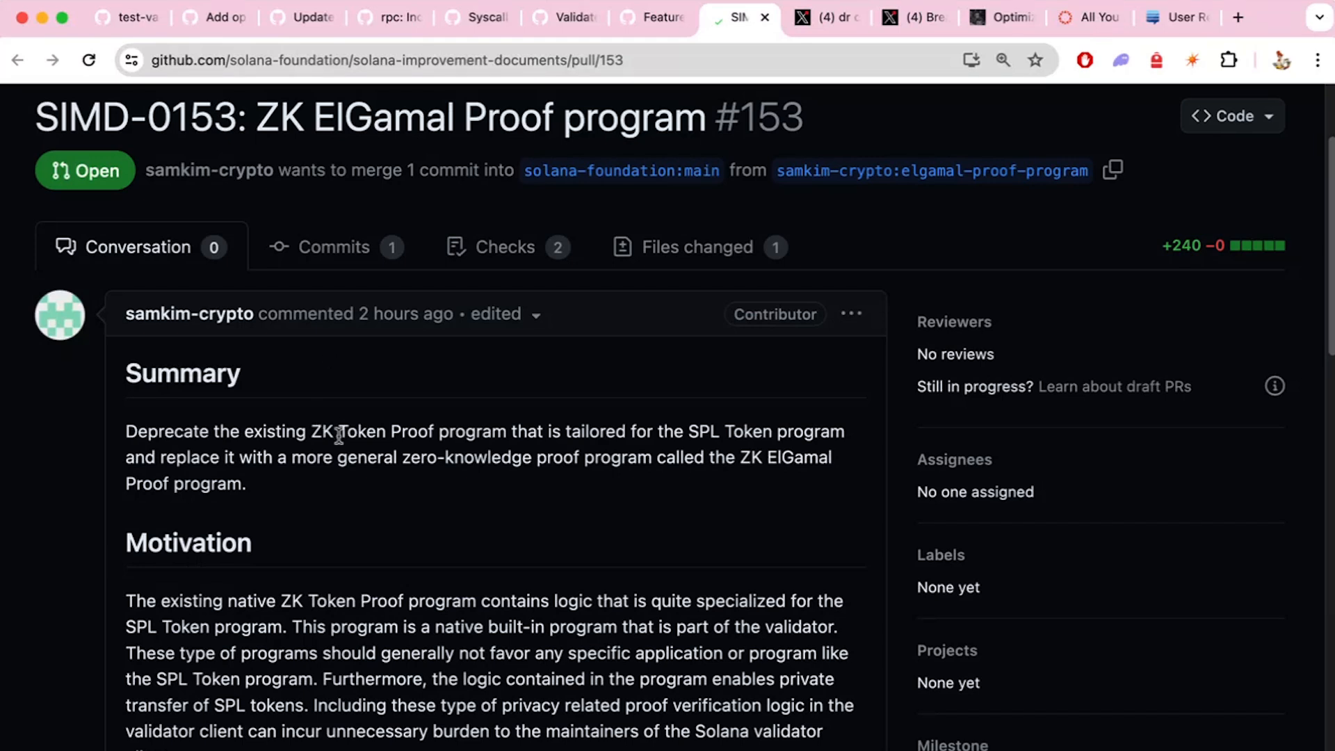
mouse_move(353, 478)
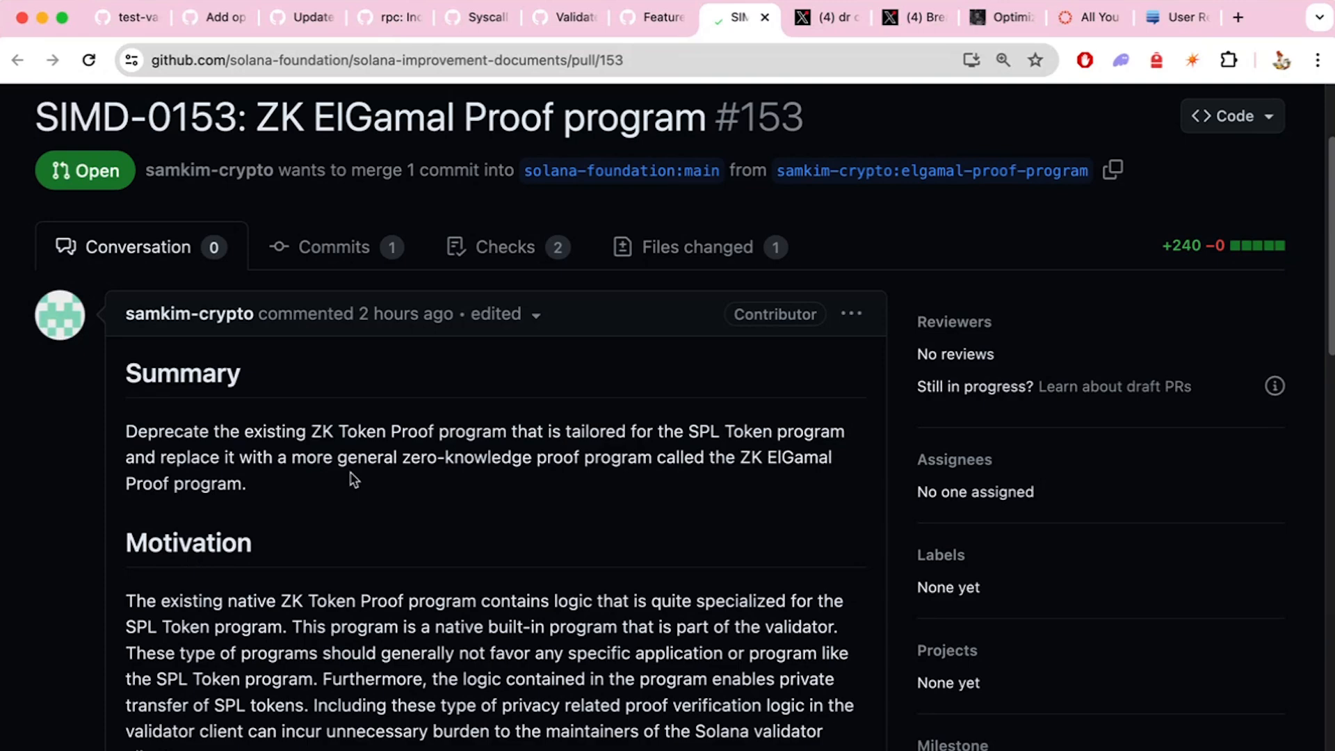
Step: Read the Summary and Motivation sections of the SIMD-0153 ZK ElGamal Proof proposal
scroll(down, 3)
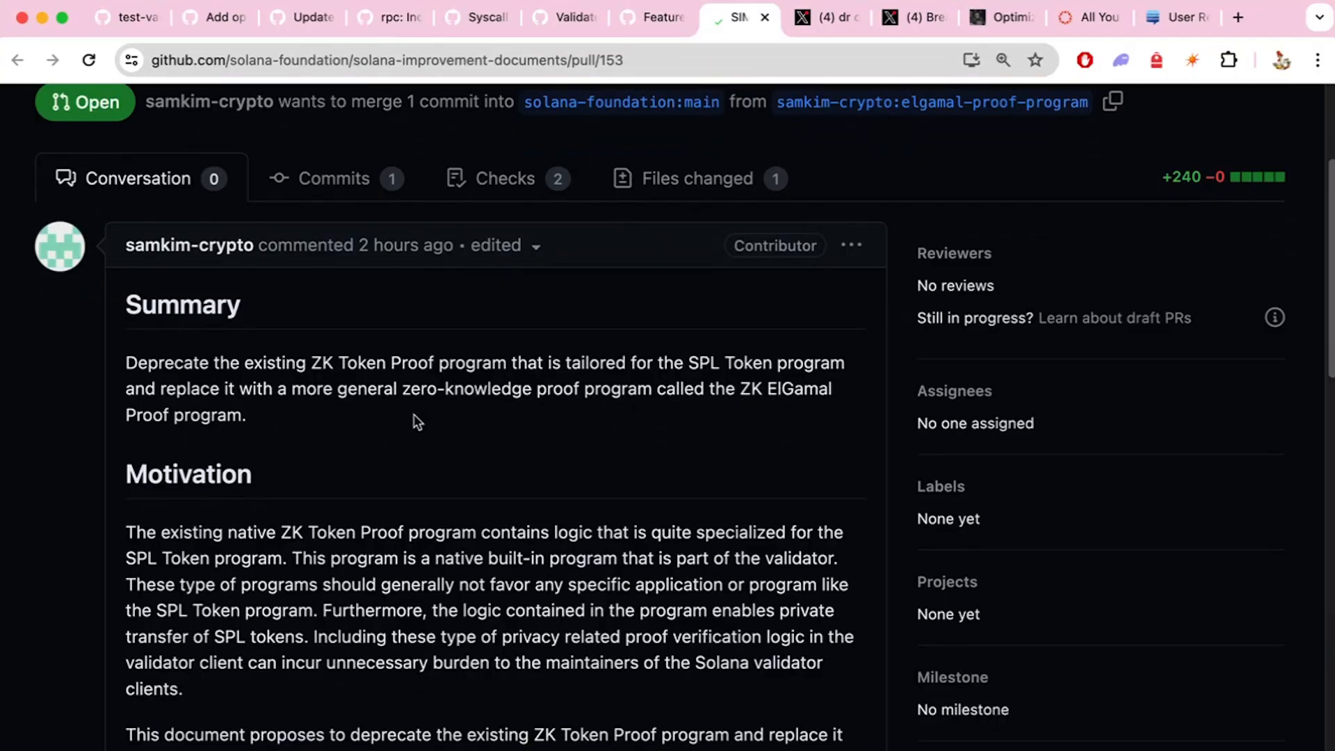
scroll(down, 3)
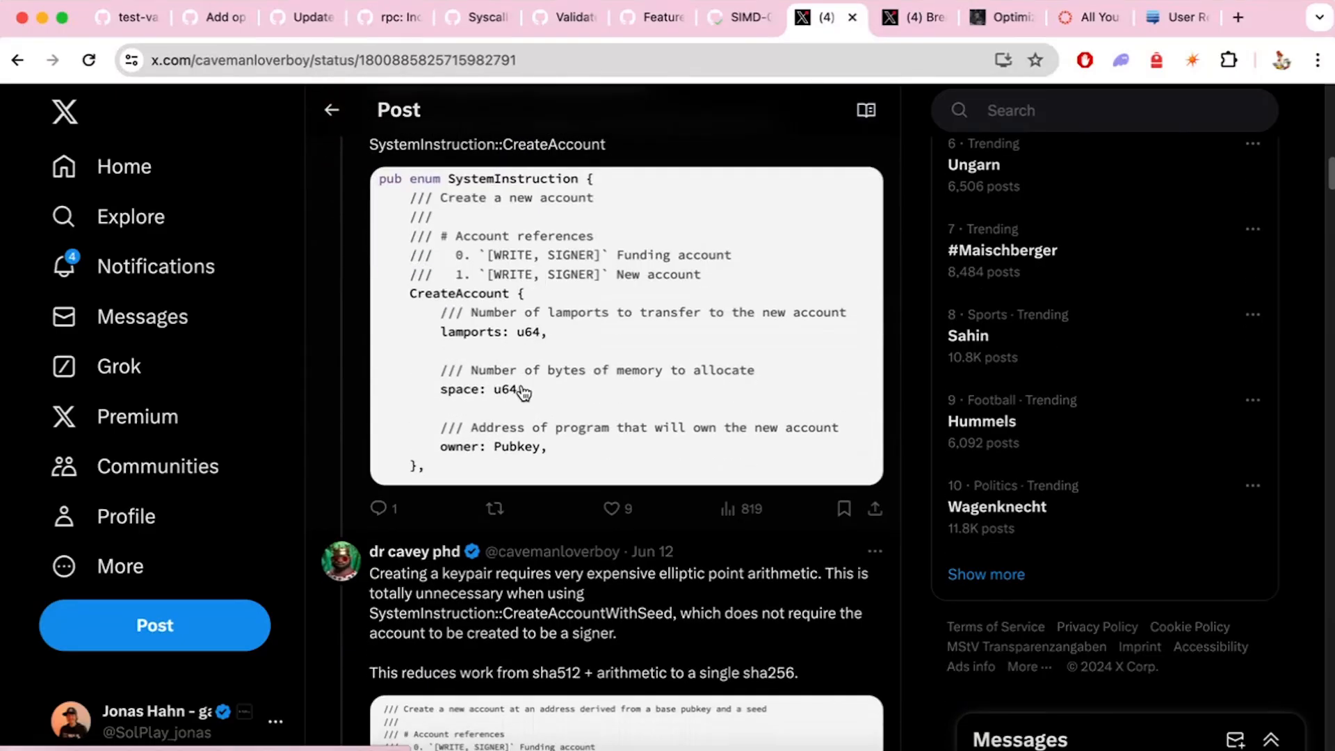
Step: Read the vanity-address thread, selecting 'CreateAccountWithSeed', down to the final reply and back up
scroll(down, 3)
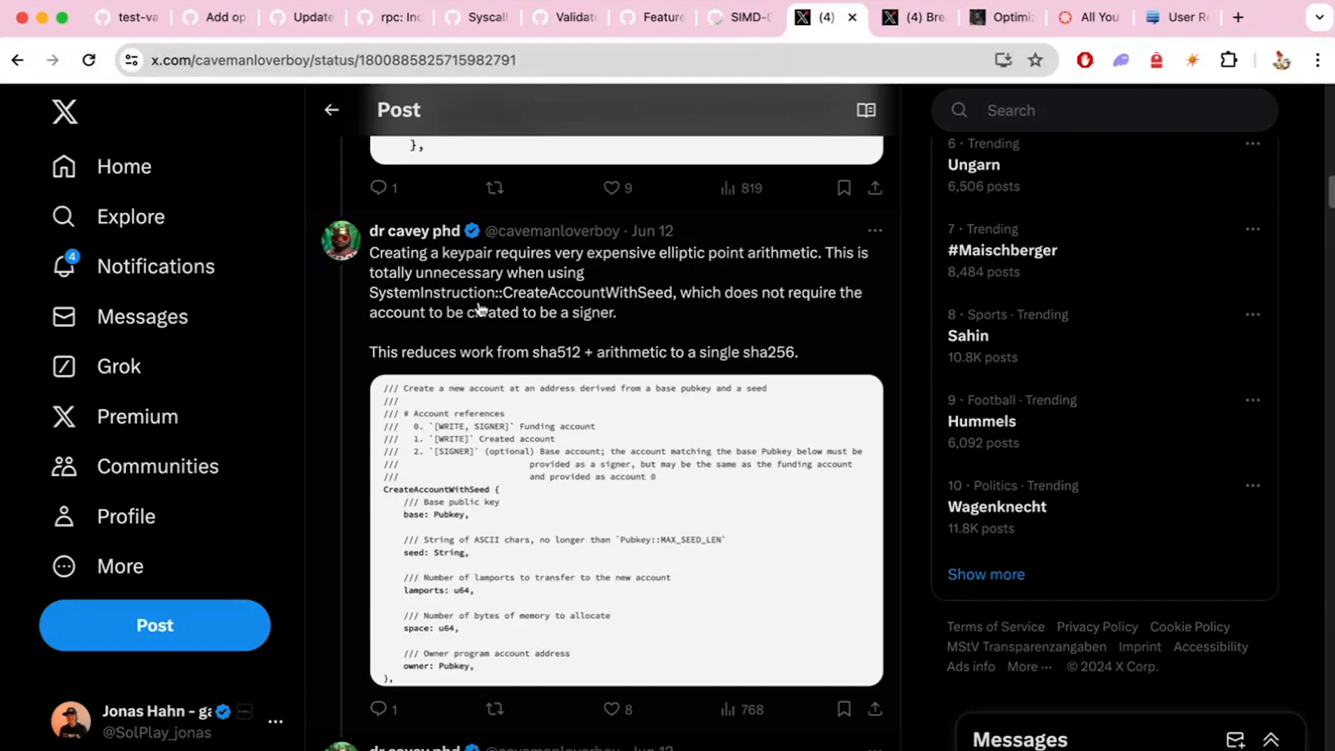
mouse_move(599, 314)
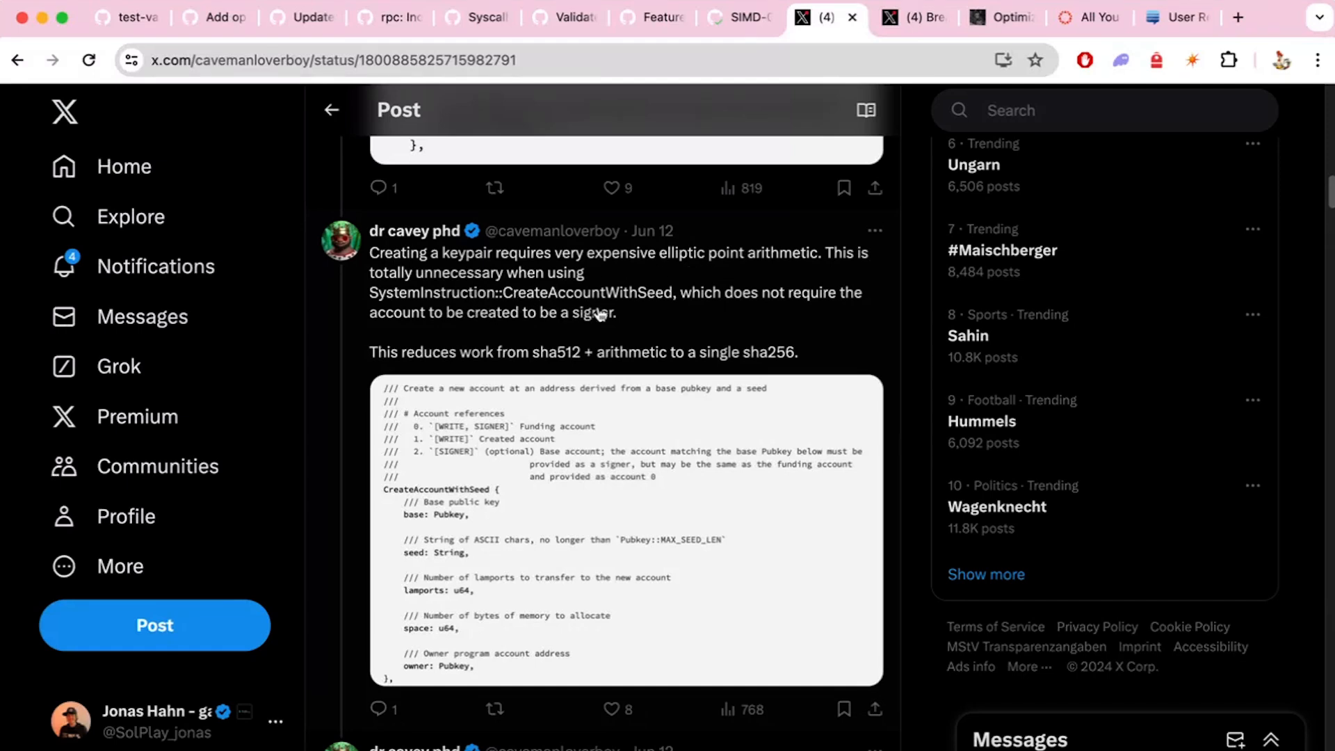
mouse_move(825, 259)
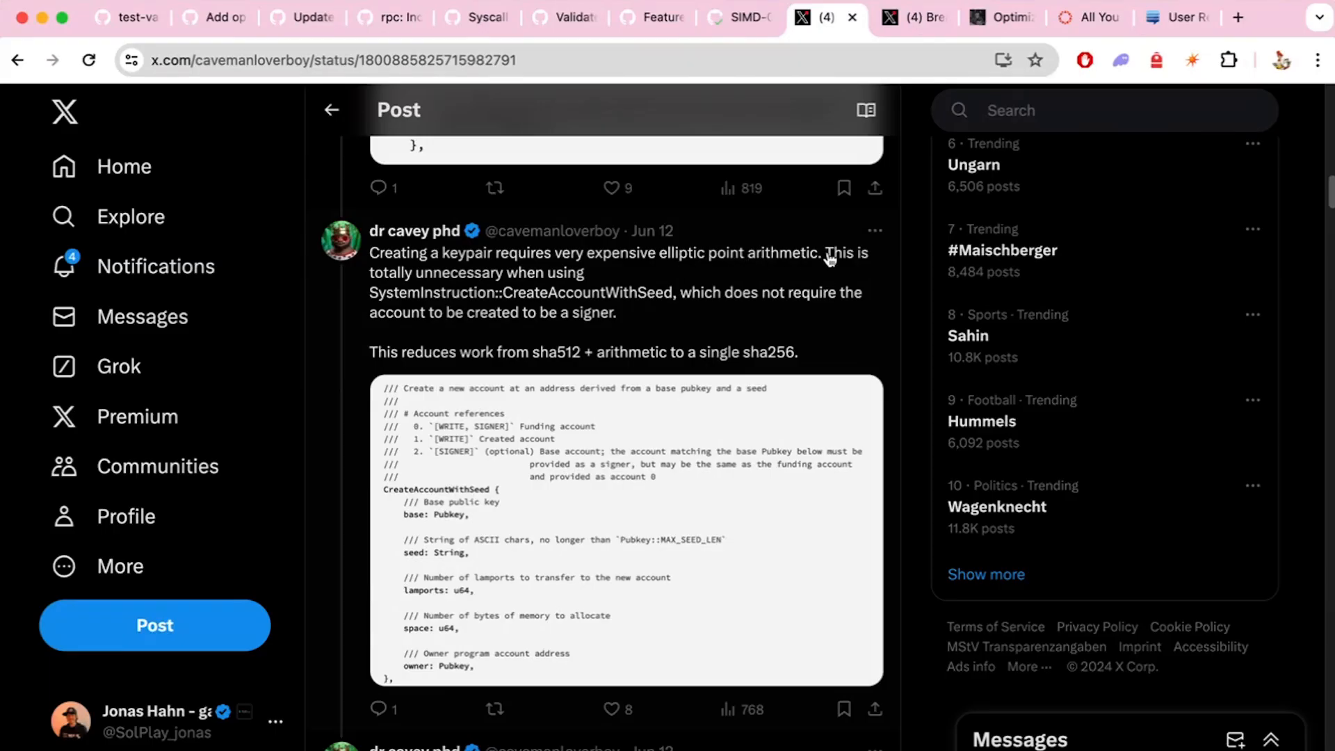
double_click(575, 292)
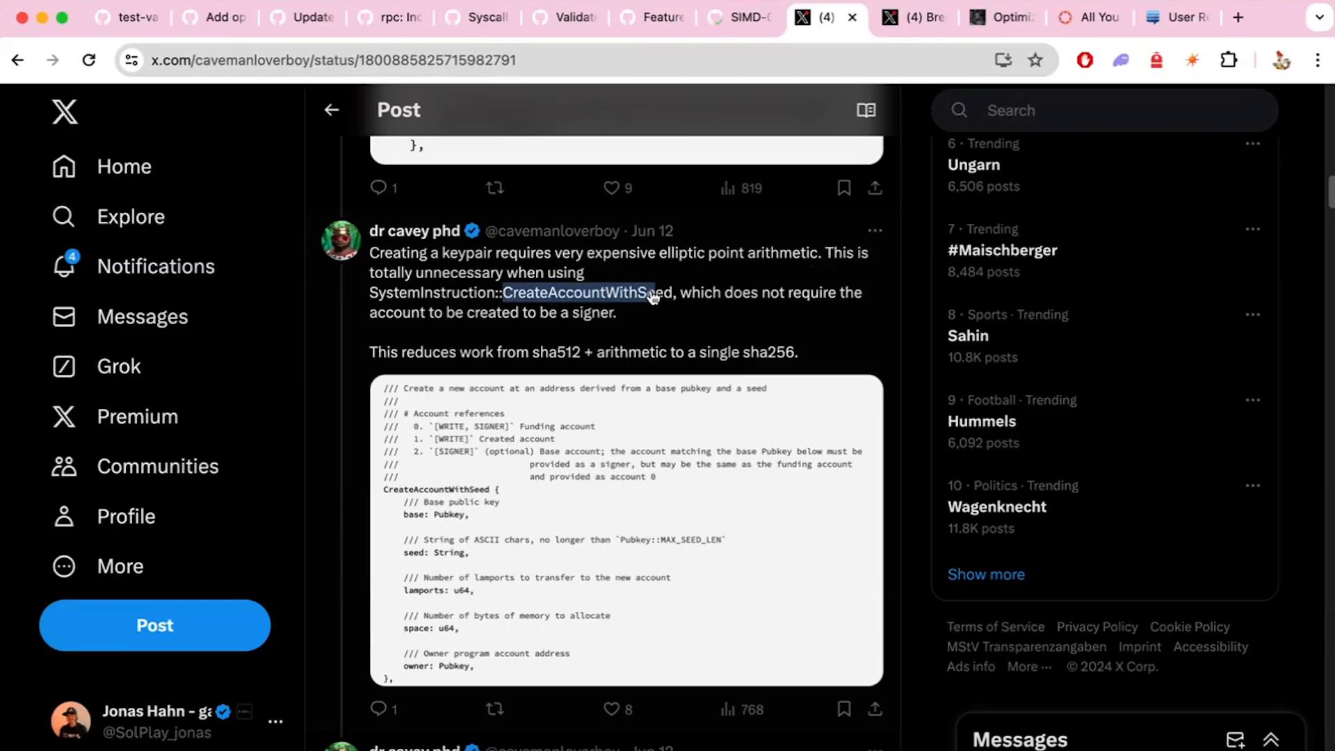
scroll(down, 3)
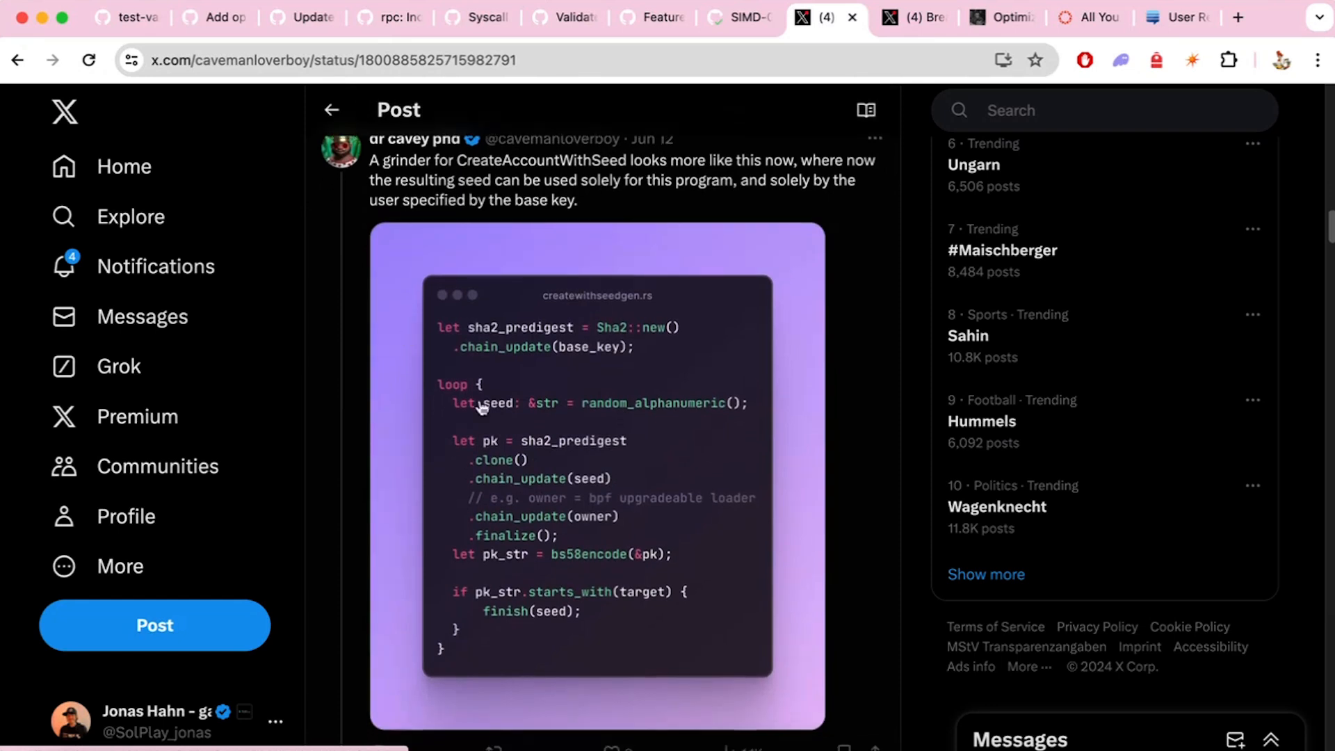
scroll(down, 3)
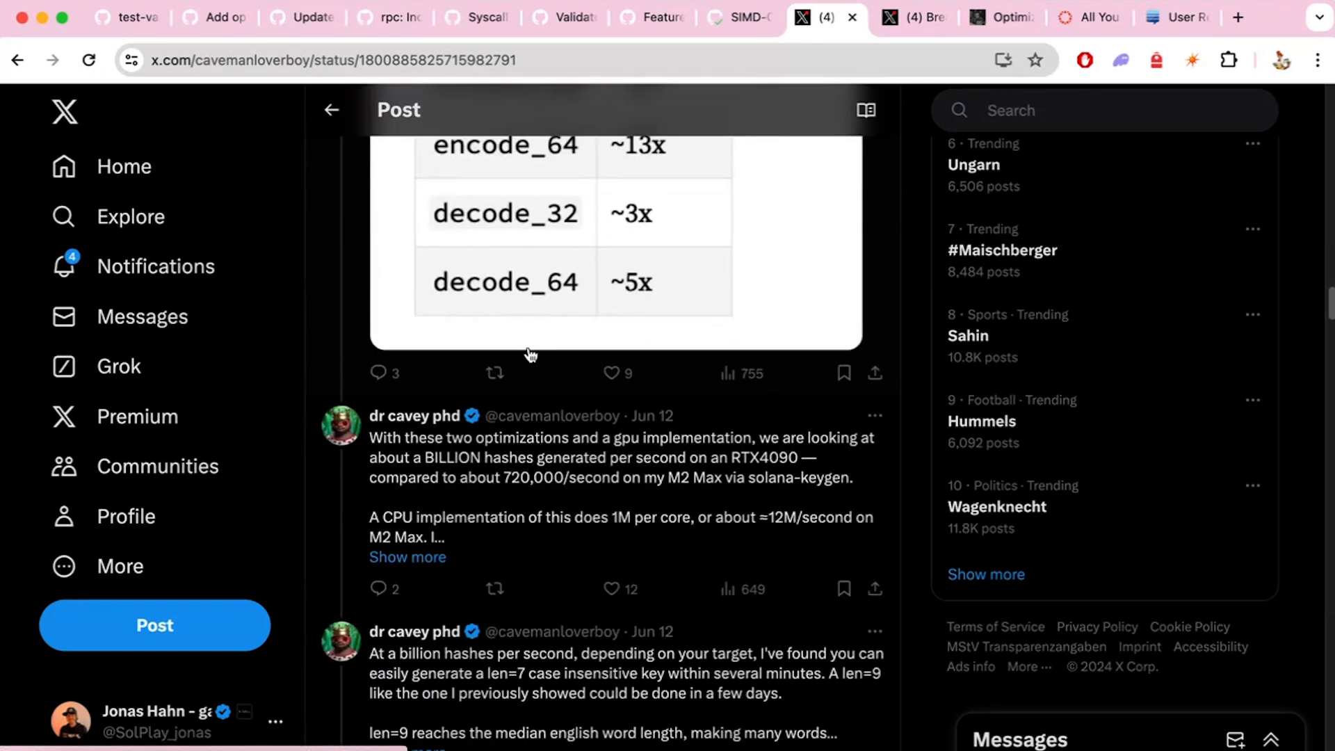
scroll(down, 3)
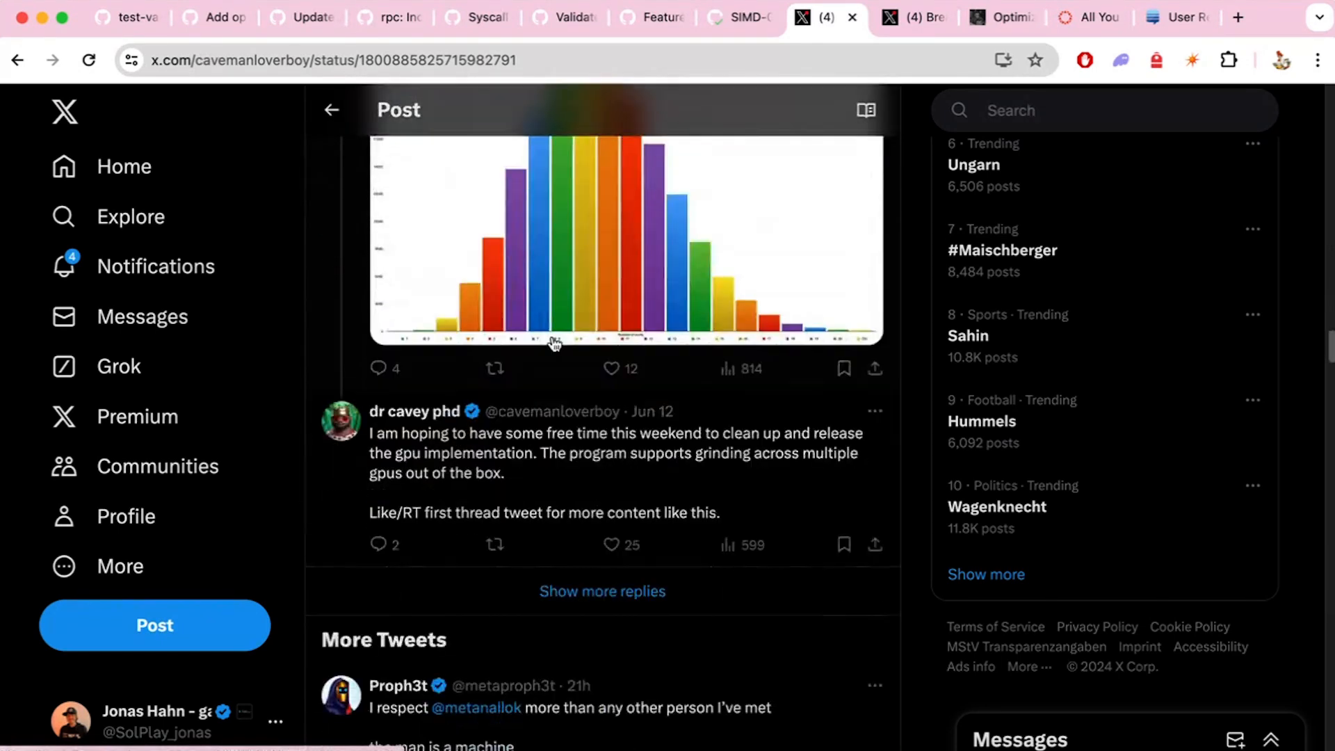
scroll(down, 3)
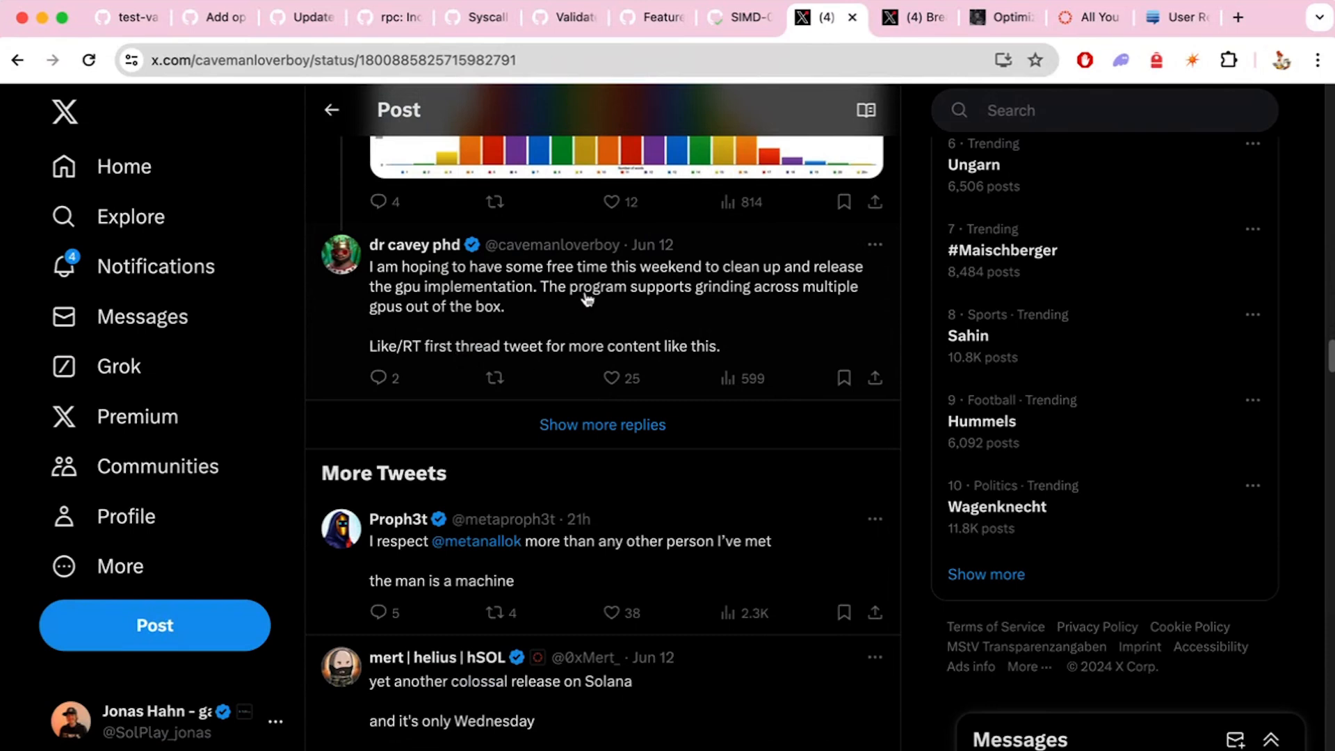
scroll(up, 3)
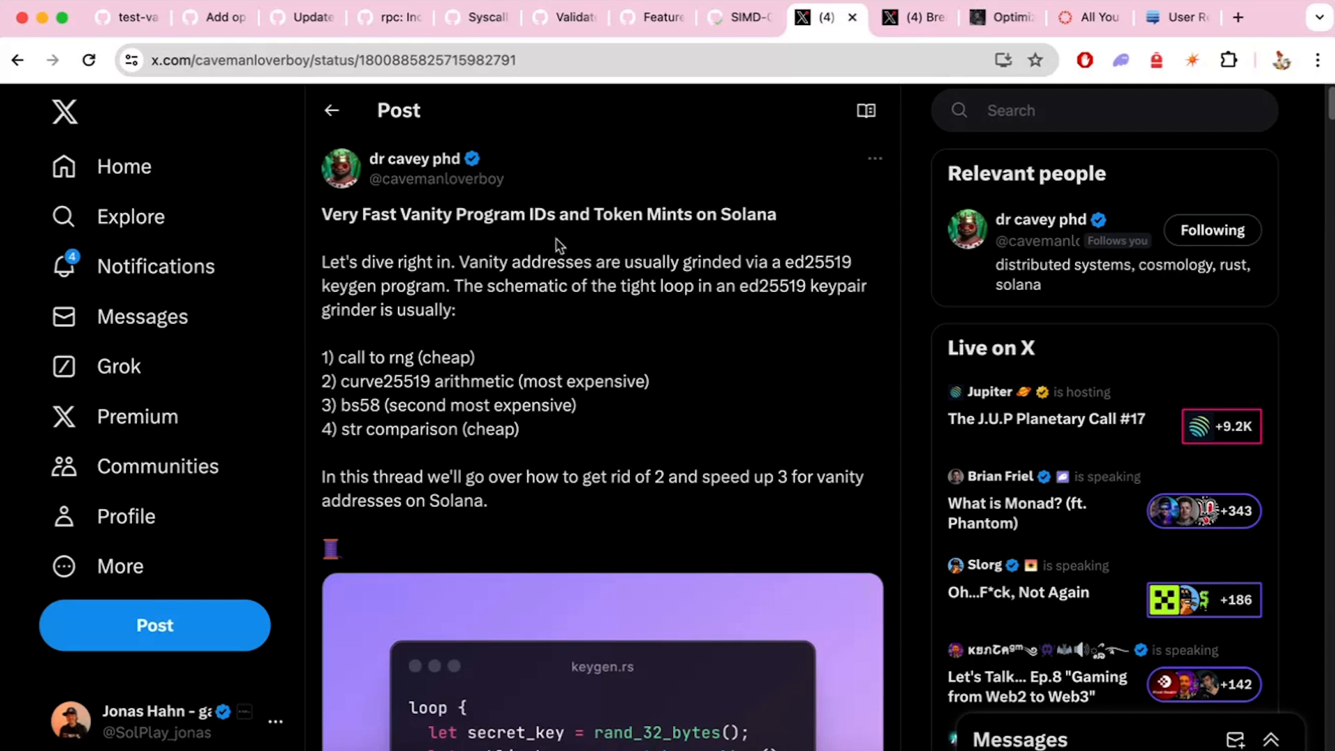
mouse_move(508, 245)
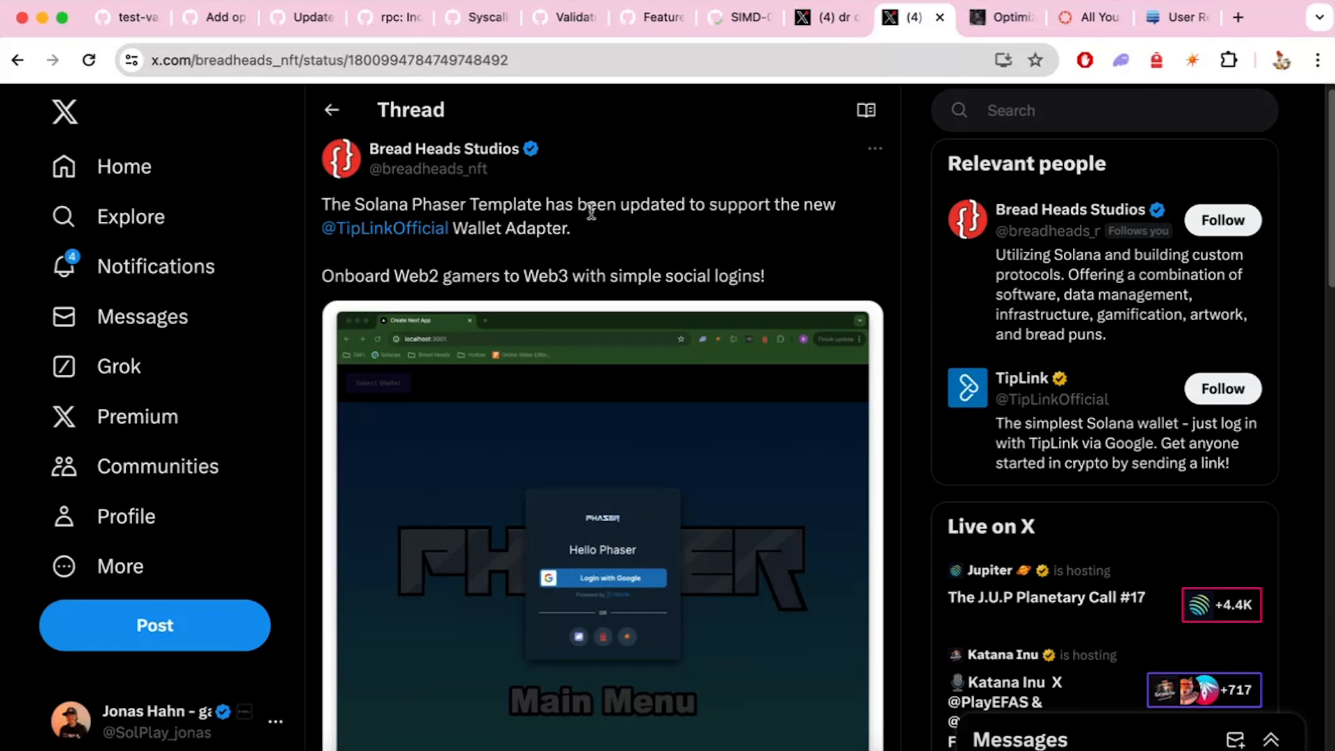
mouse_move(413, 211)
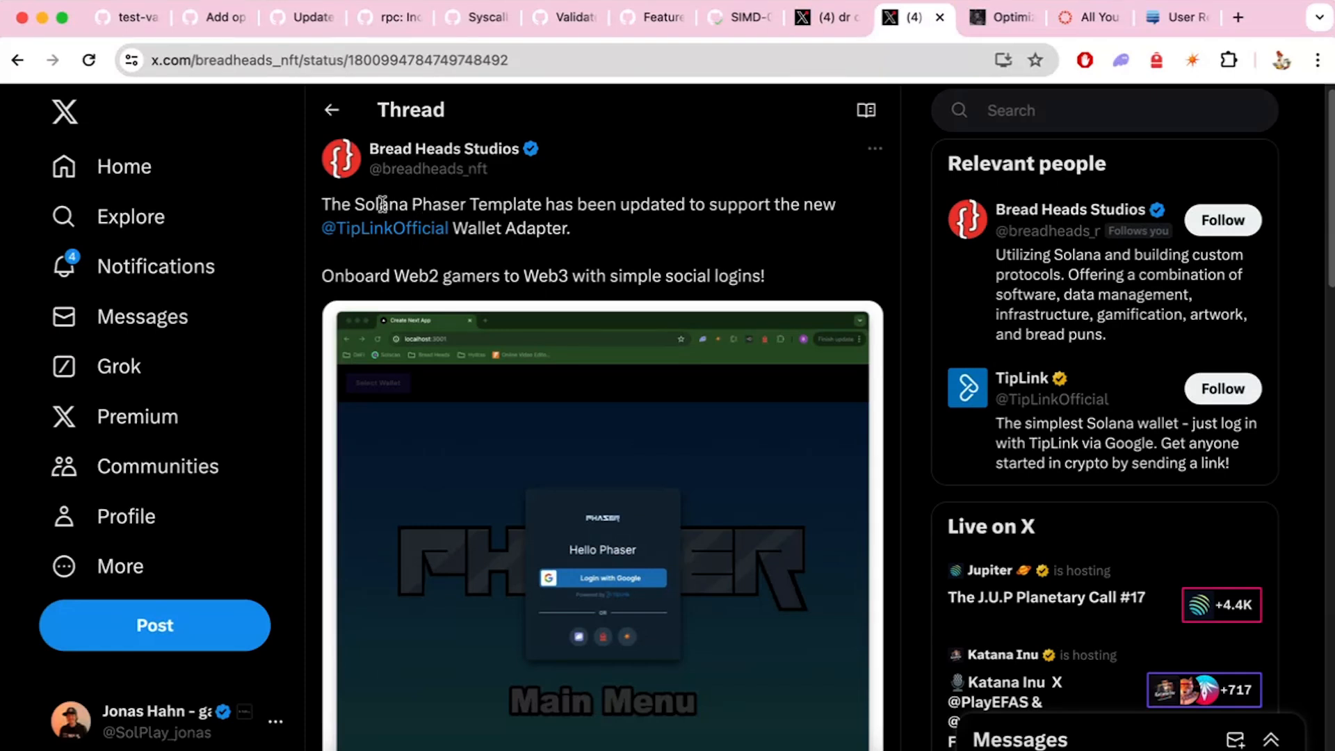
mouse_move(400, 236)
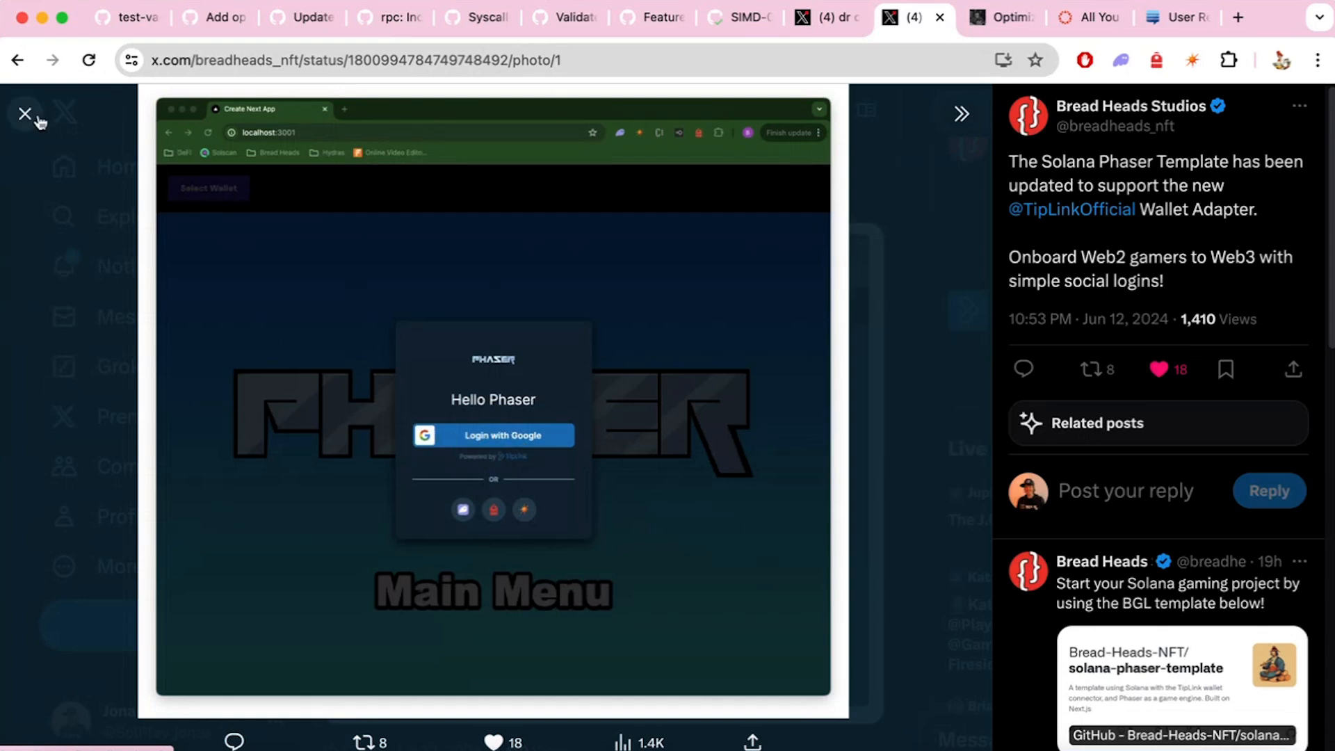
Step: Close the enlarged screenshot and view the reply linking the solana-phaser-template repository
click(26, 113)
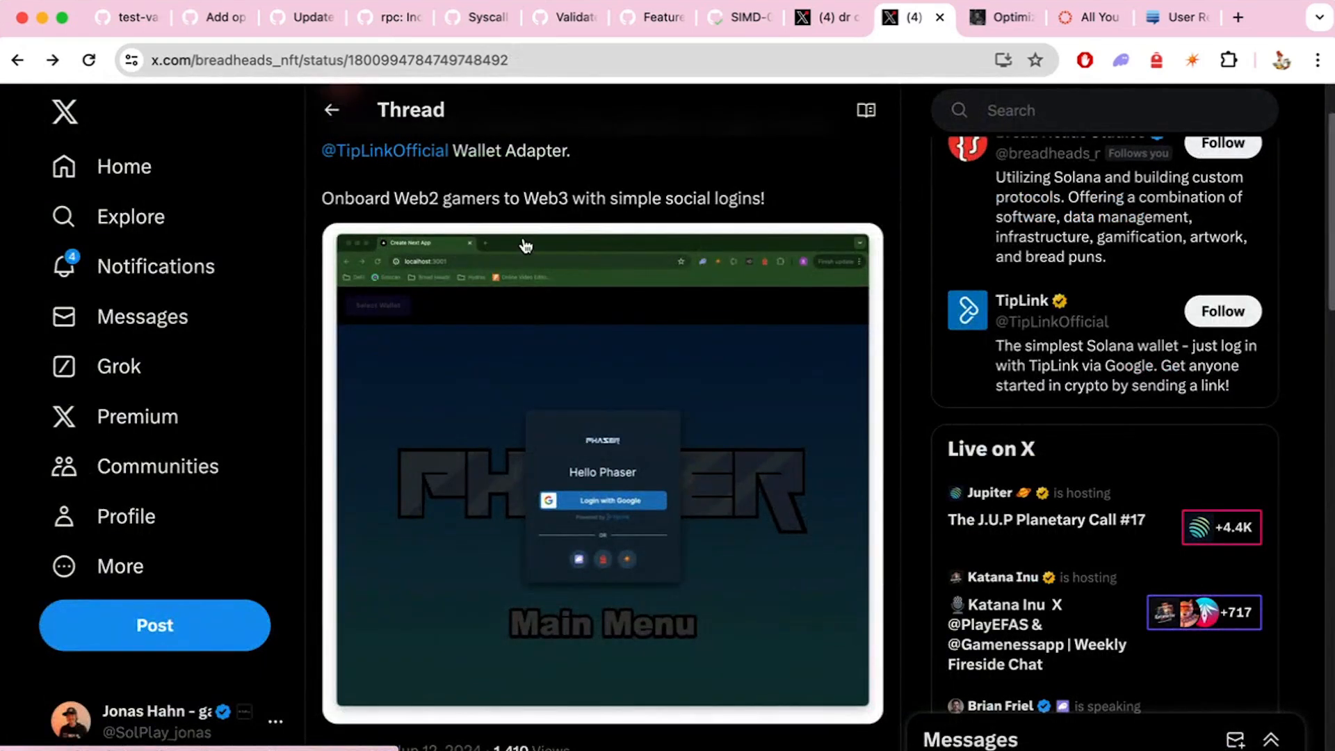
scroll(down, 3)
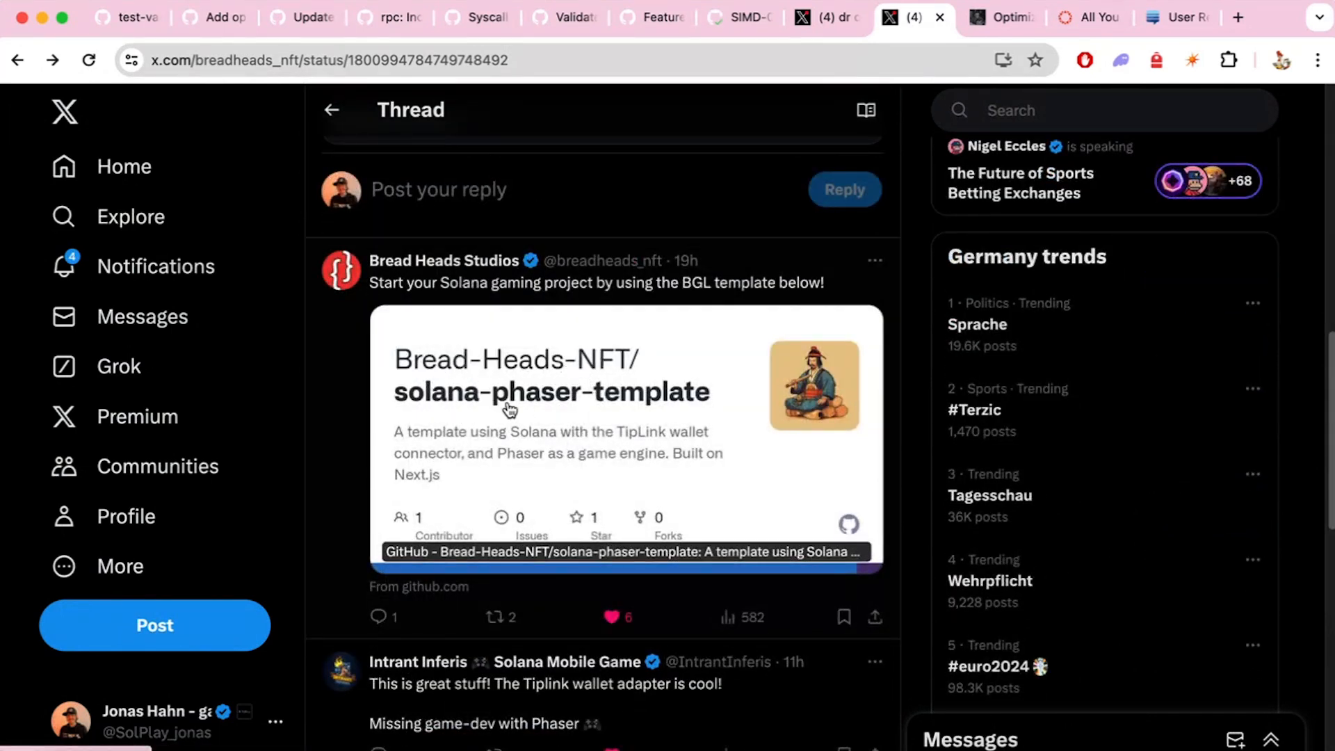
mouse_move(522, 390)
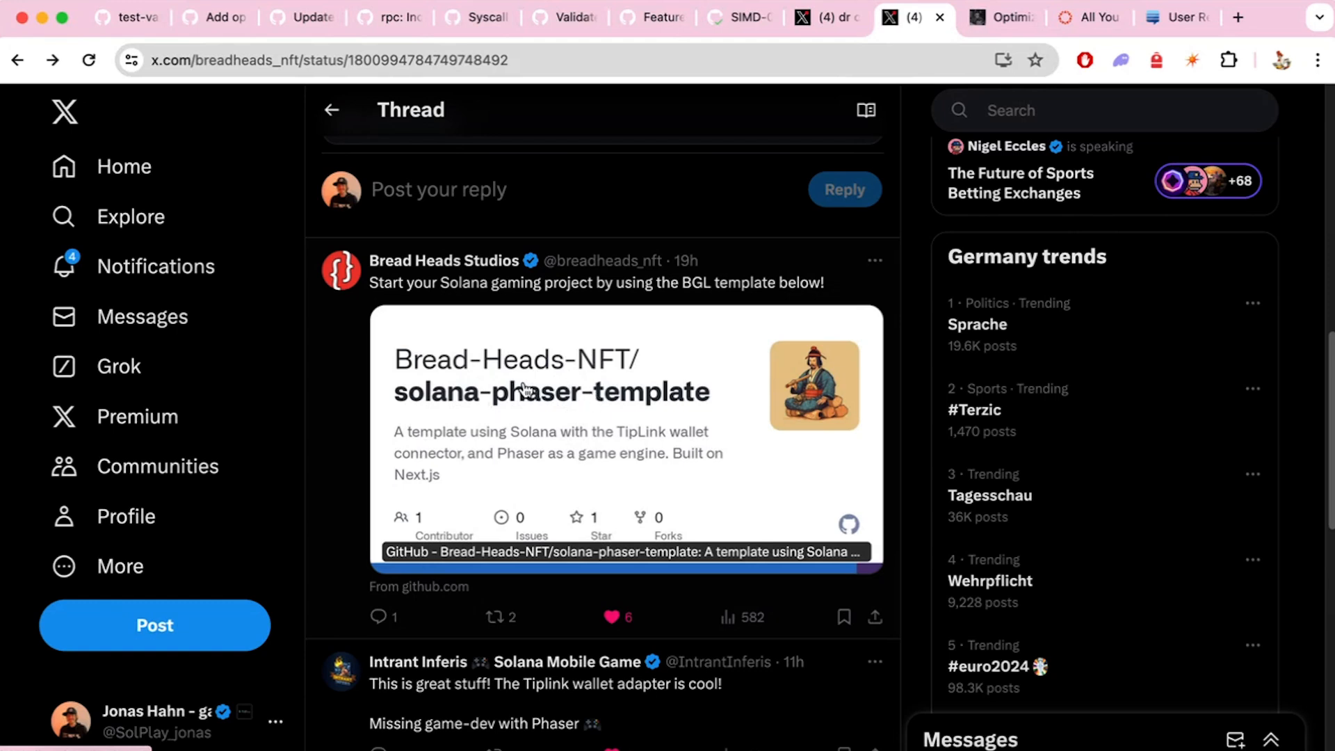
mouse_move(577, 433)
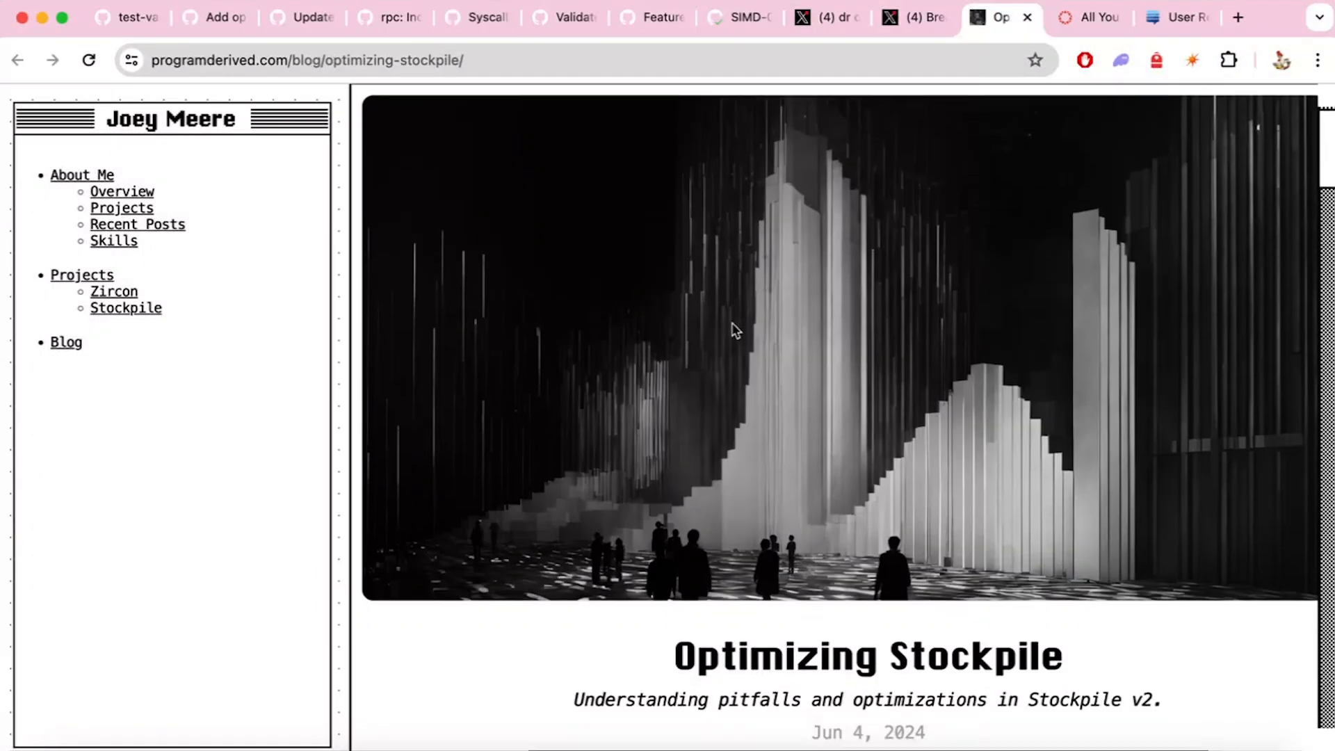
Step: Read the Optimizing Stockpile post through Vote Tables, the compute problem and quadratic funding code
scroll(down, 3)
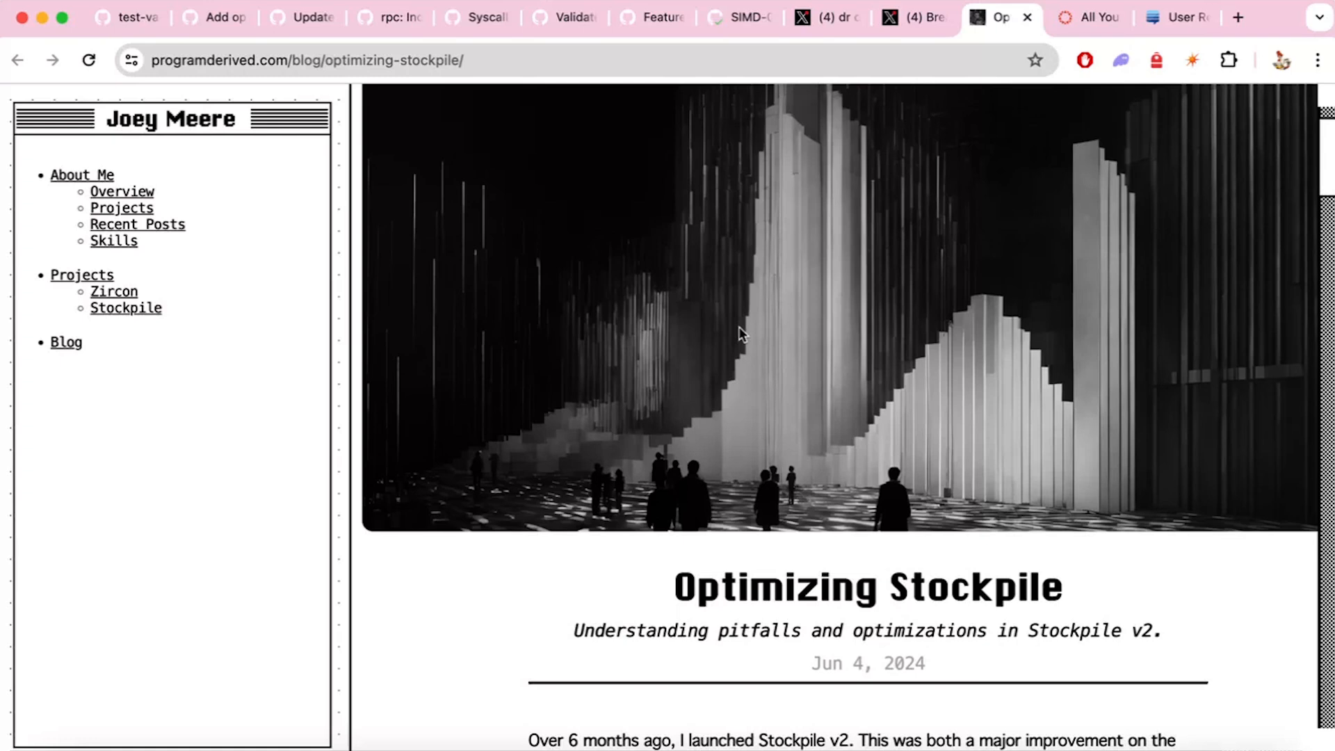
scroll(down, 3)
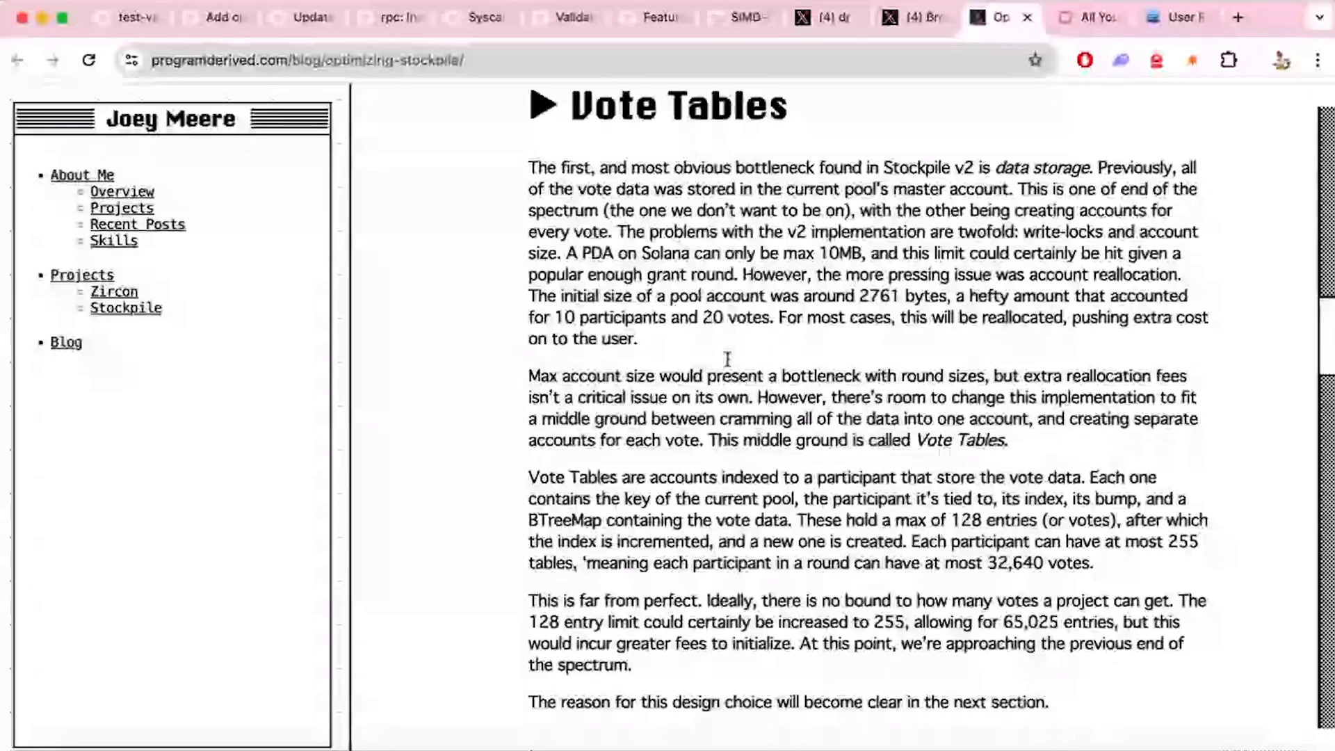
scroll(down, 3)
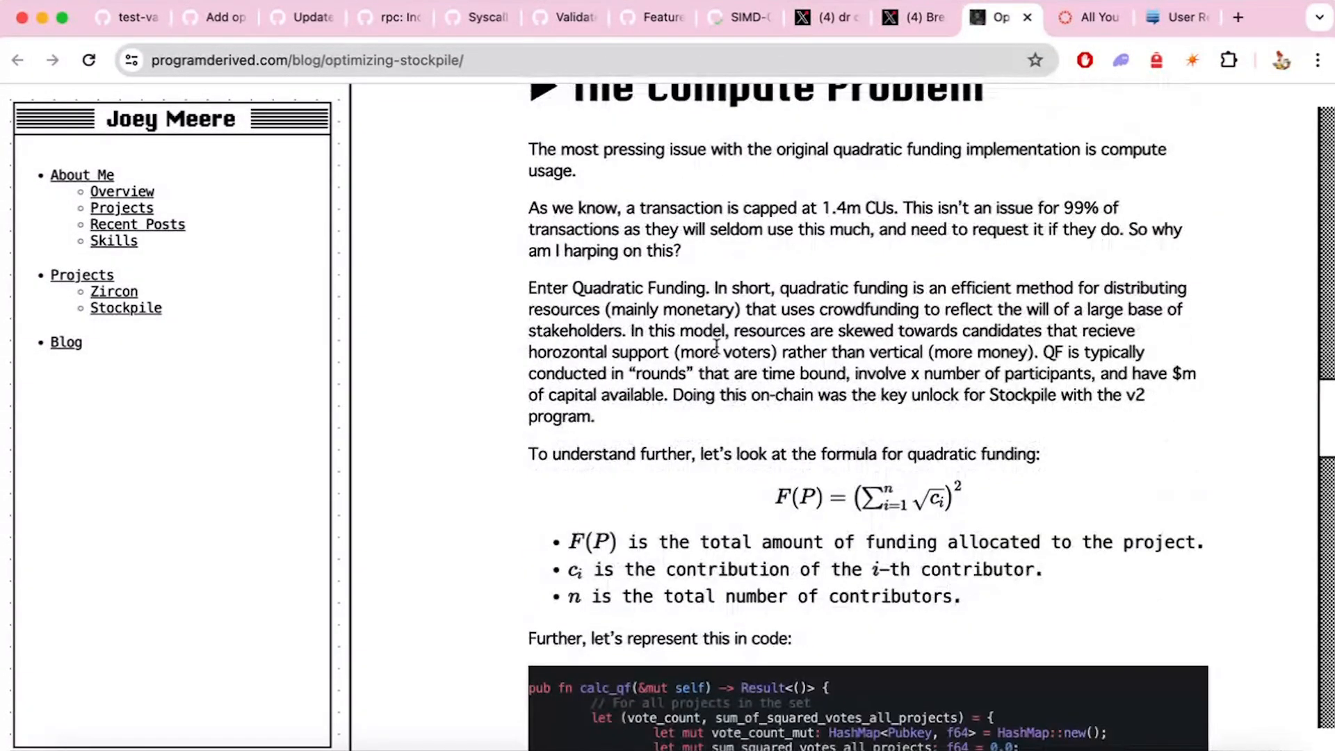
scroll(down, 3)
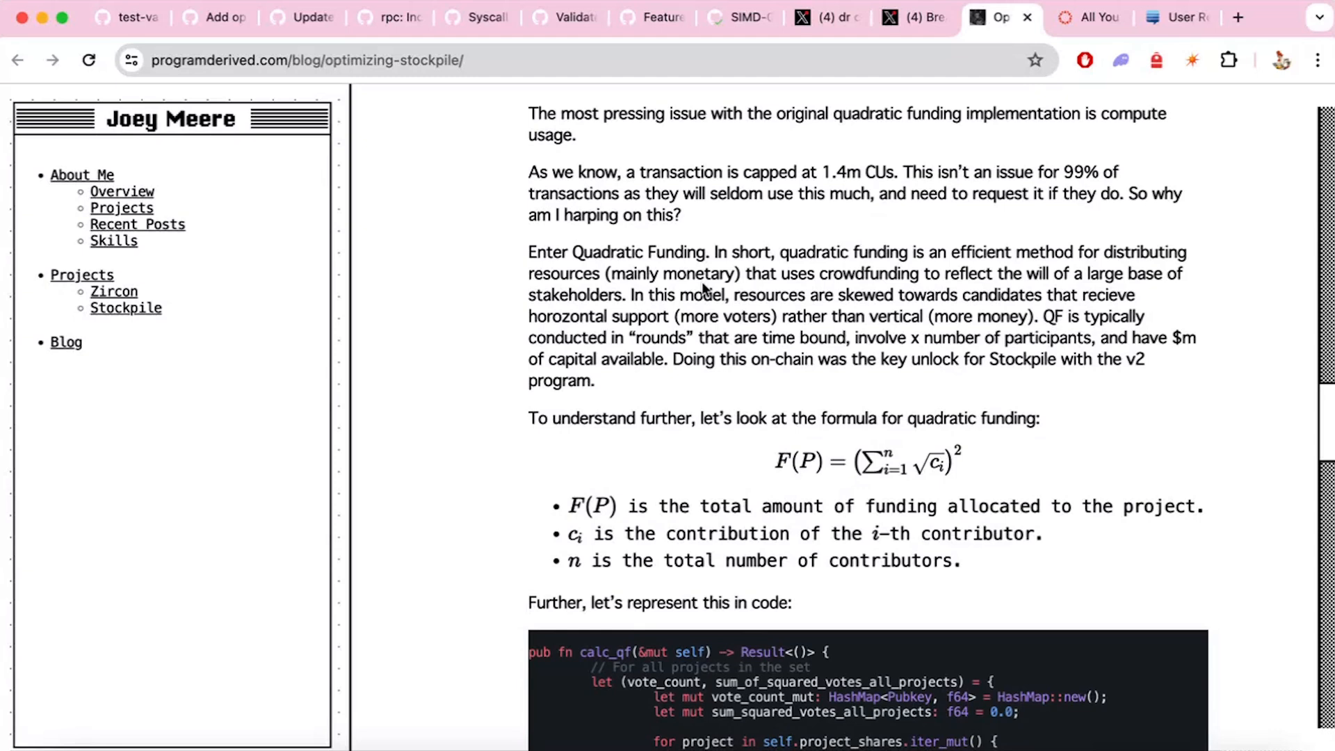
scroll(down, 3)
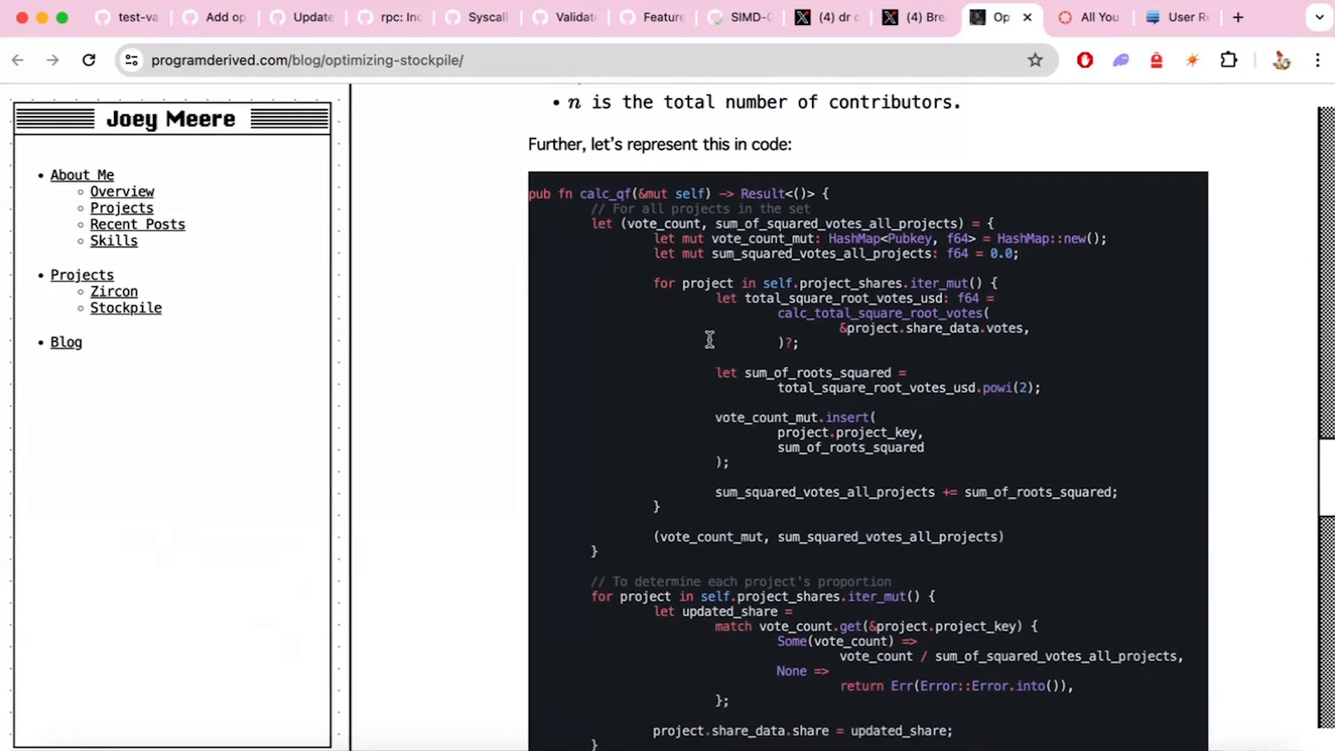
scroll(down, 3)
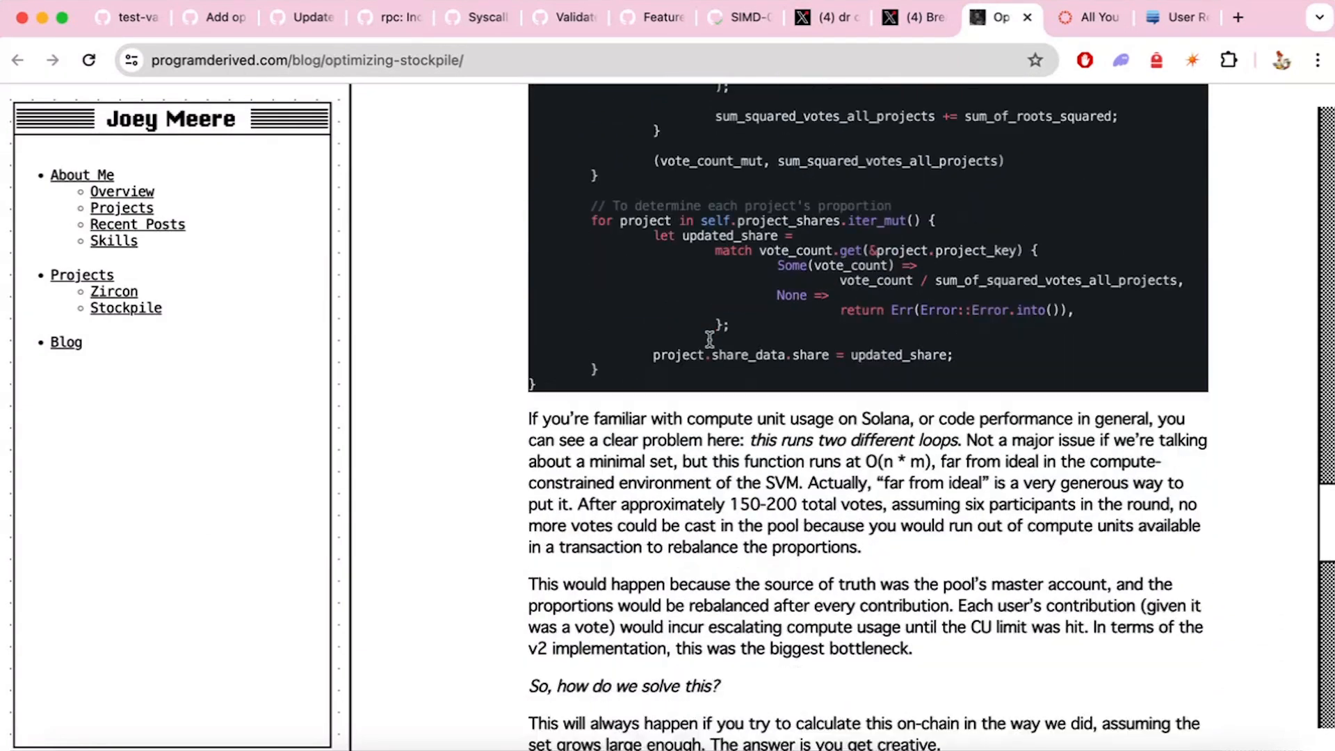
scroll(down, 3)
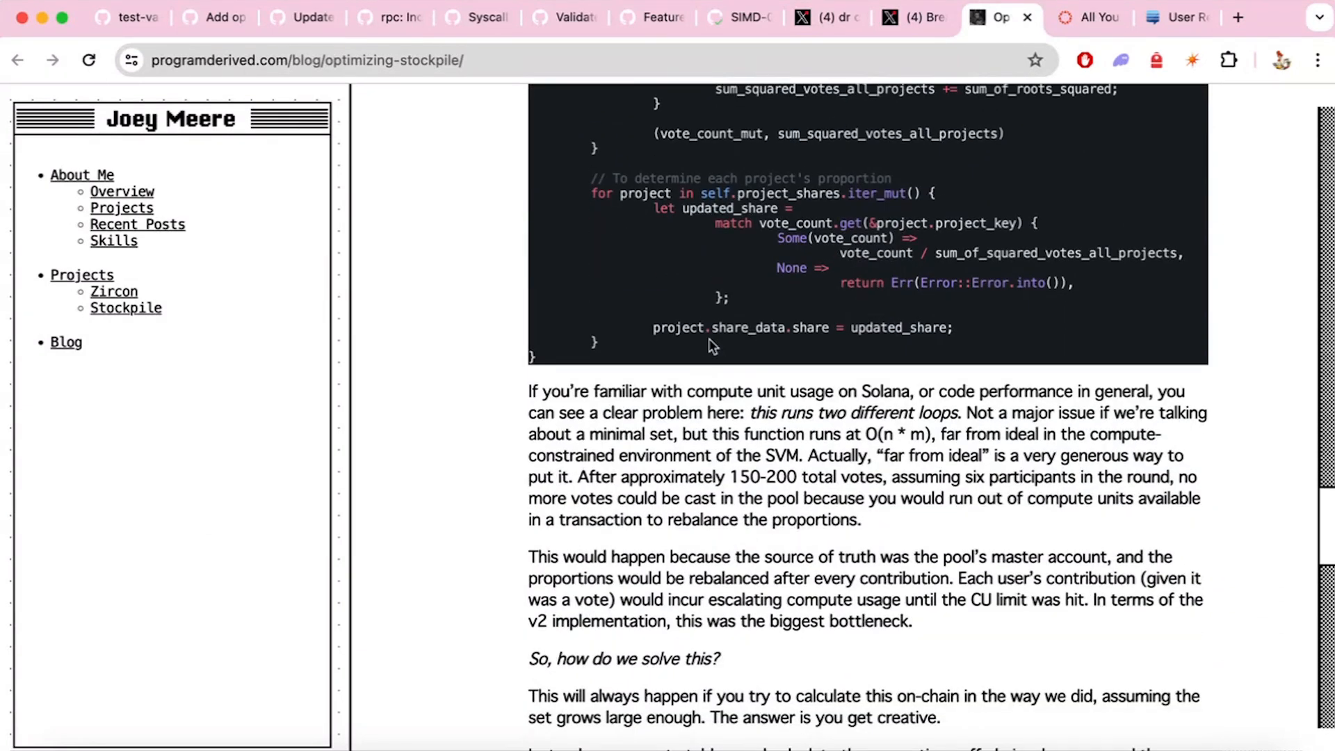
click(1088, 16)
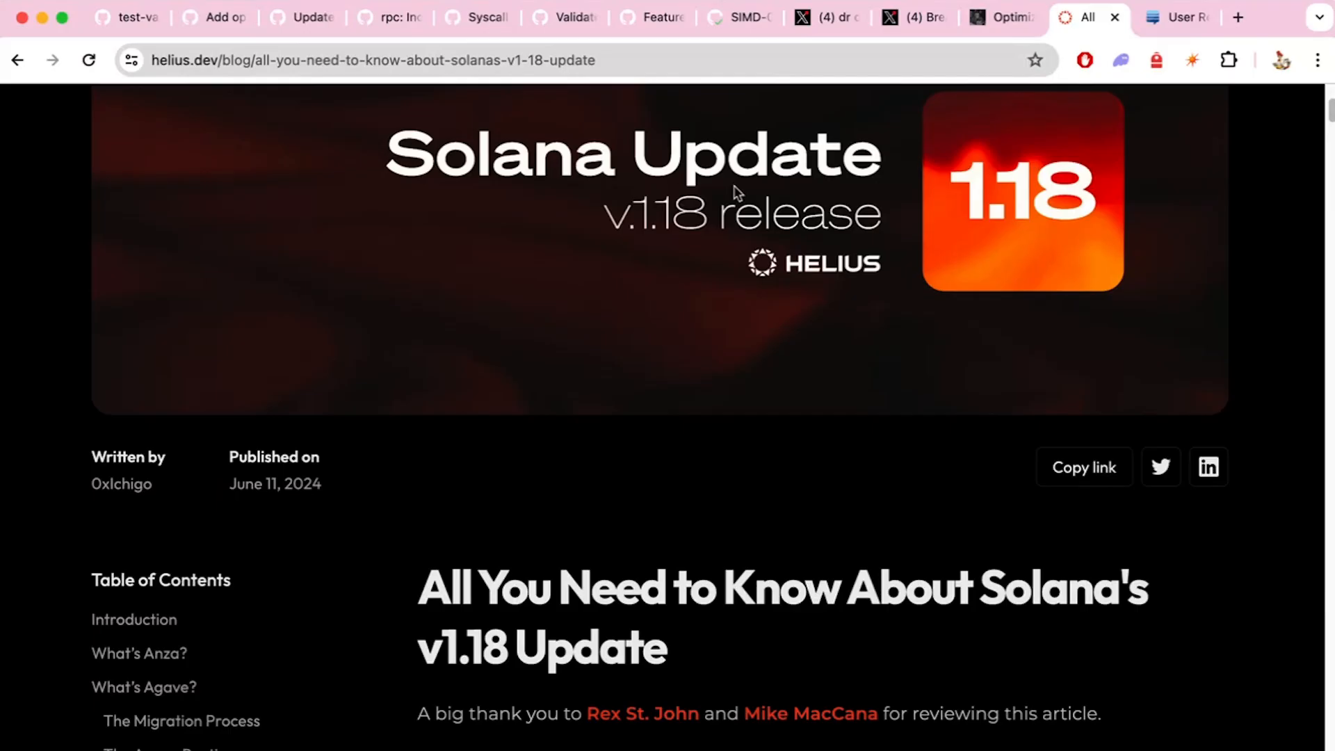
Step: Skim Helius's v1.18 article through the scheduler, priority calculation and program deployment sections
scroll(down, 3)
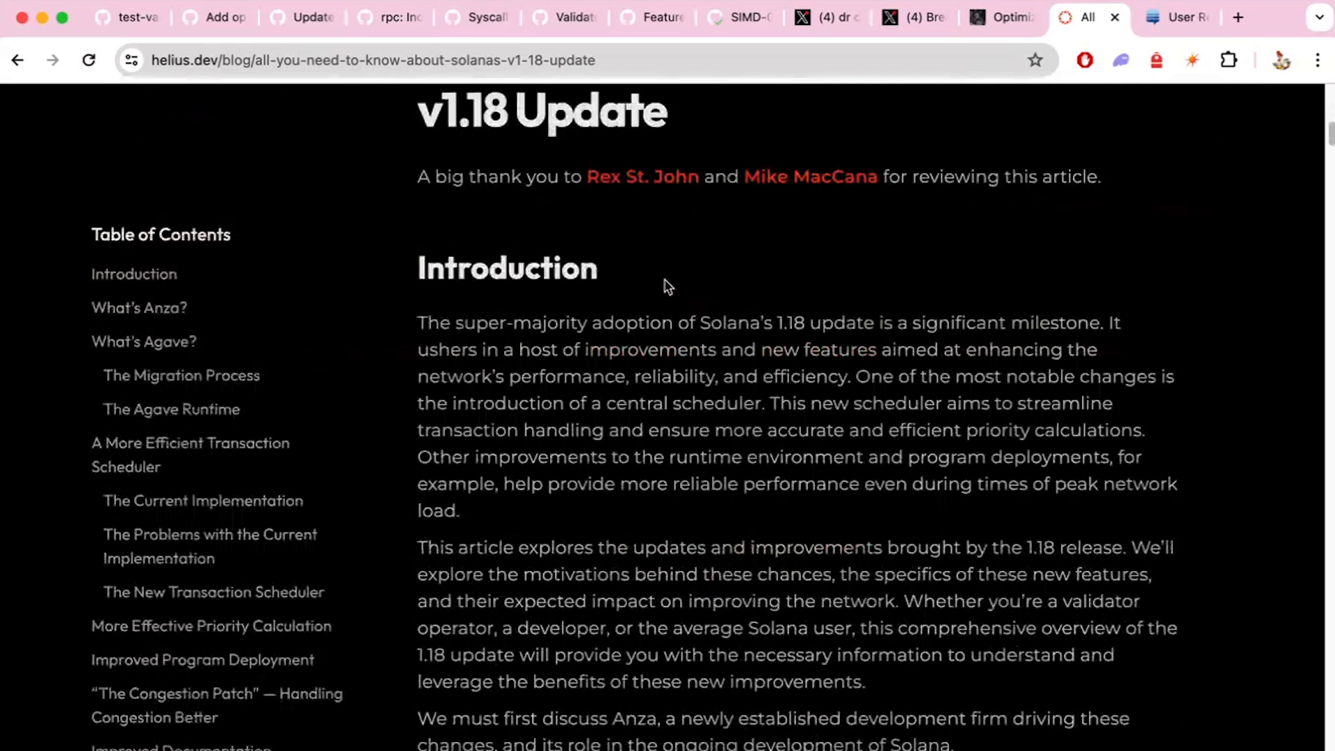
scroll(down, 3)
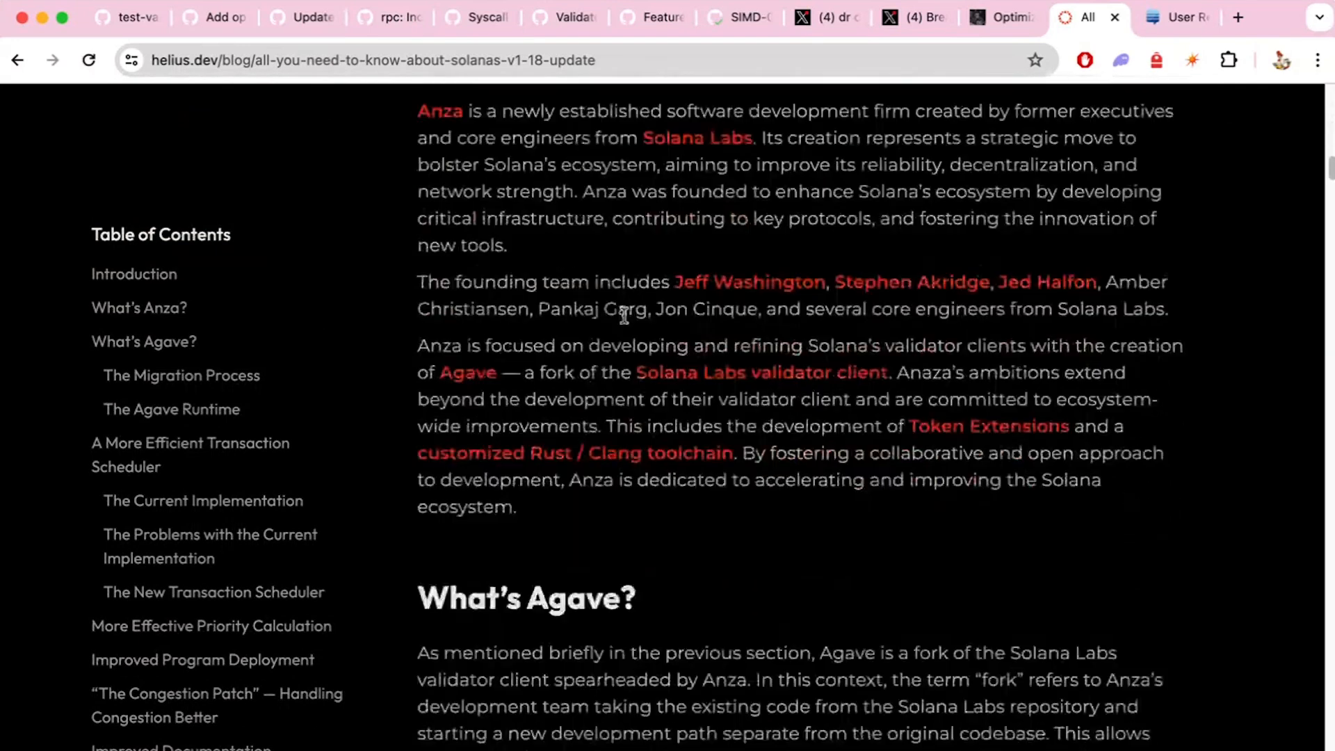
scroll(down, 3)
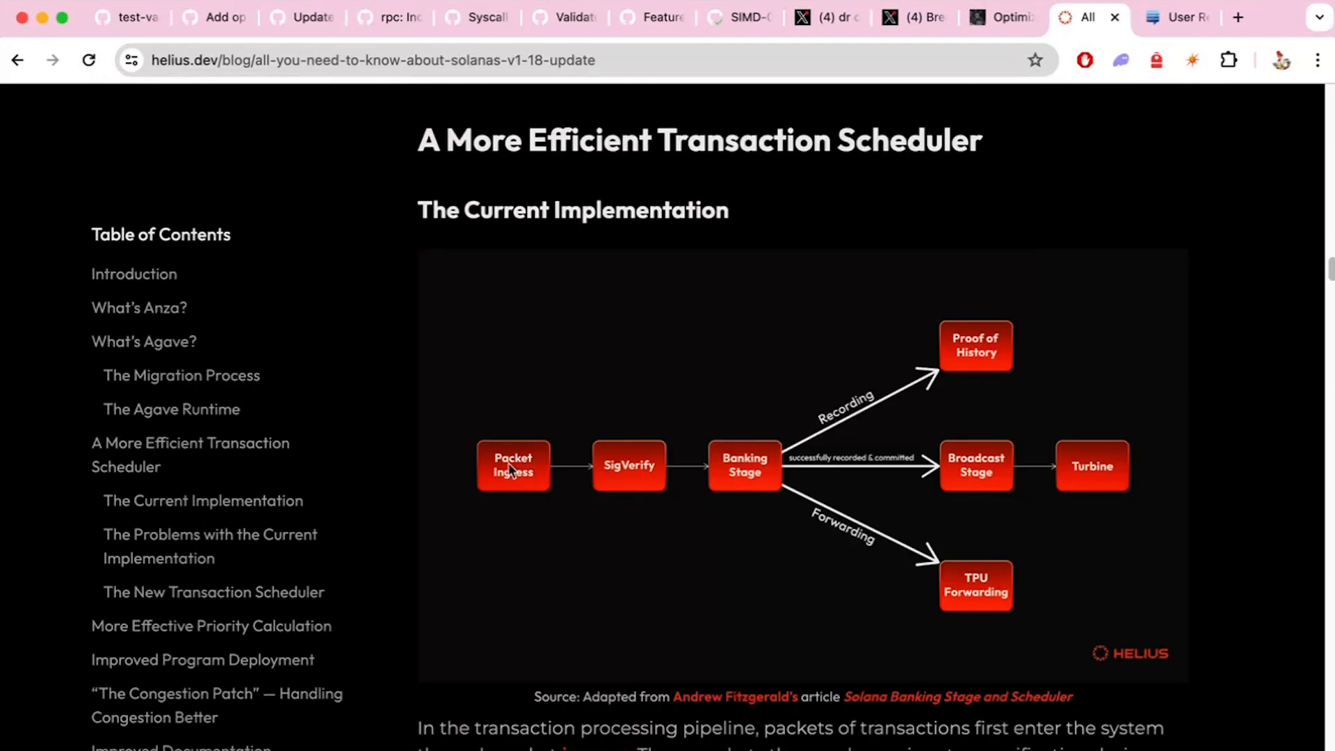
mouse_move(997, 531)
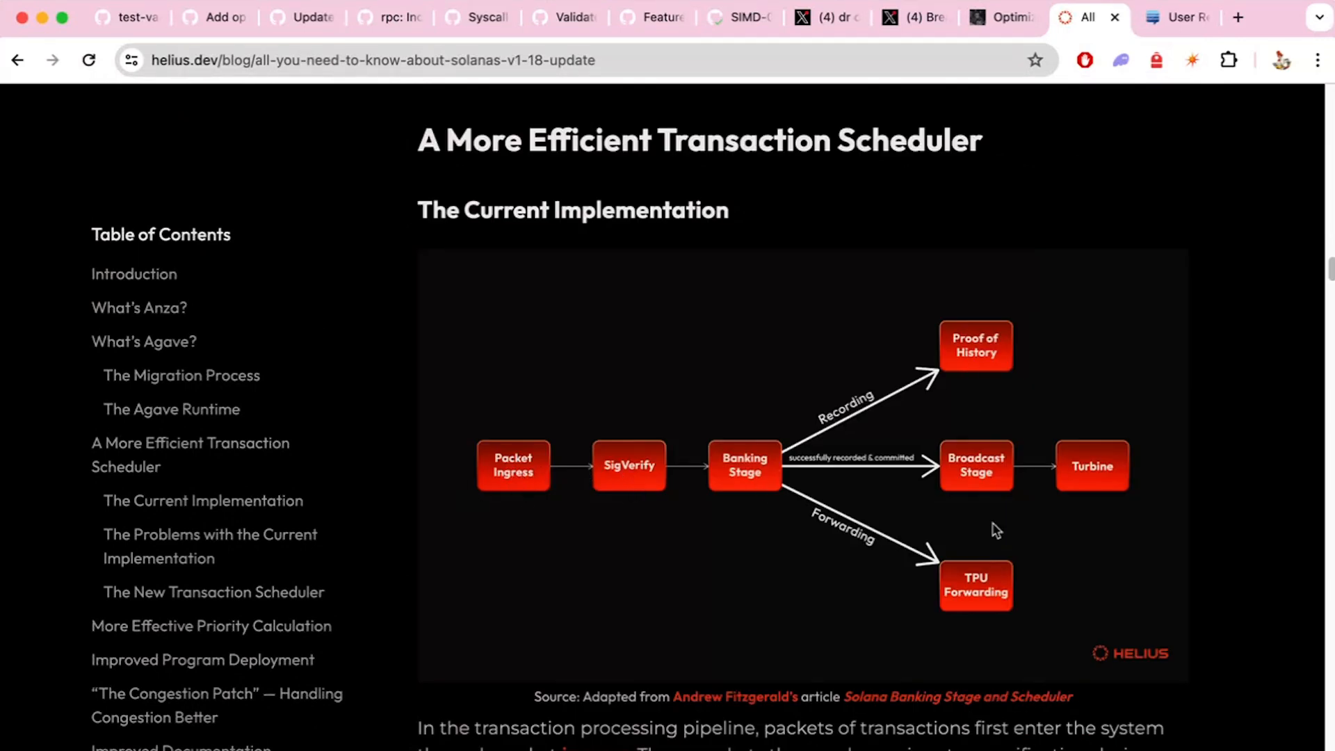
scroll(down, 3)
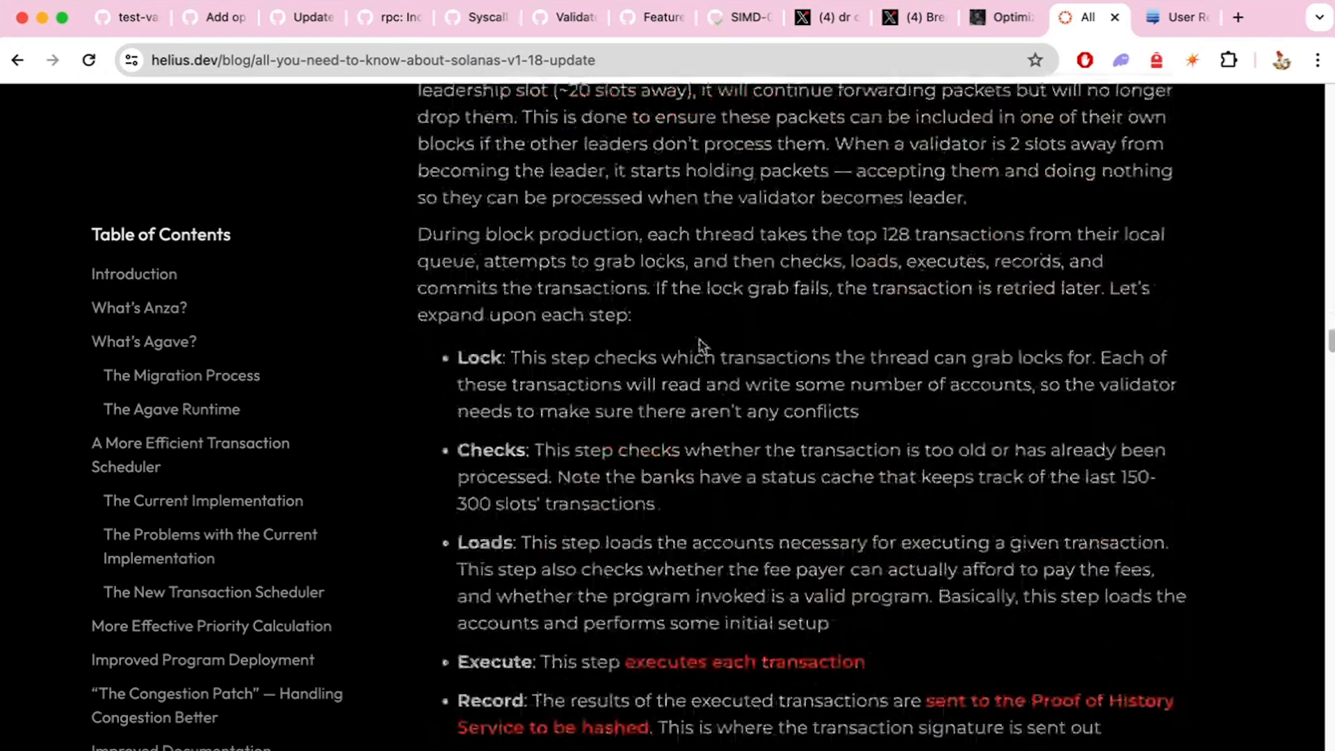
scroll(down, 3)
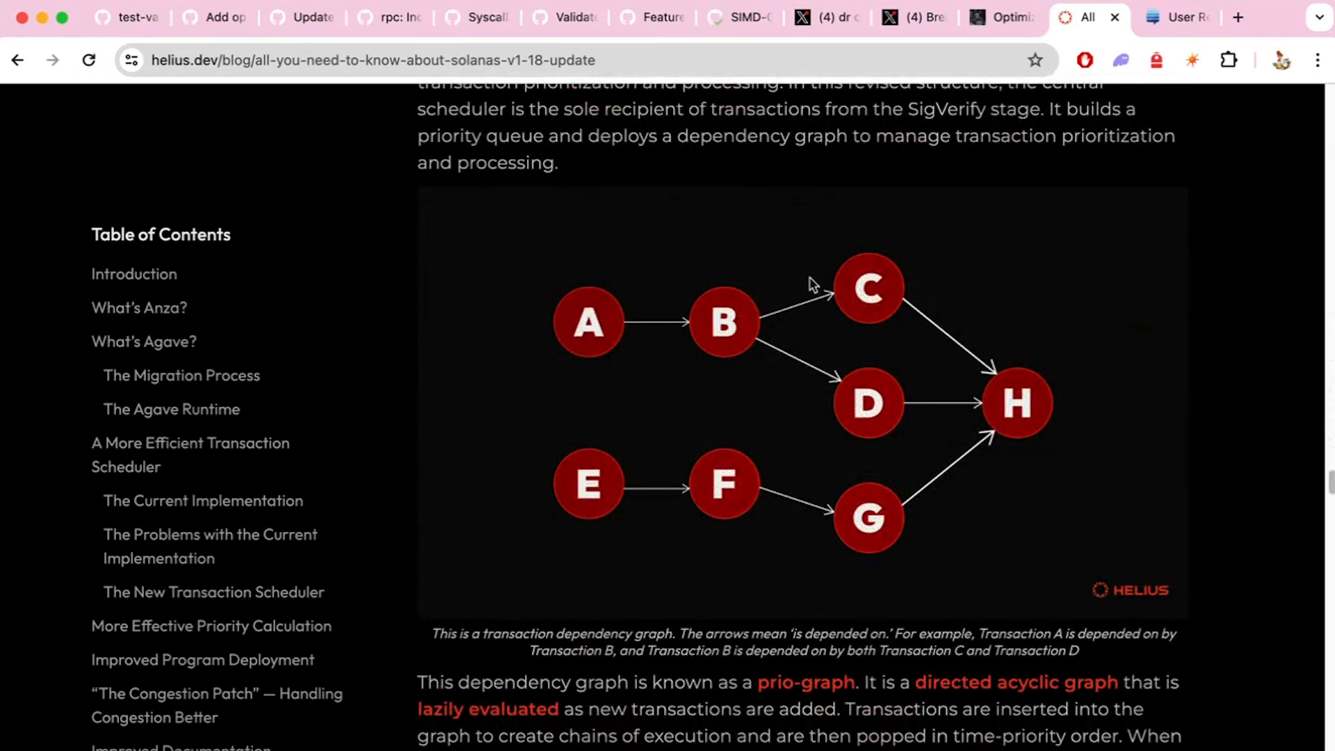
mouse_move(865, 463)
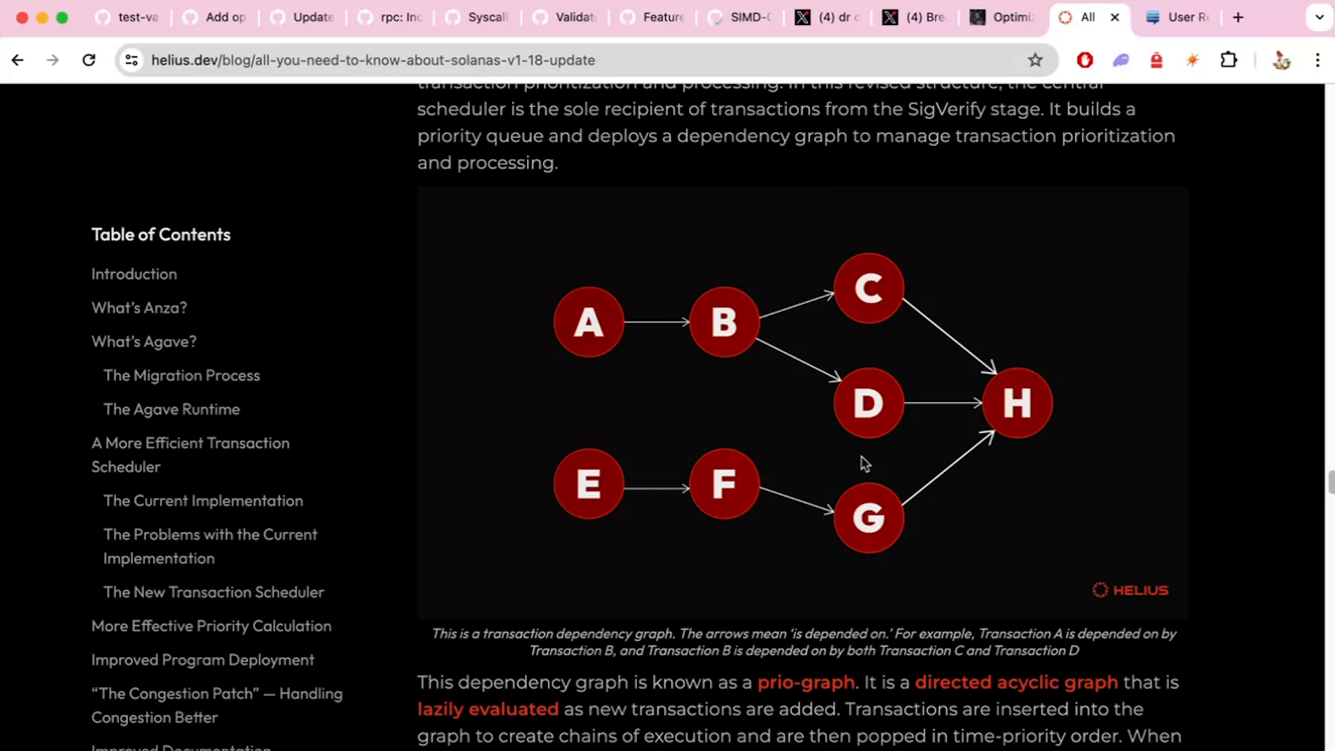
scroll(down, 3)
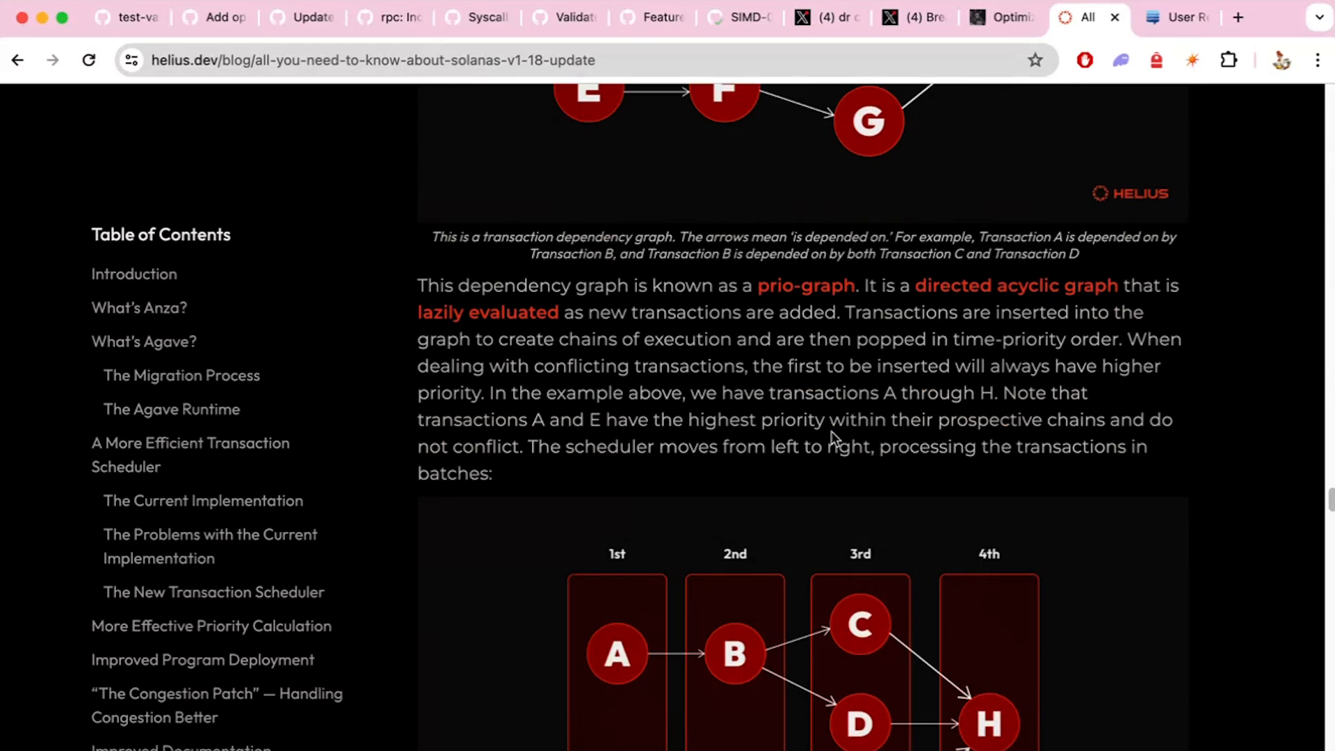
scroll(down, 3)
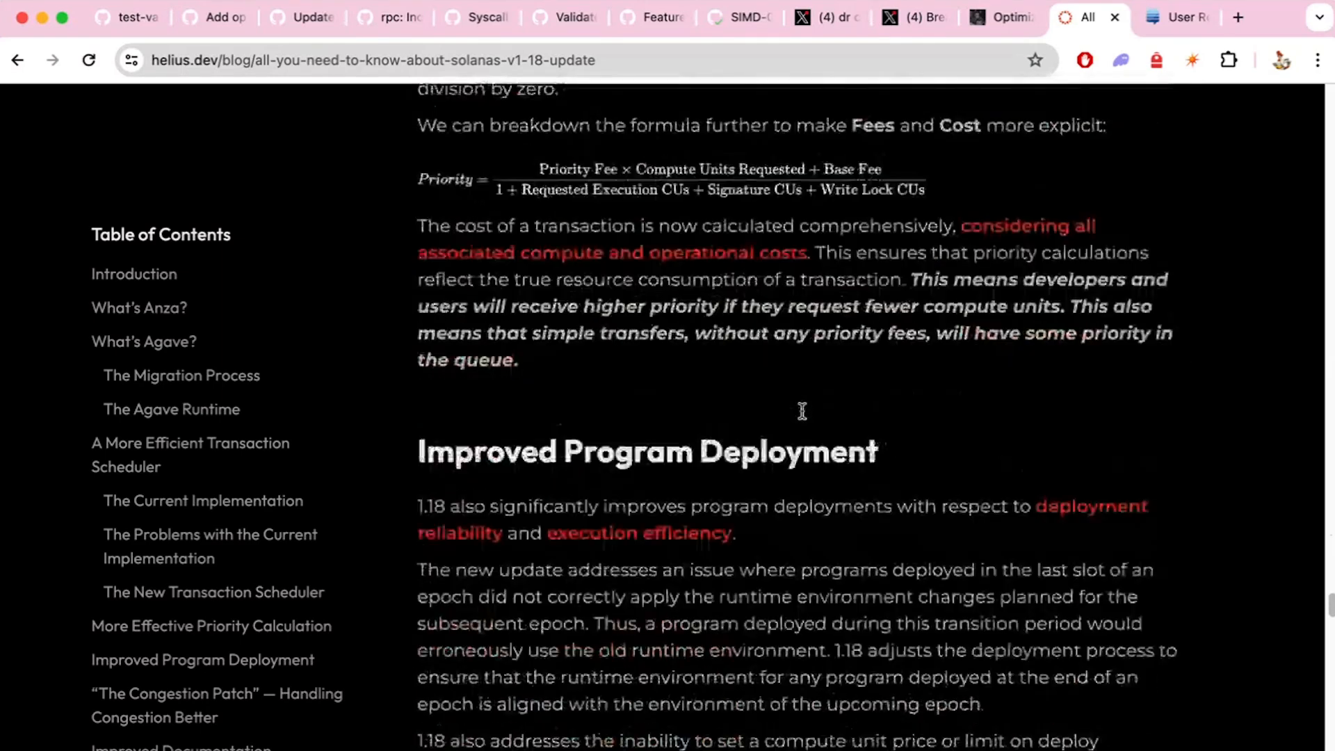
scroll(down, 3)
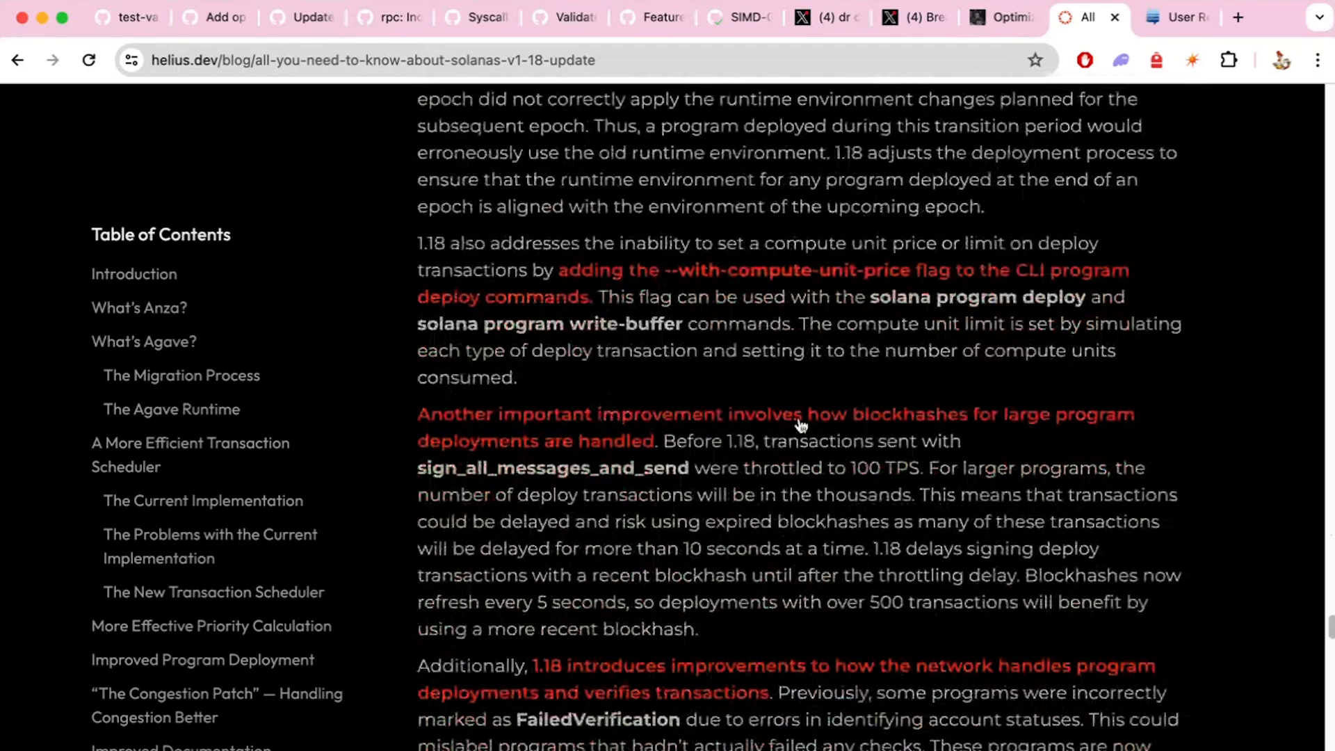
click(1179, 17)
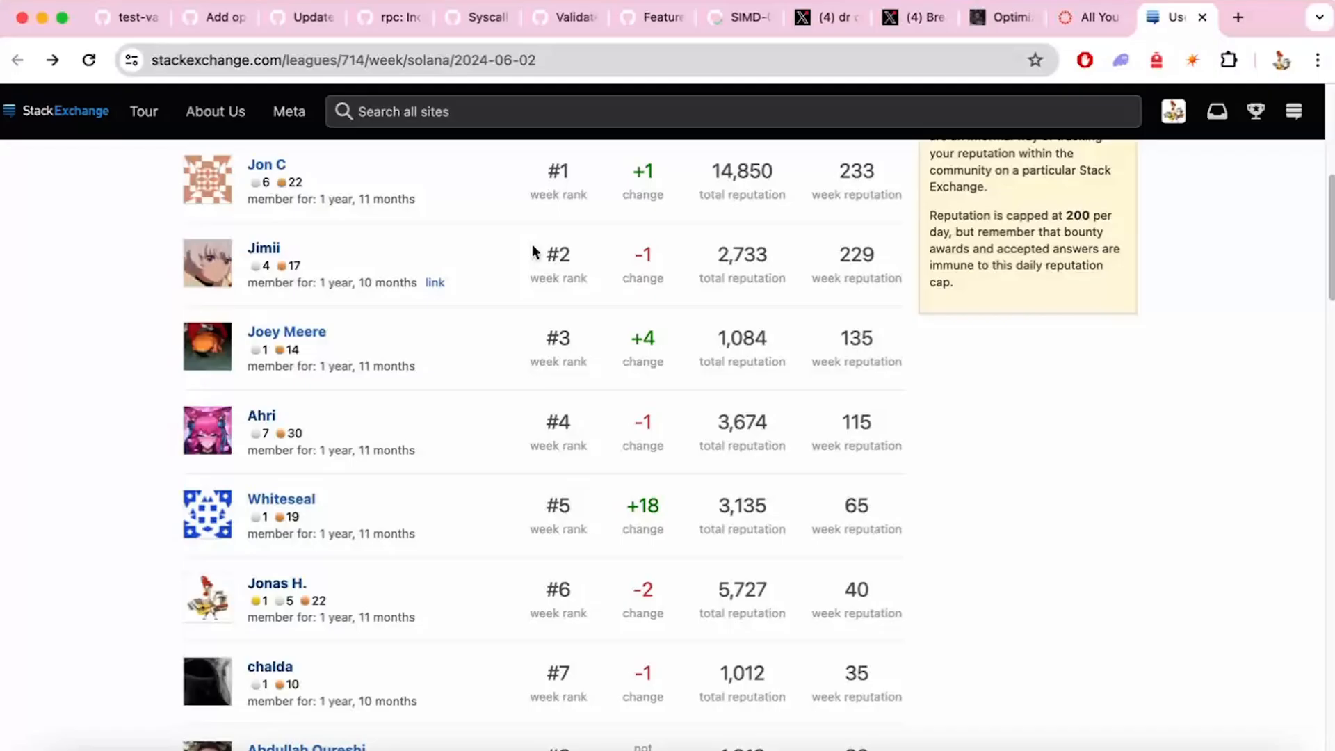
mouse_move(258, 239)
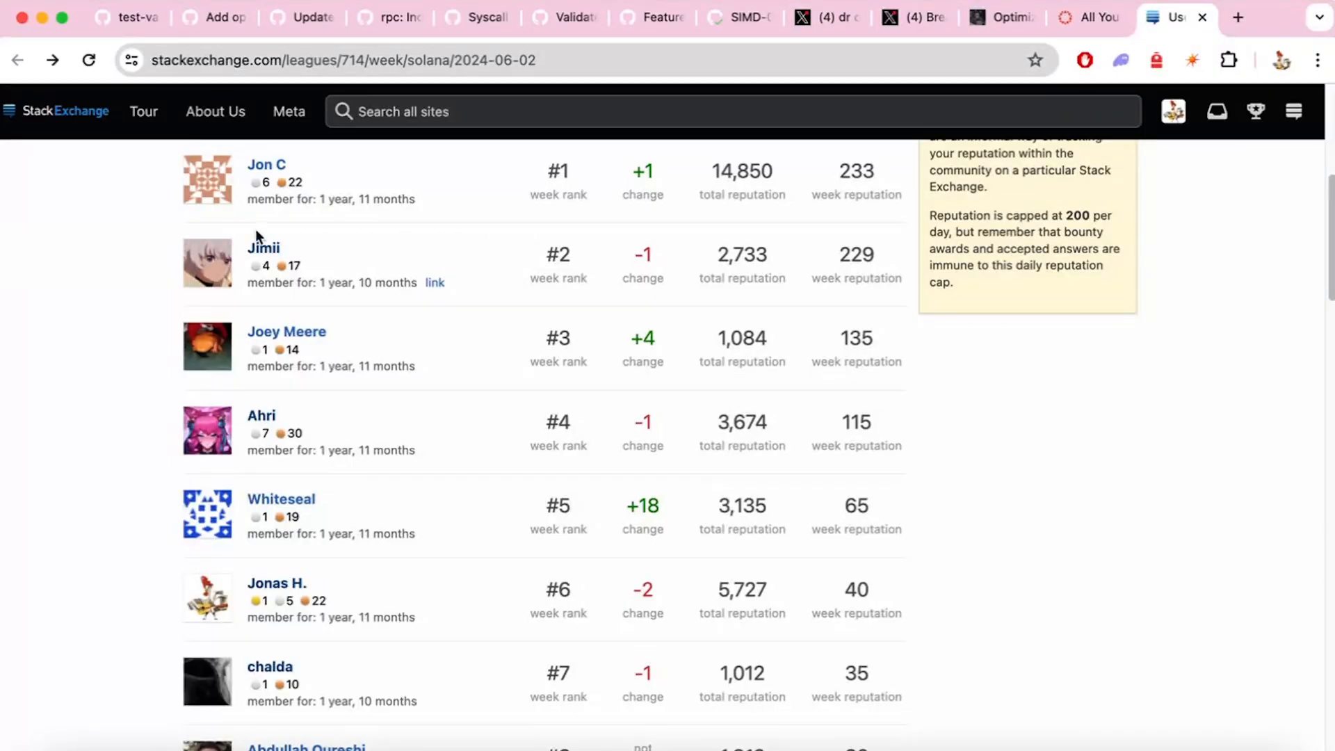
mouse_move(359, 275)
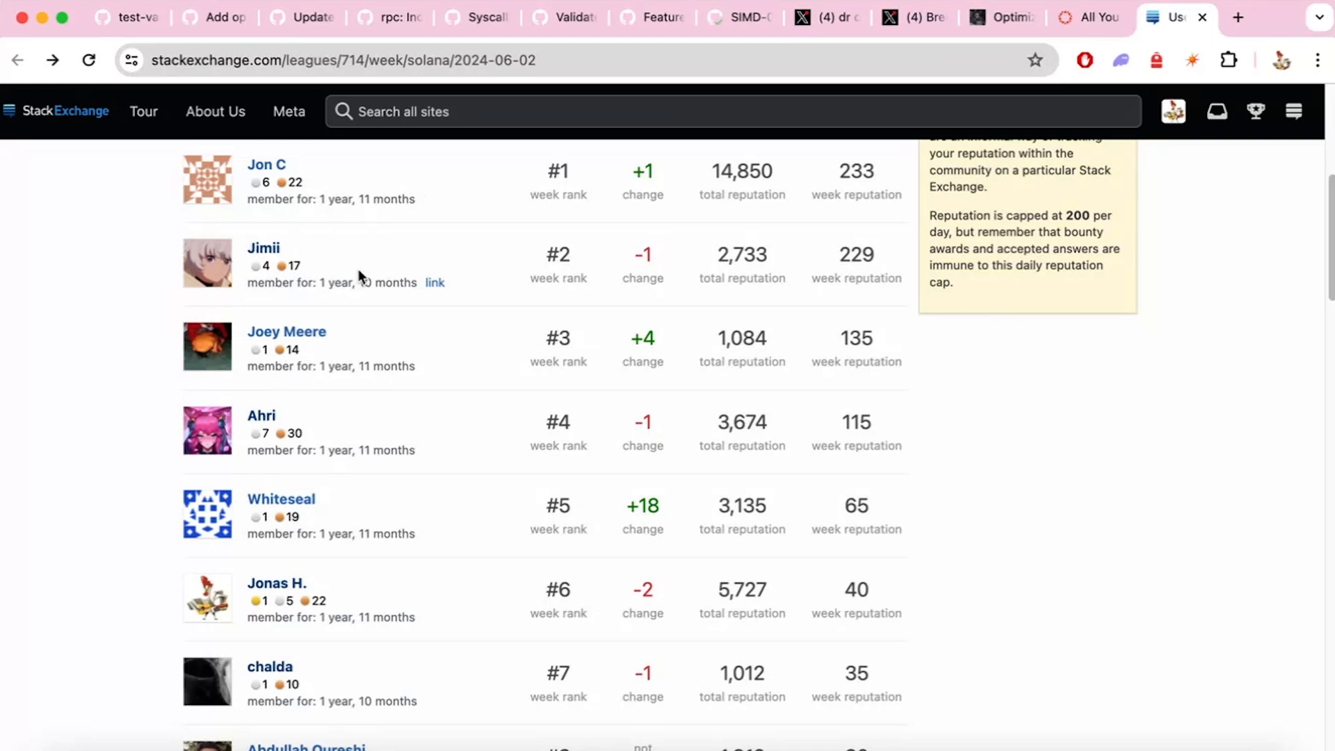
Step: Scroll the Solana weekly reputation league from rank #1 down past rank #16
scroll(down, 3)
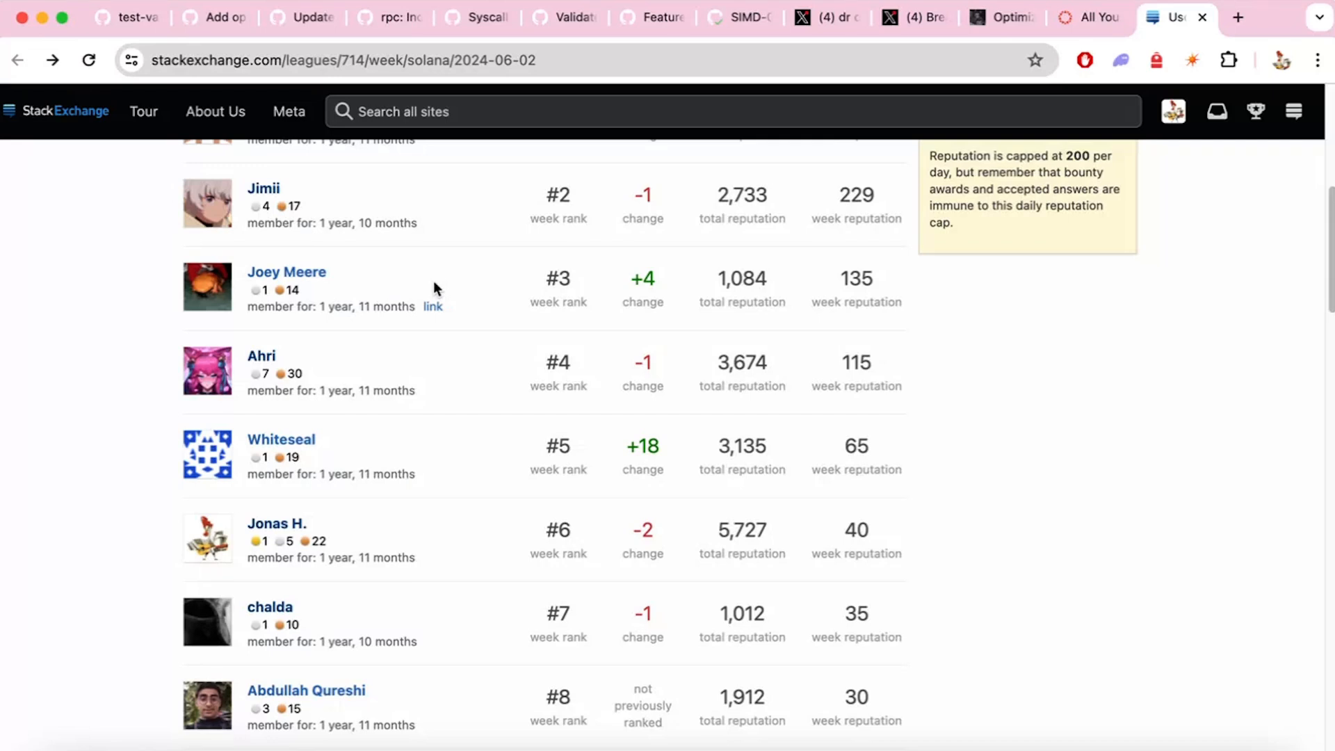
scroll(down, 3)
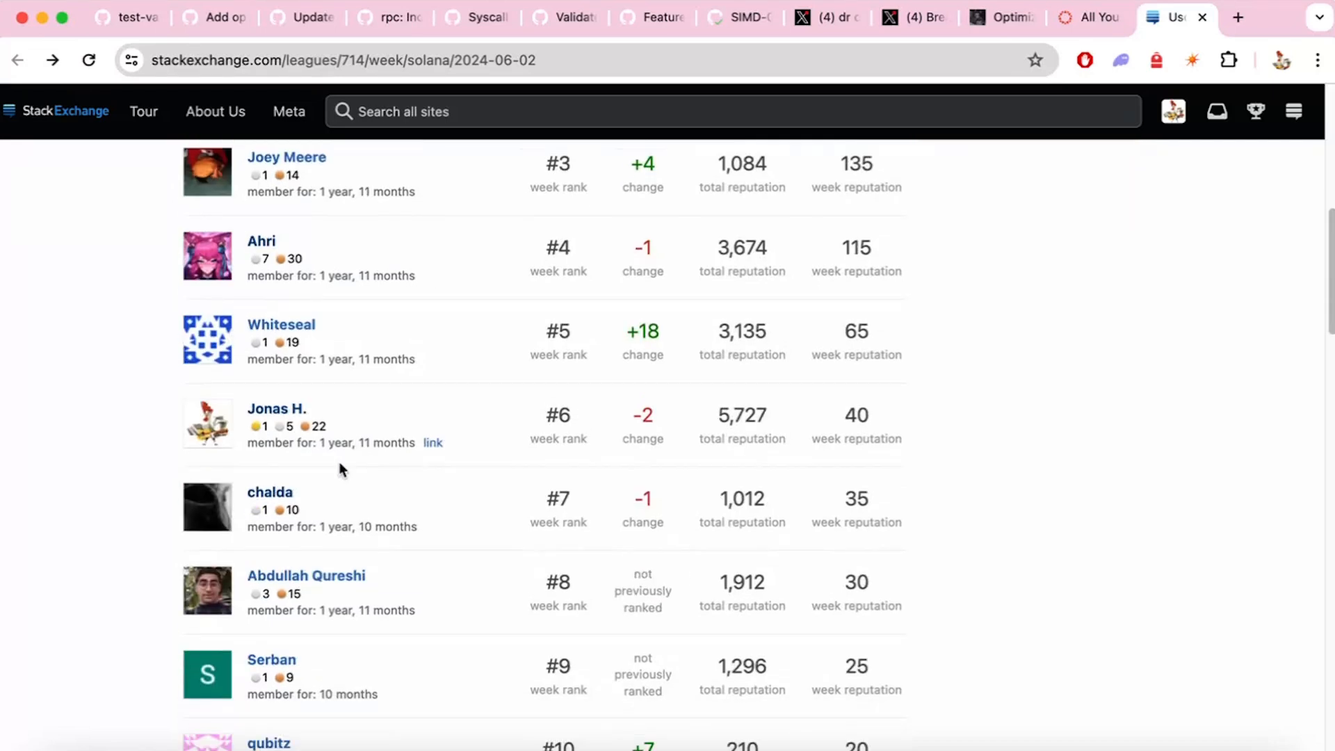
scroll(down, 3)
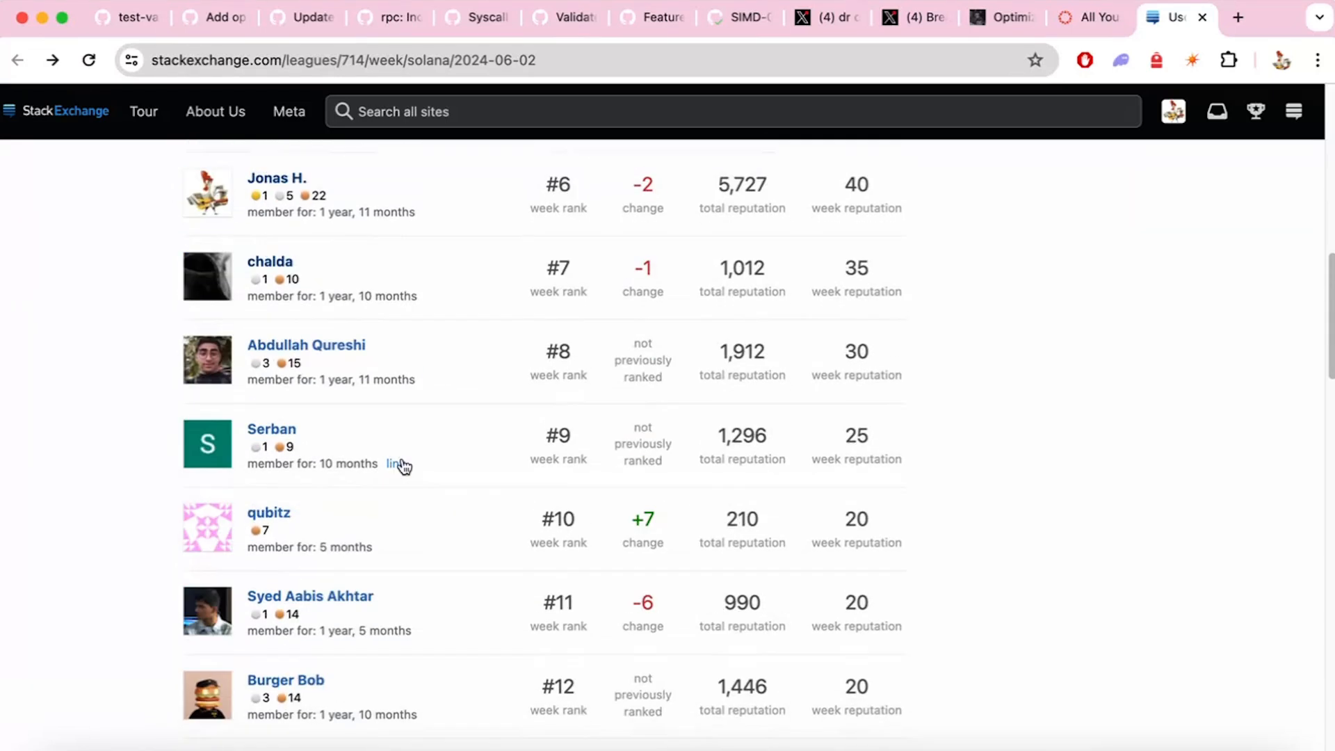
scroll(down, 3)
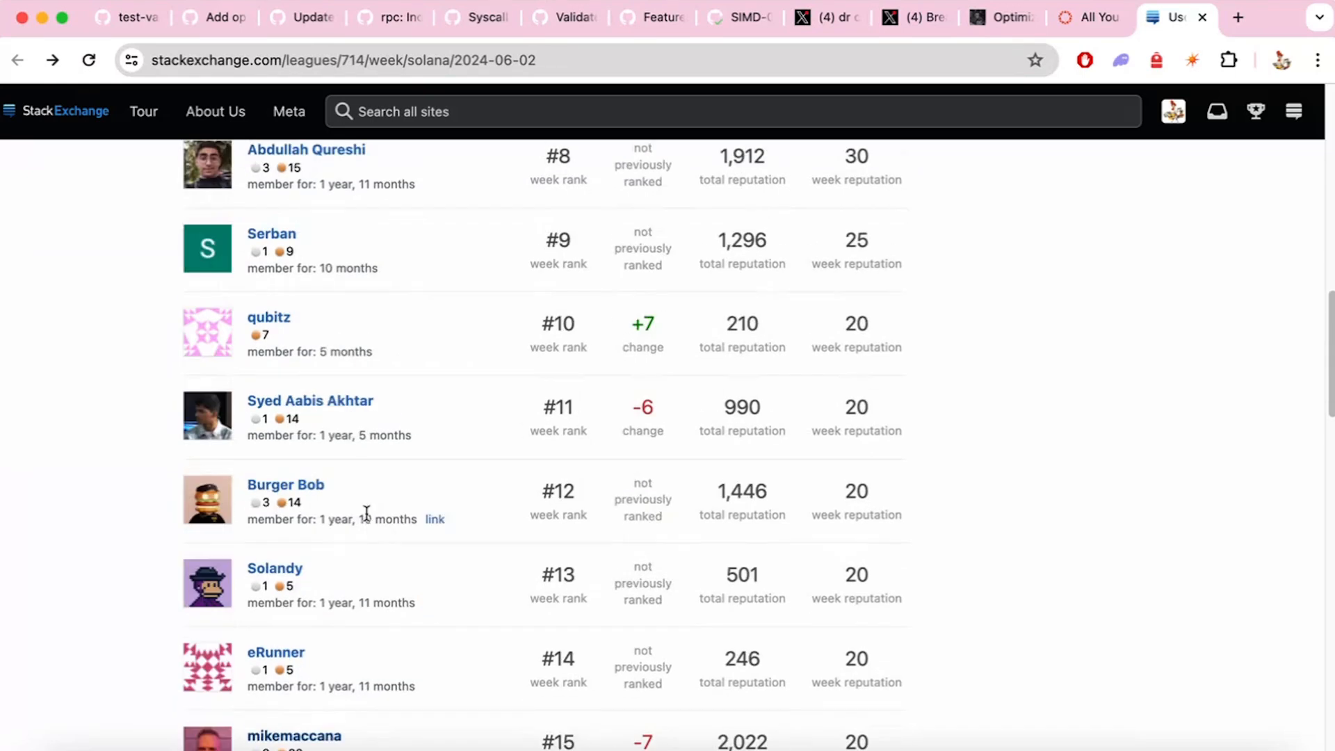
scroll(down, 3)
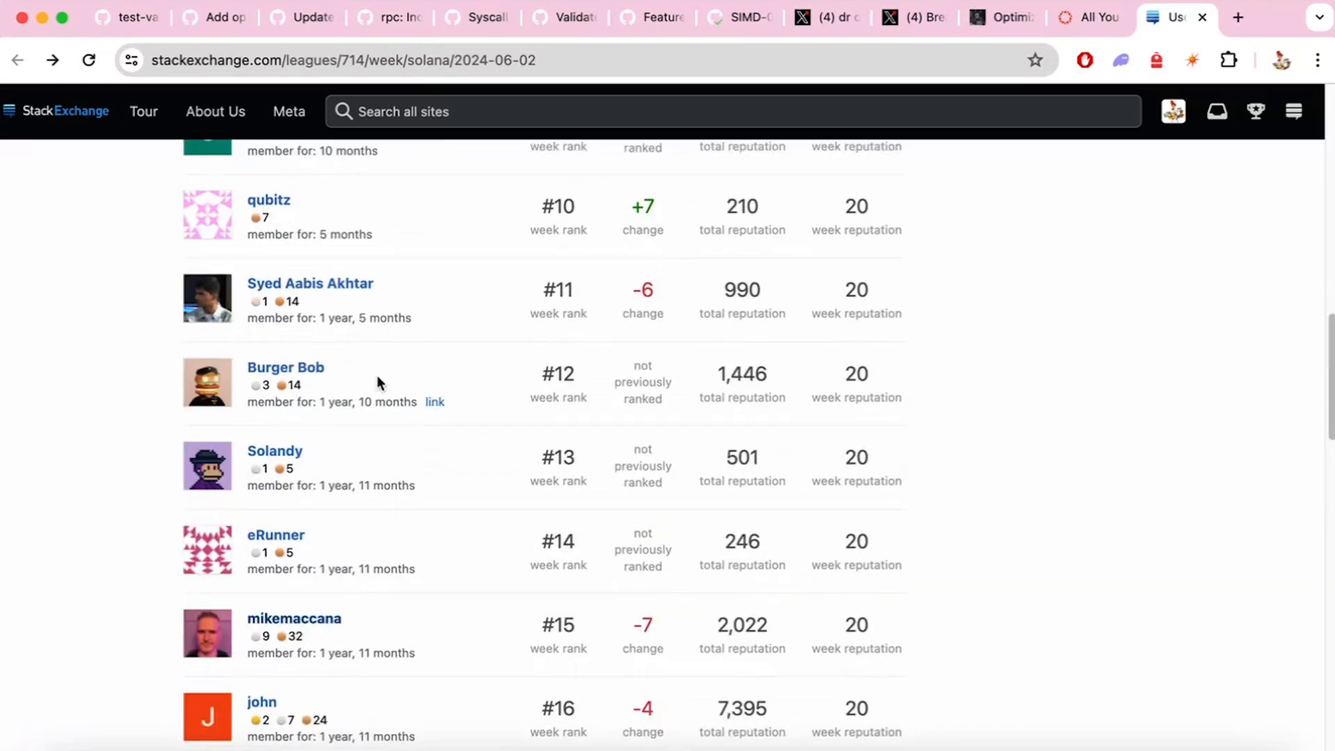